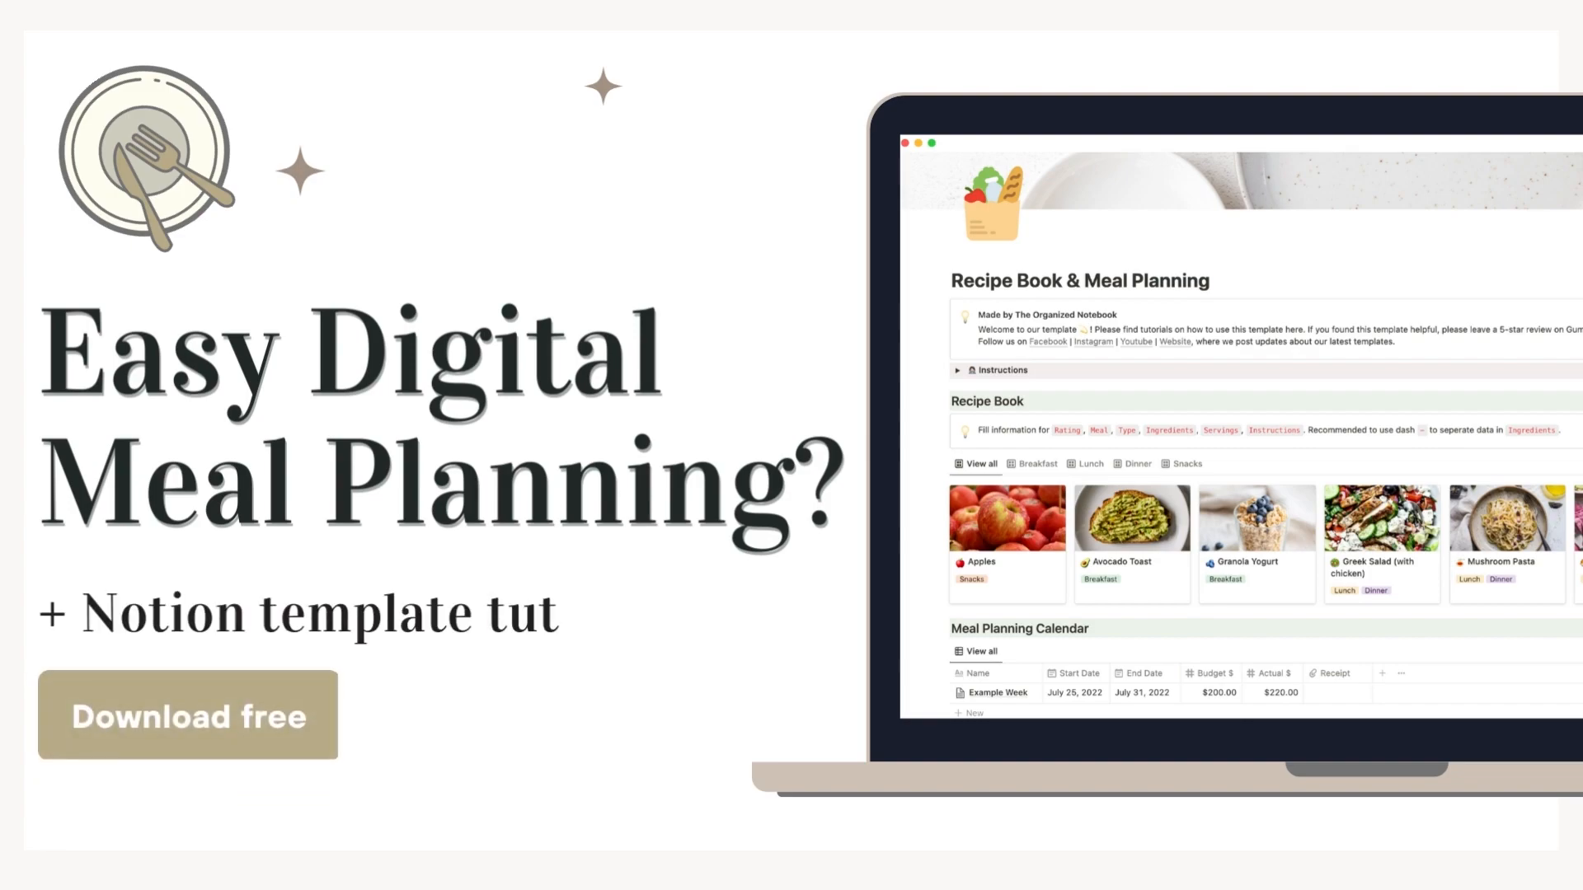
# - Browse down through the Recipe Book template page
pyautogui.write('orial')
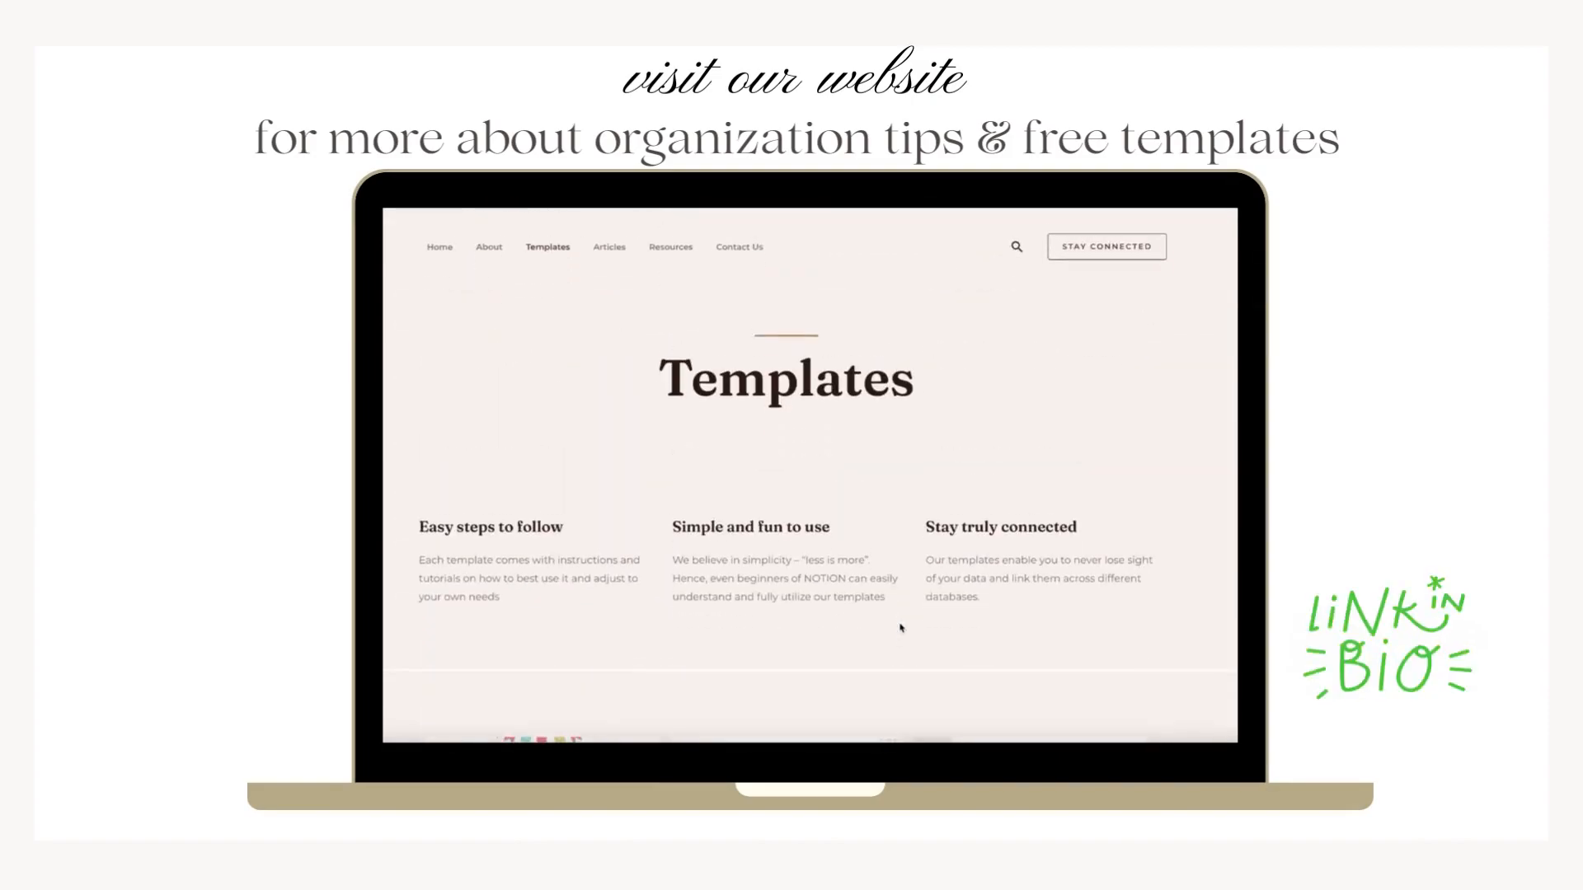
pyautogui.scroll(-3)
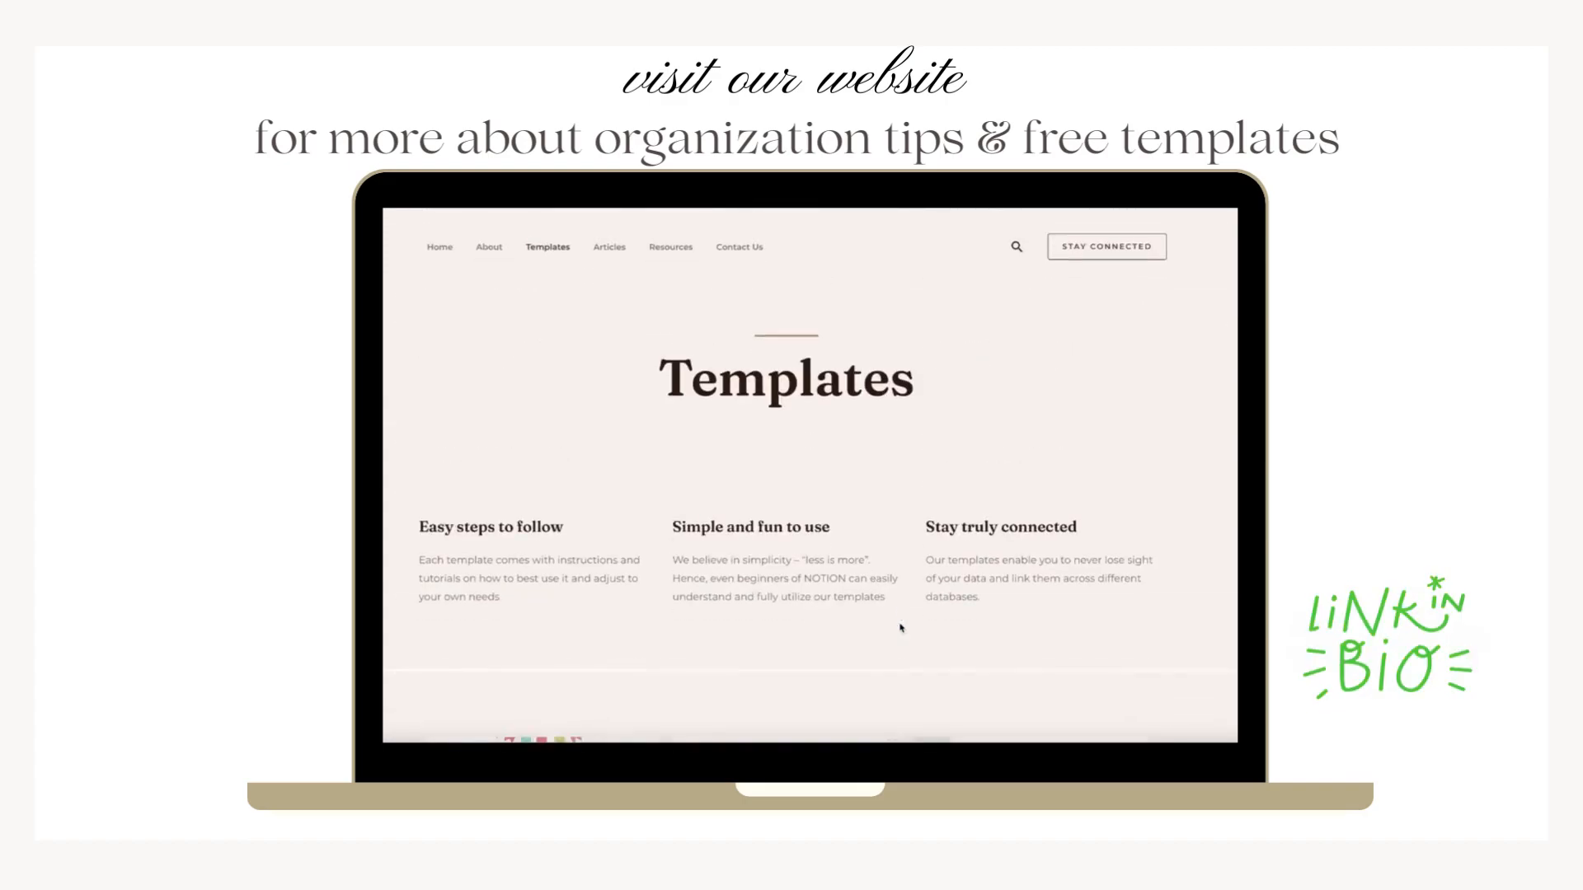
pyautogui.scroll(-3)
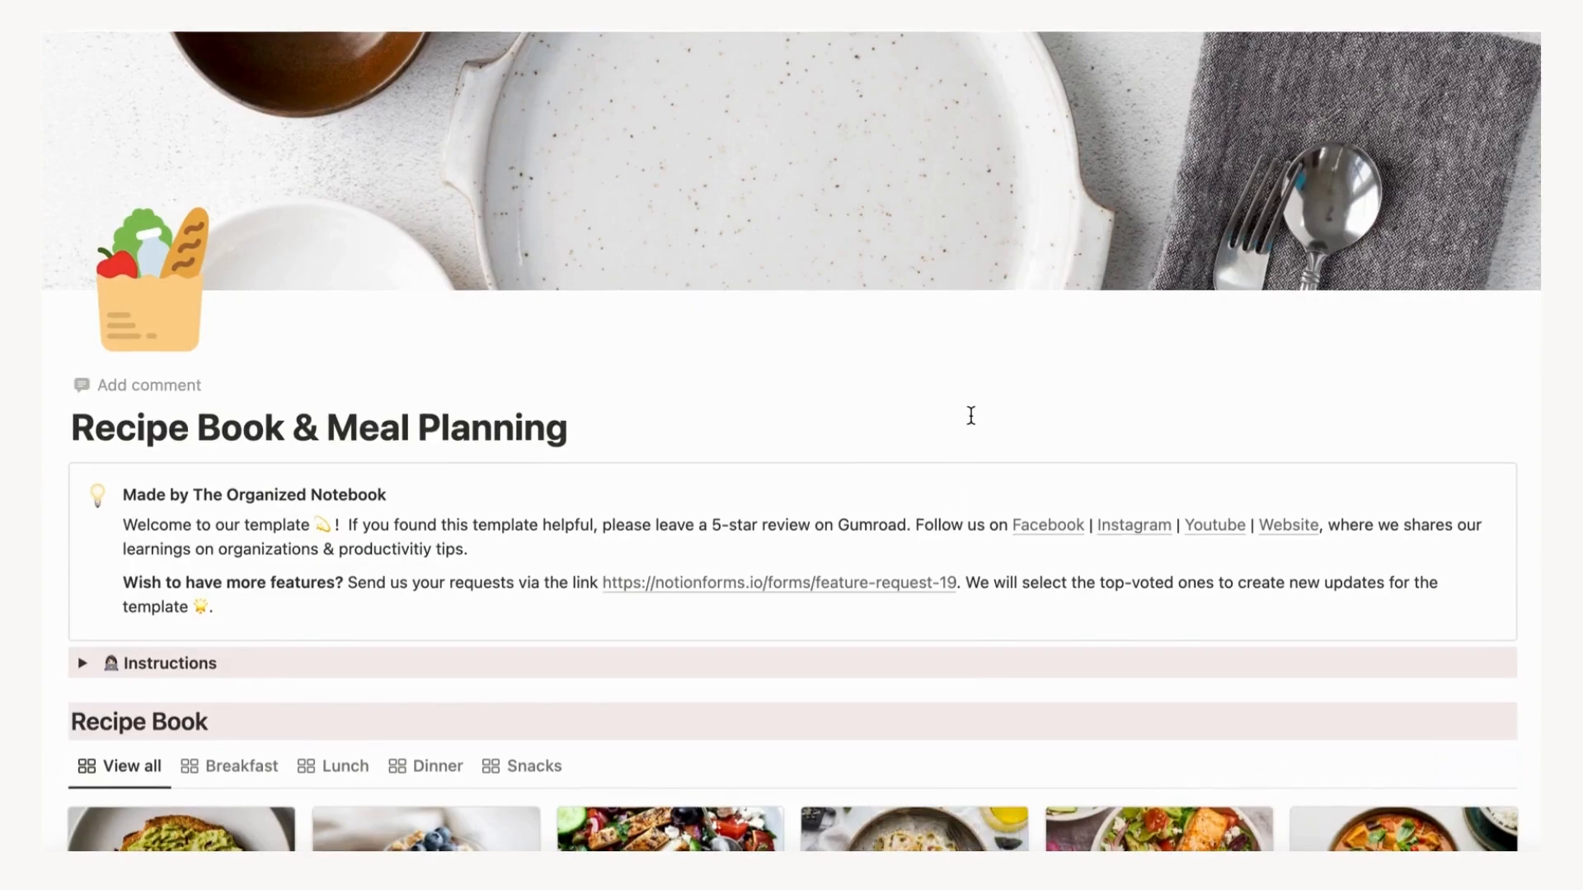
pyautogui.scroll(-3)
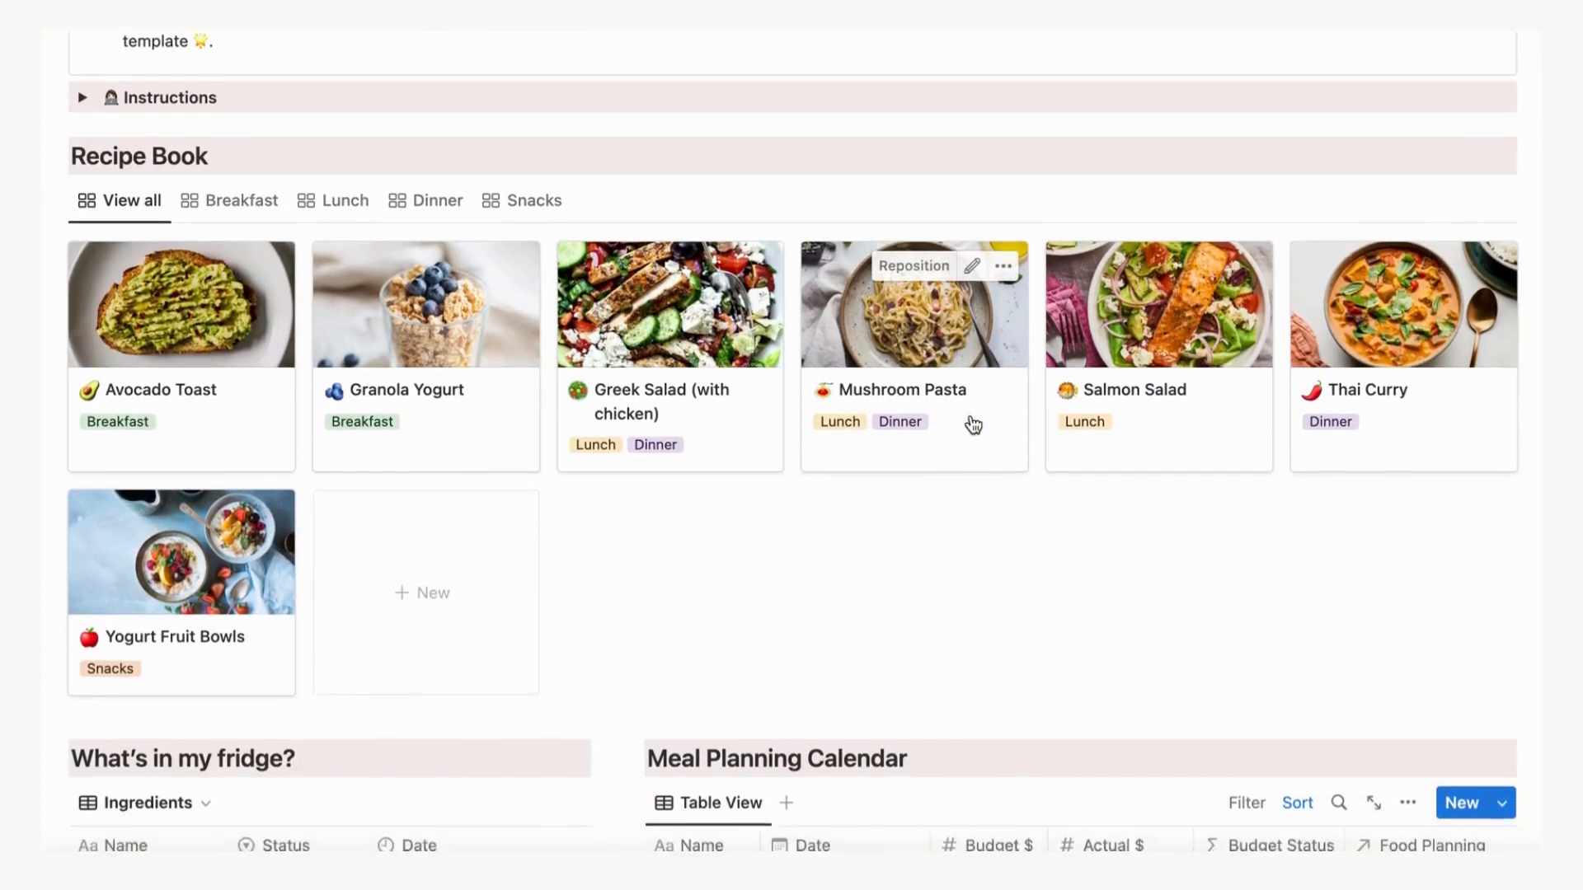
pyautogui.scroll(-3)
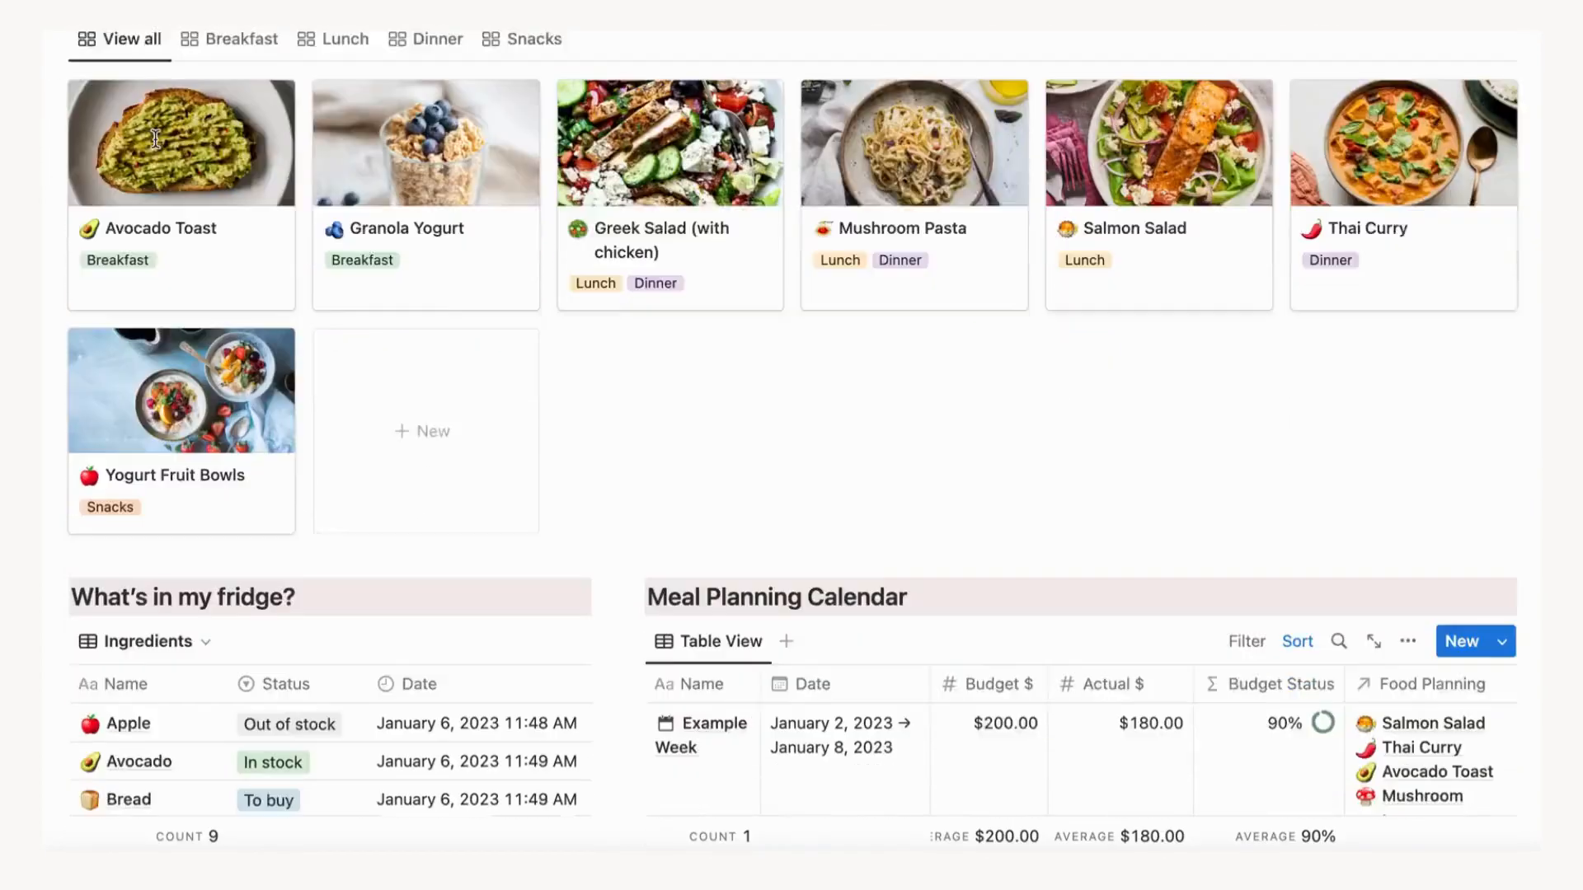
pyautogui.scroll(-3)
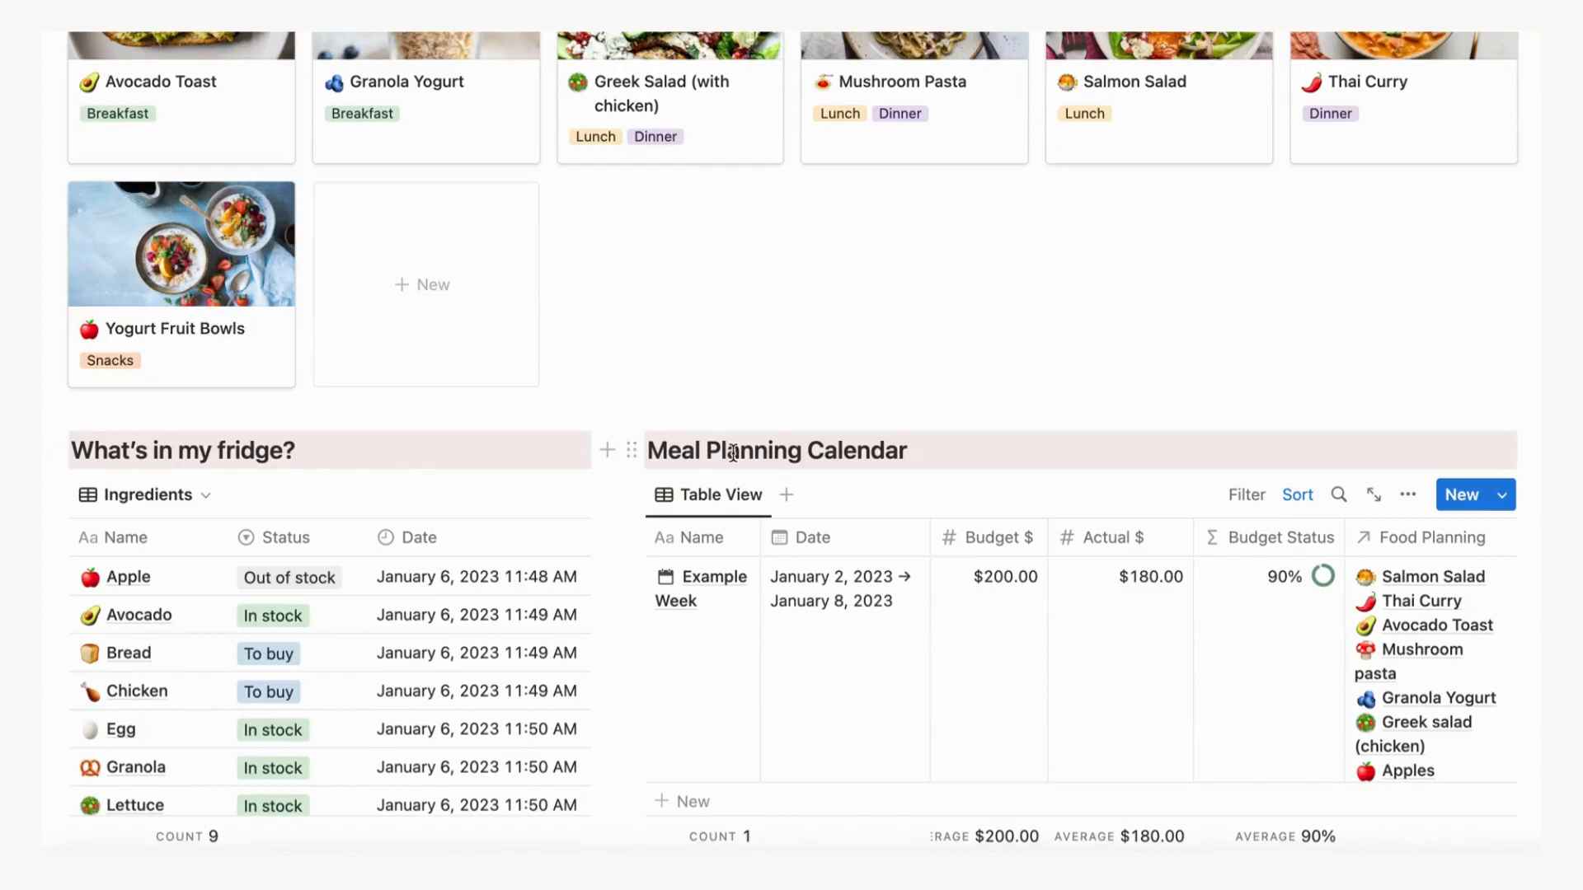
pyautogui.scroll(-3)
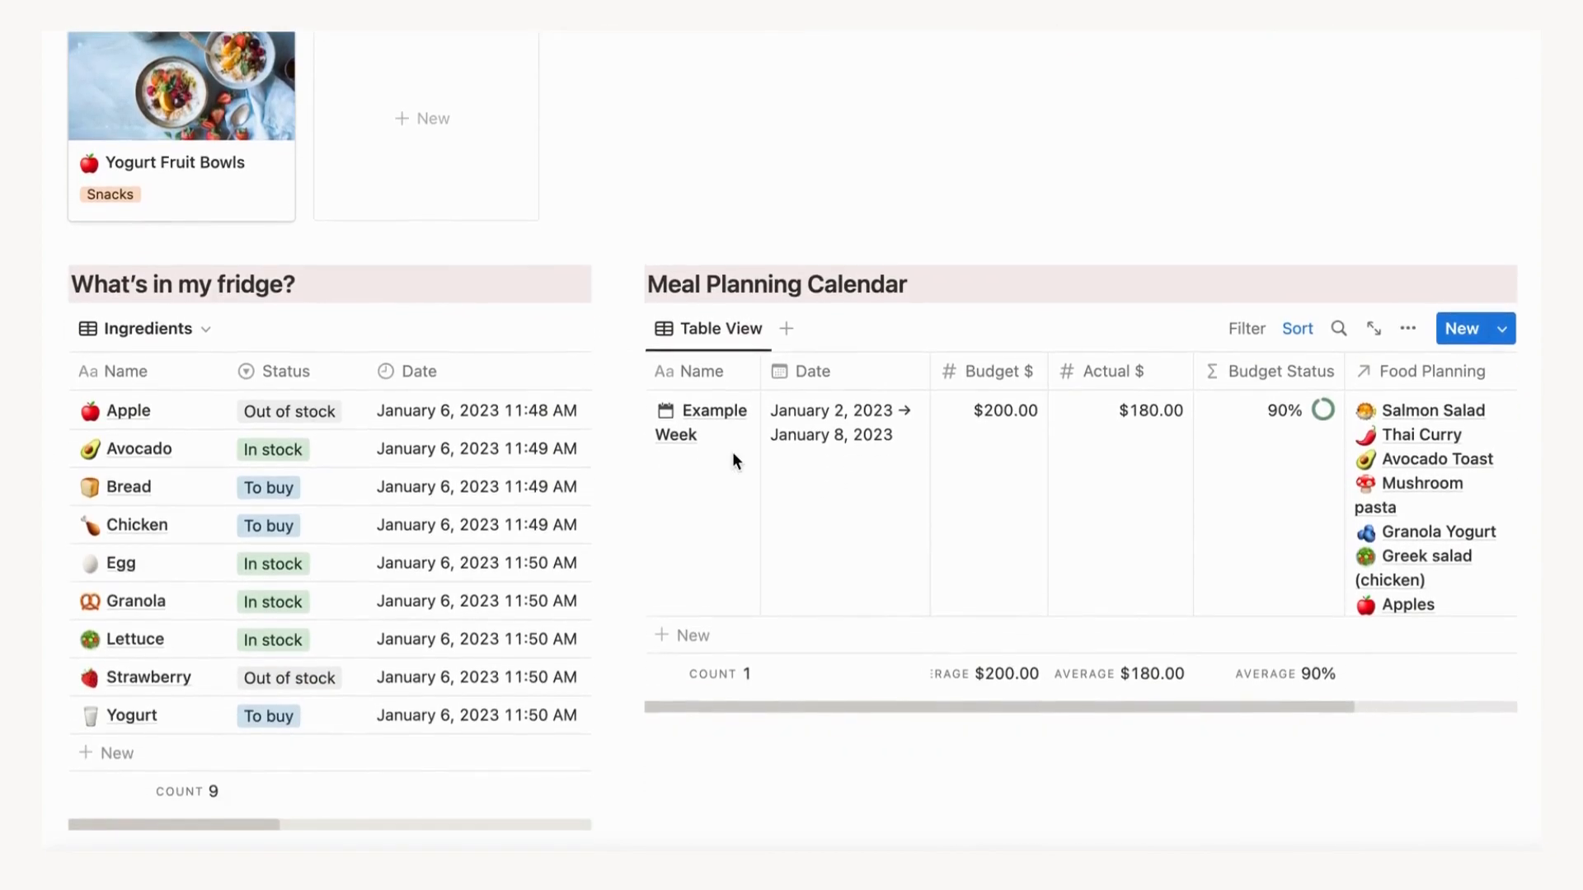
pyautogui.scroll(-3)
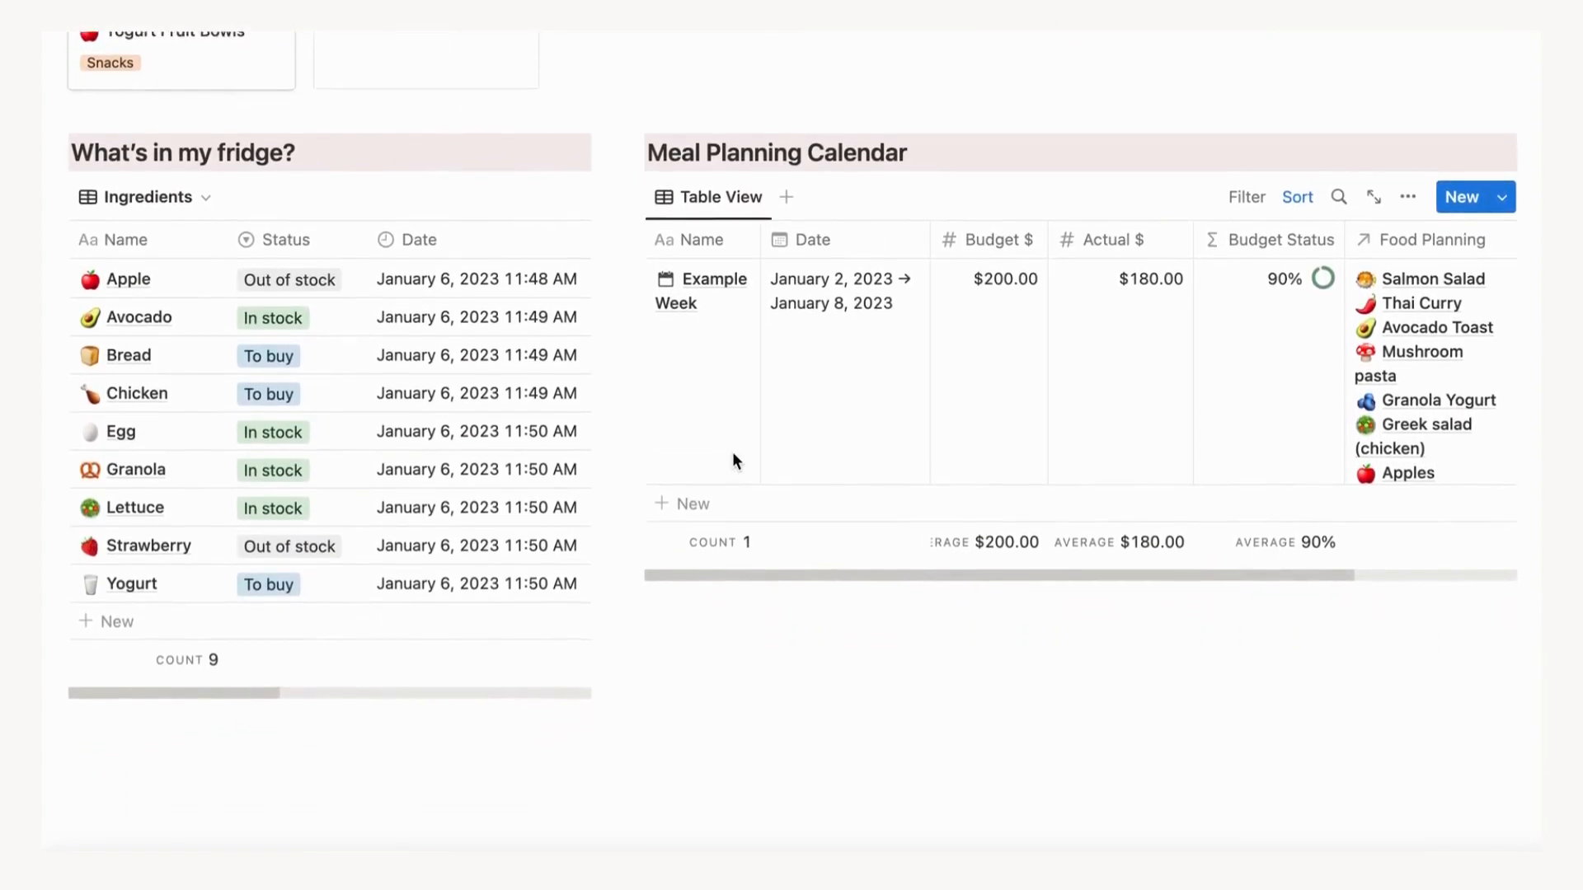
pyautogui.scroll(-3)
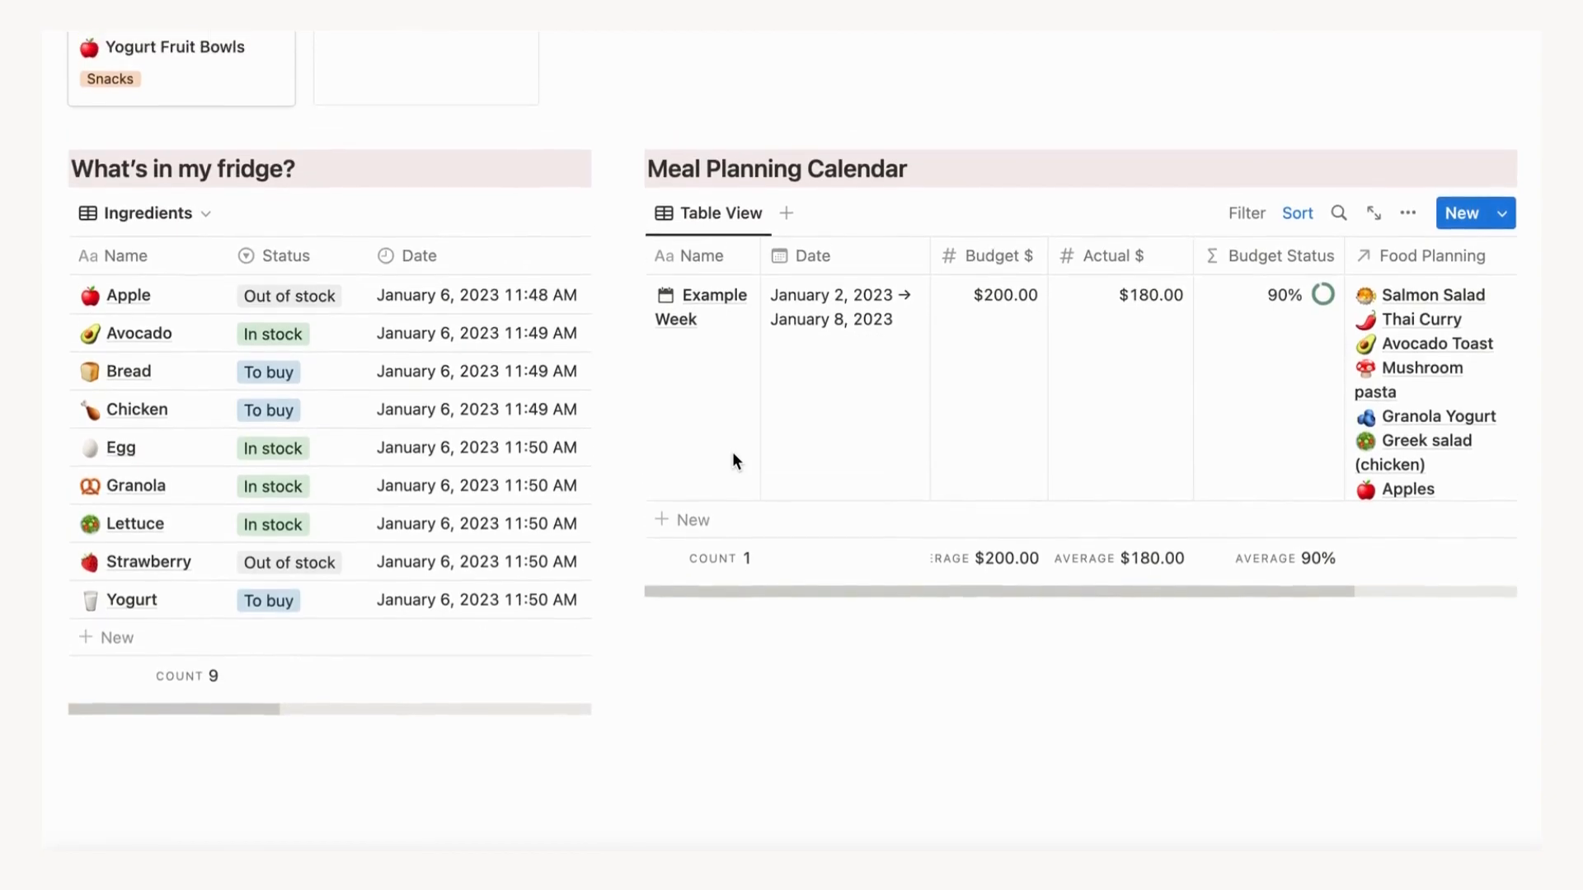
pyautogui.scroll(3)
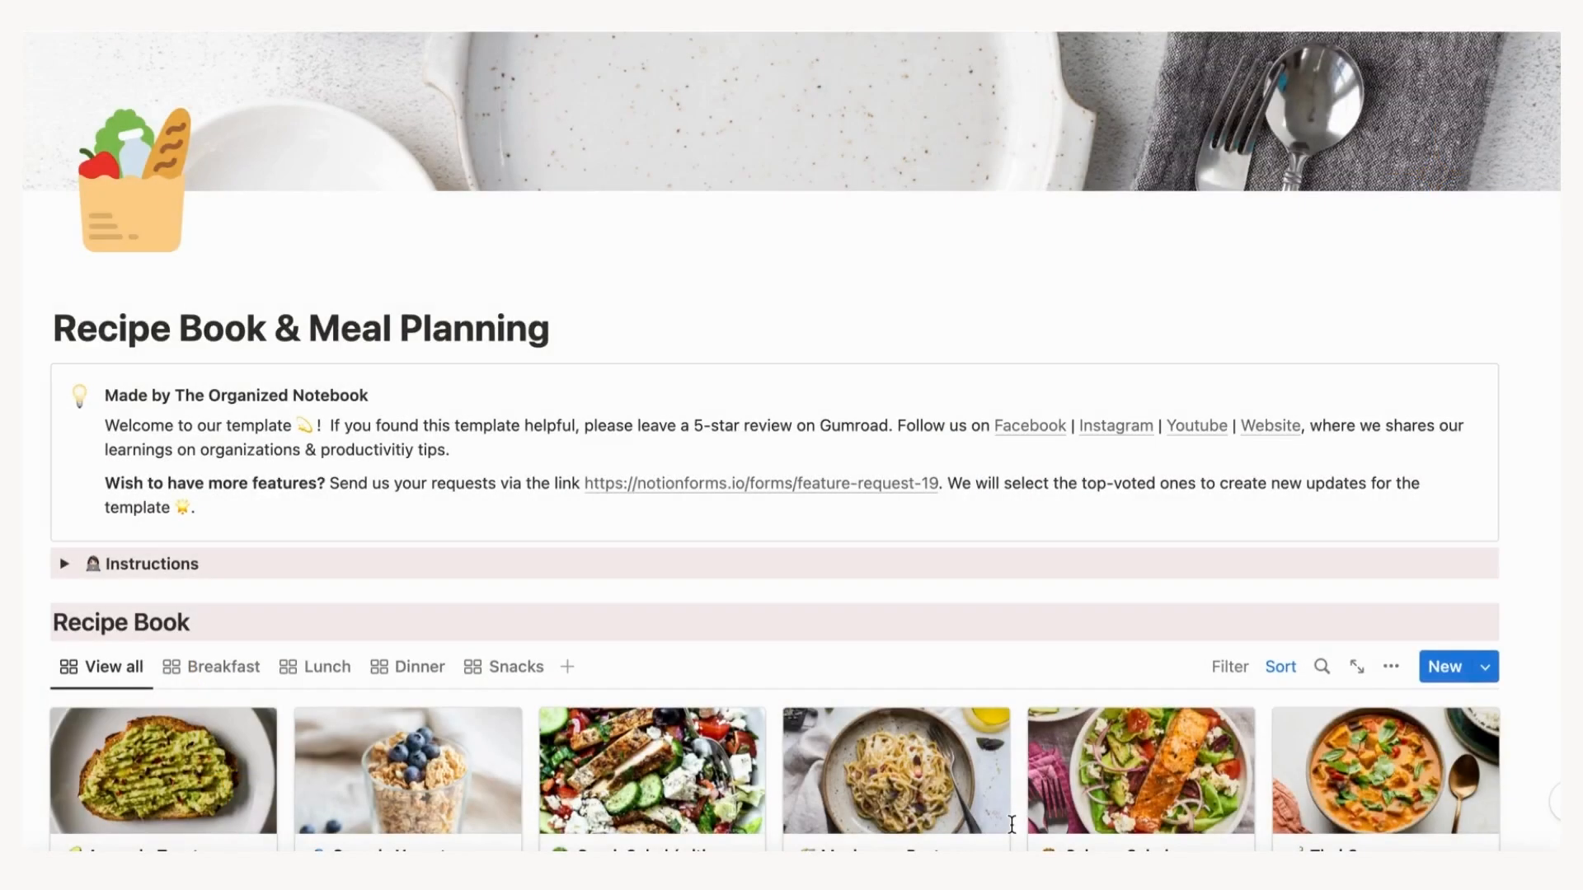
pyautogui.scroll(-3)
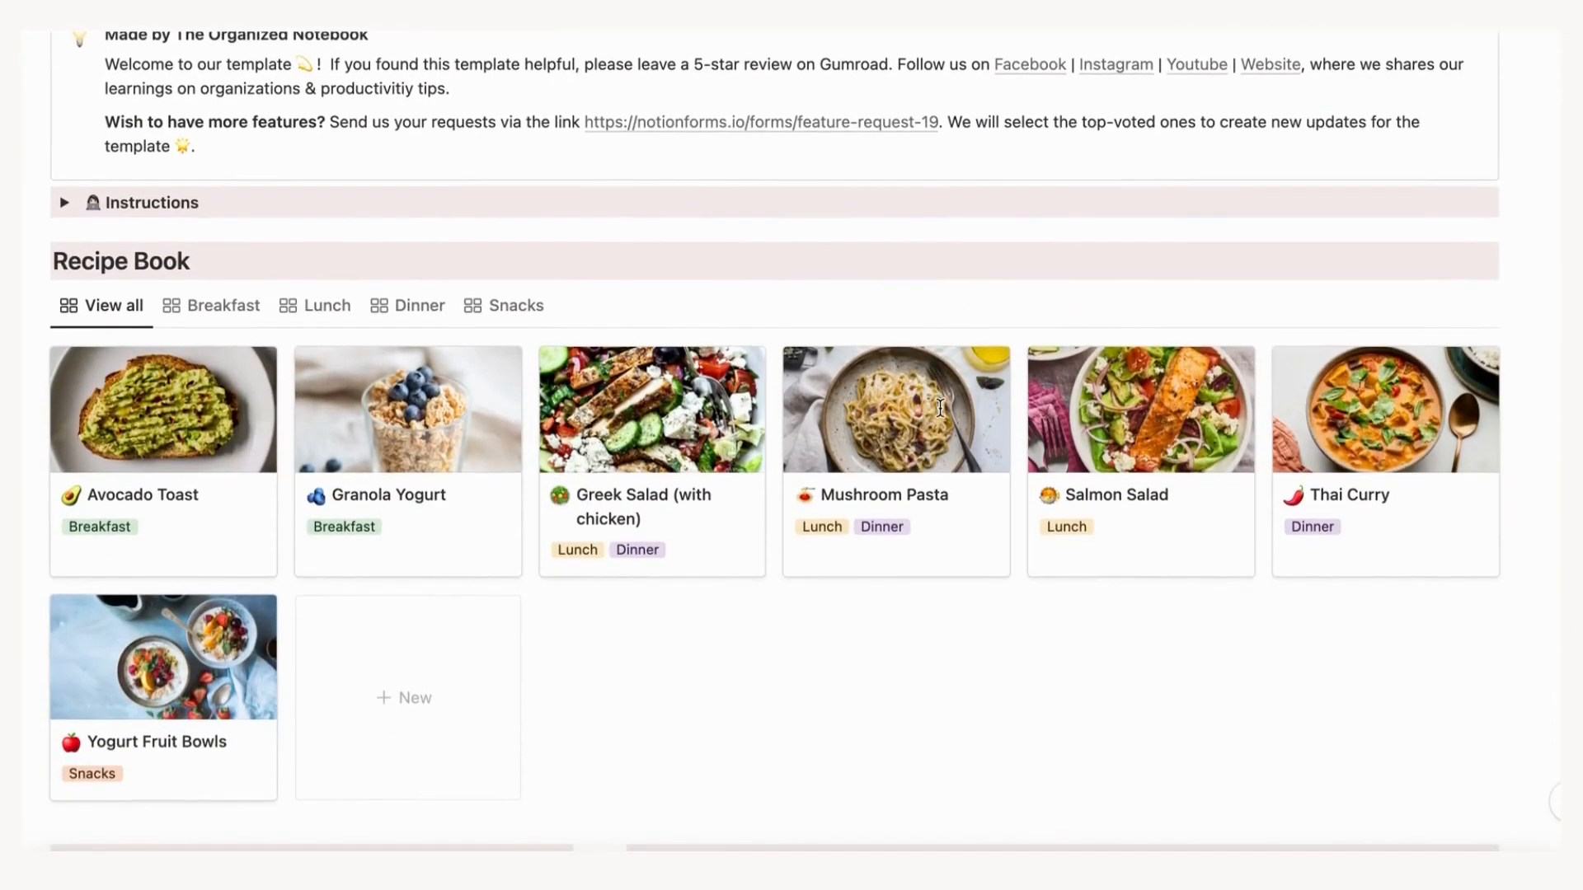
pyautogui.scroll(-3)
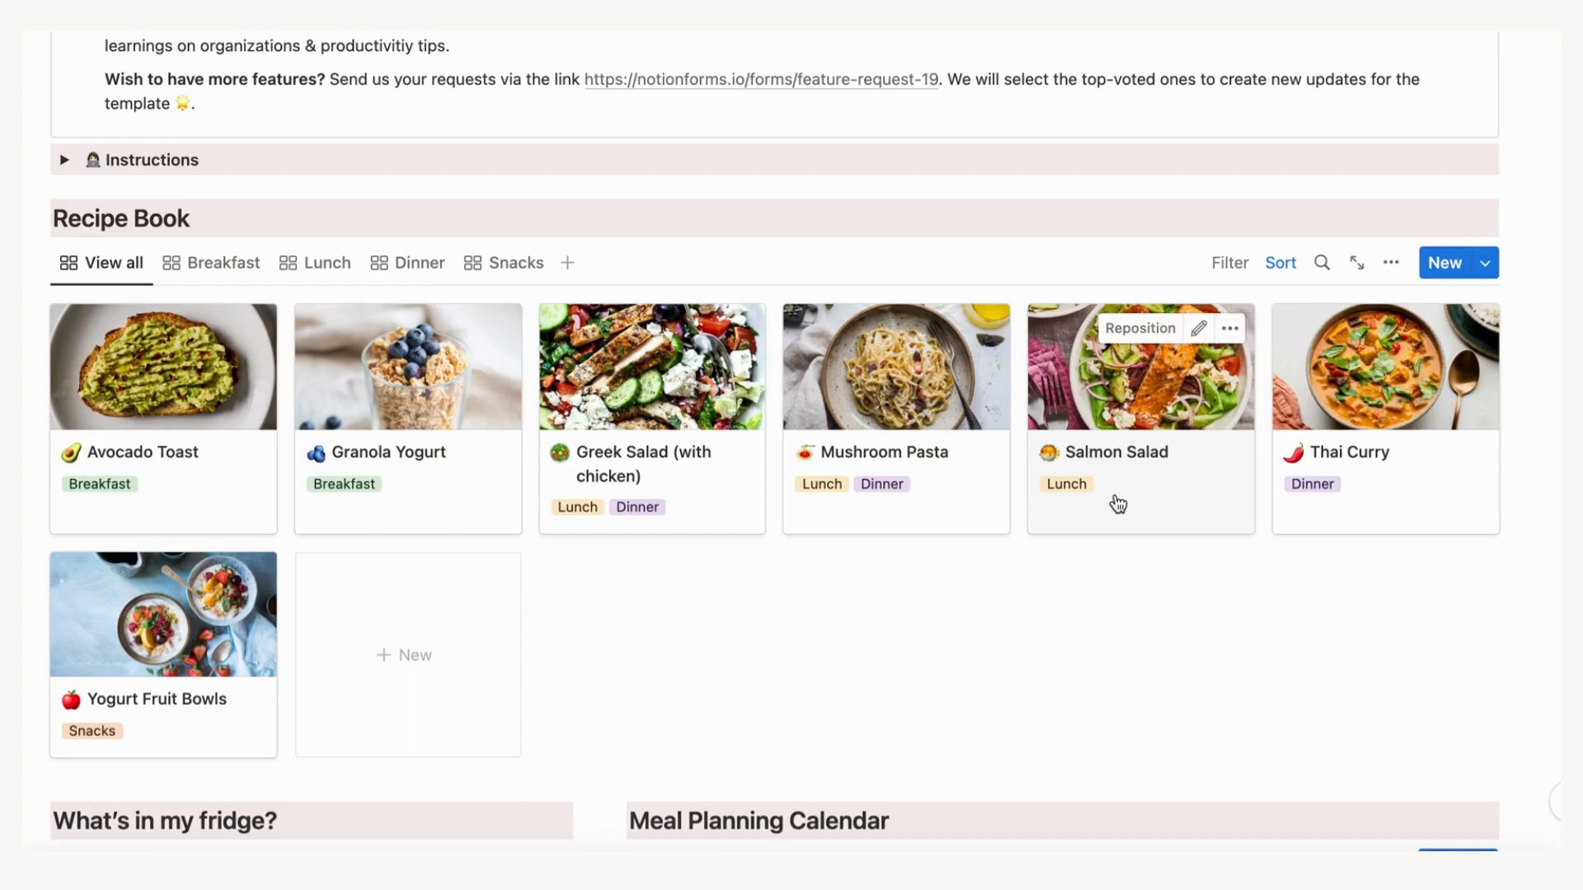
# - Filter the recipe gallery to Breakfast, then Snack, then back to all recipes
pyautogui.click(222, 262)
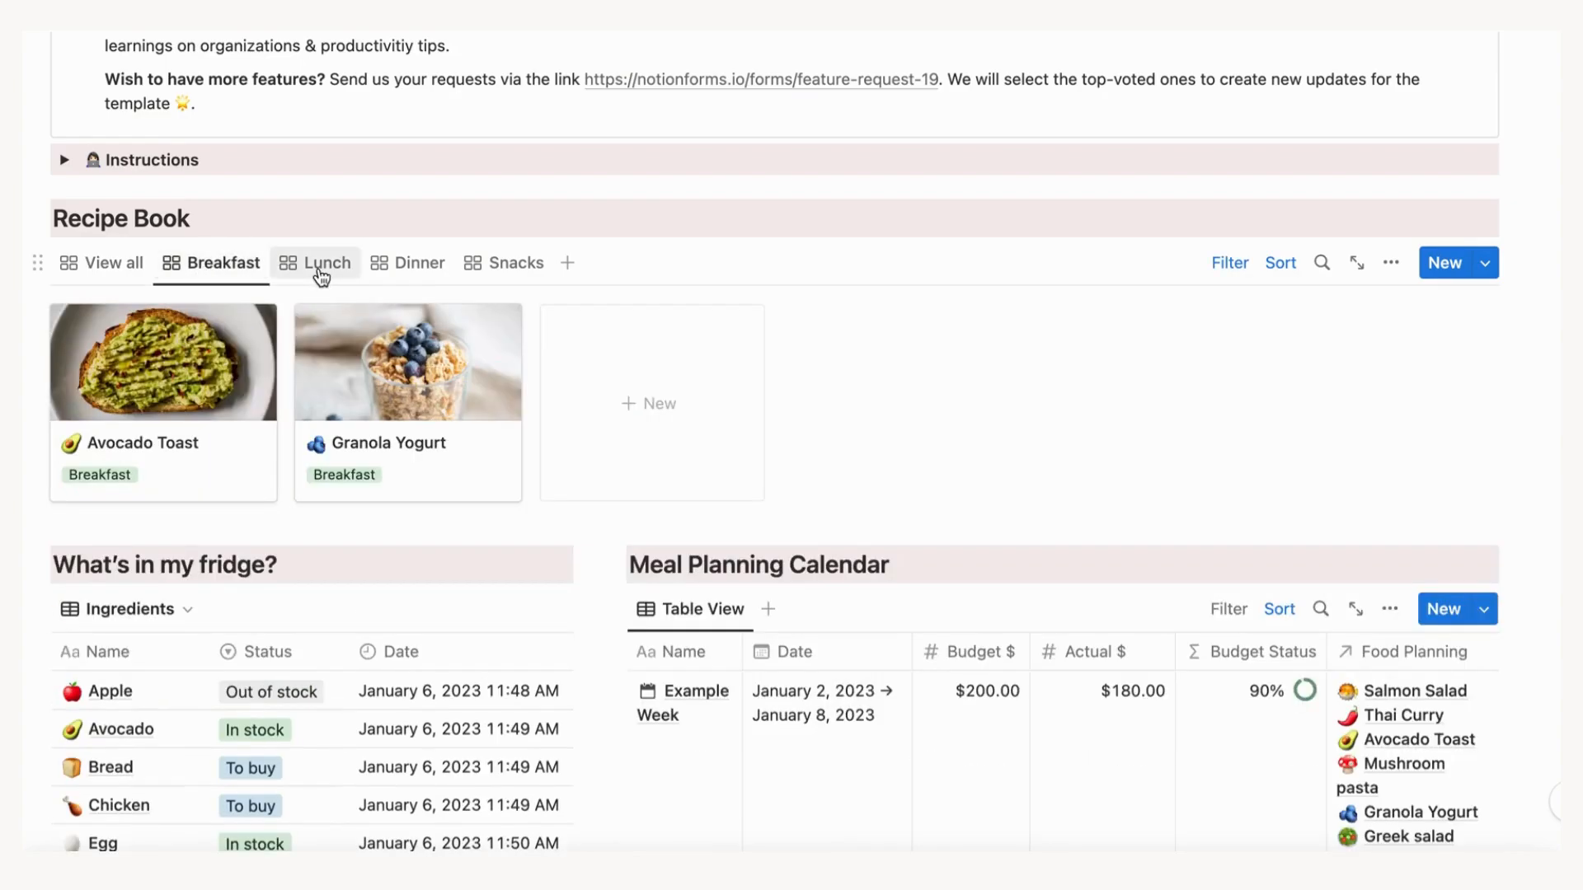
pyautogui.click(515, 263)
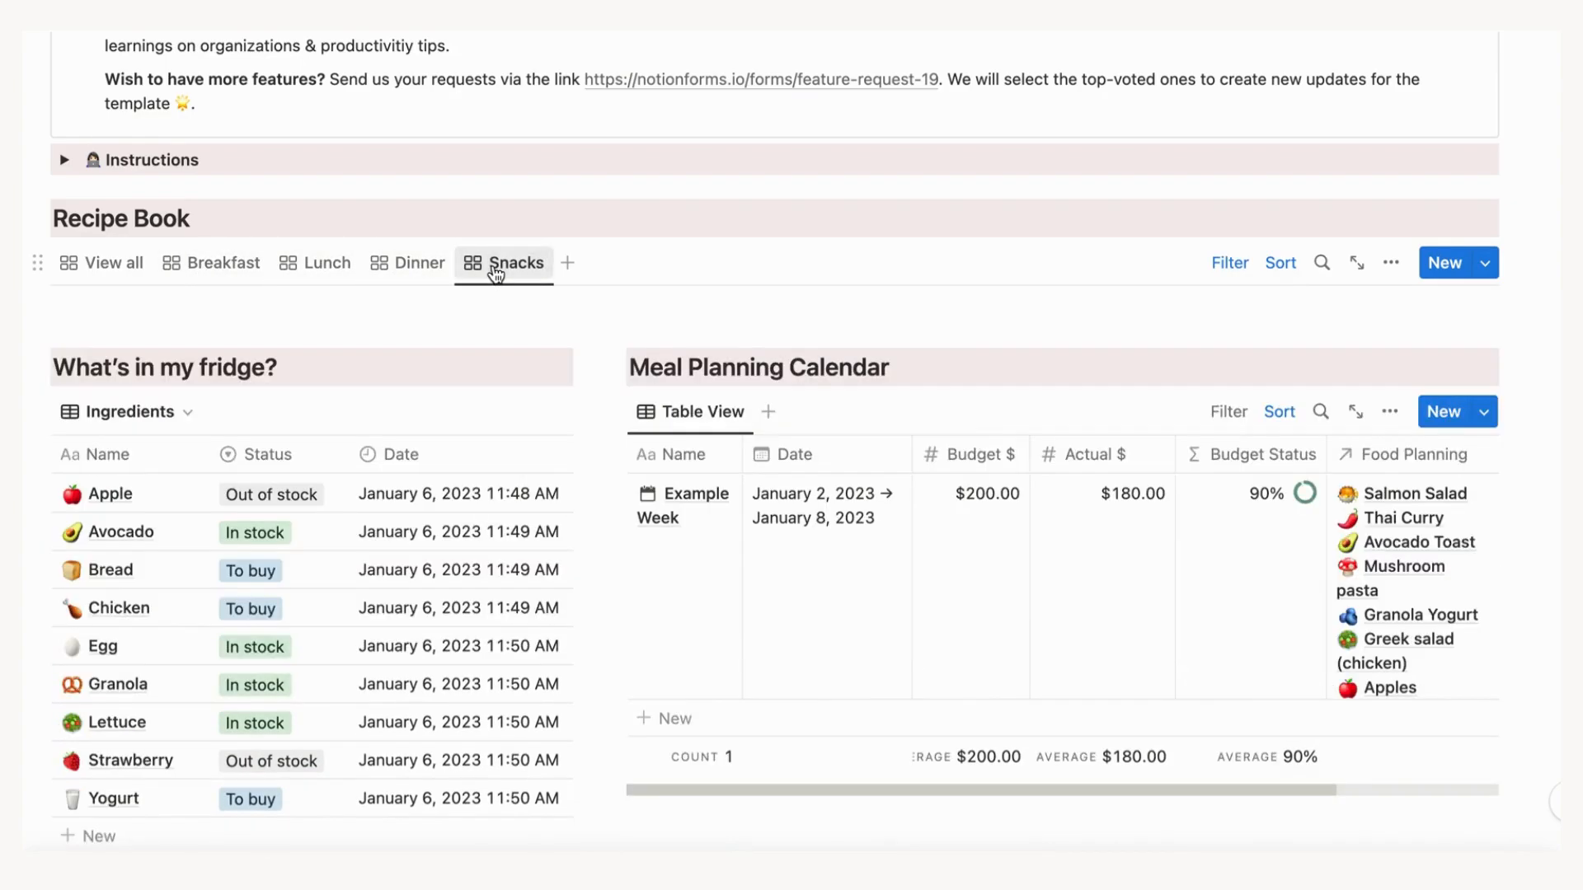
pyautogui.click(113, 263)
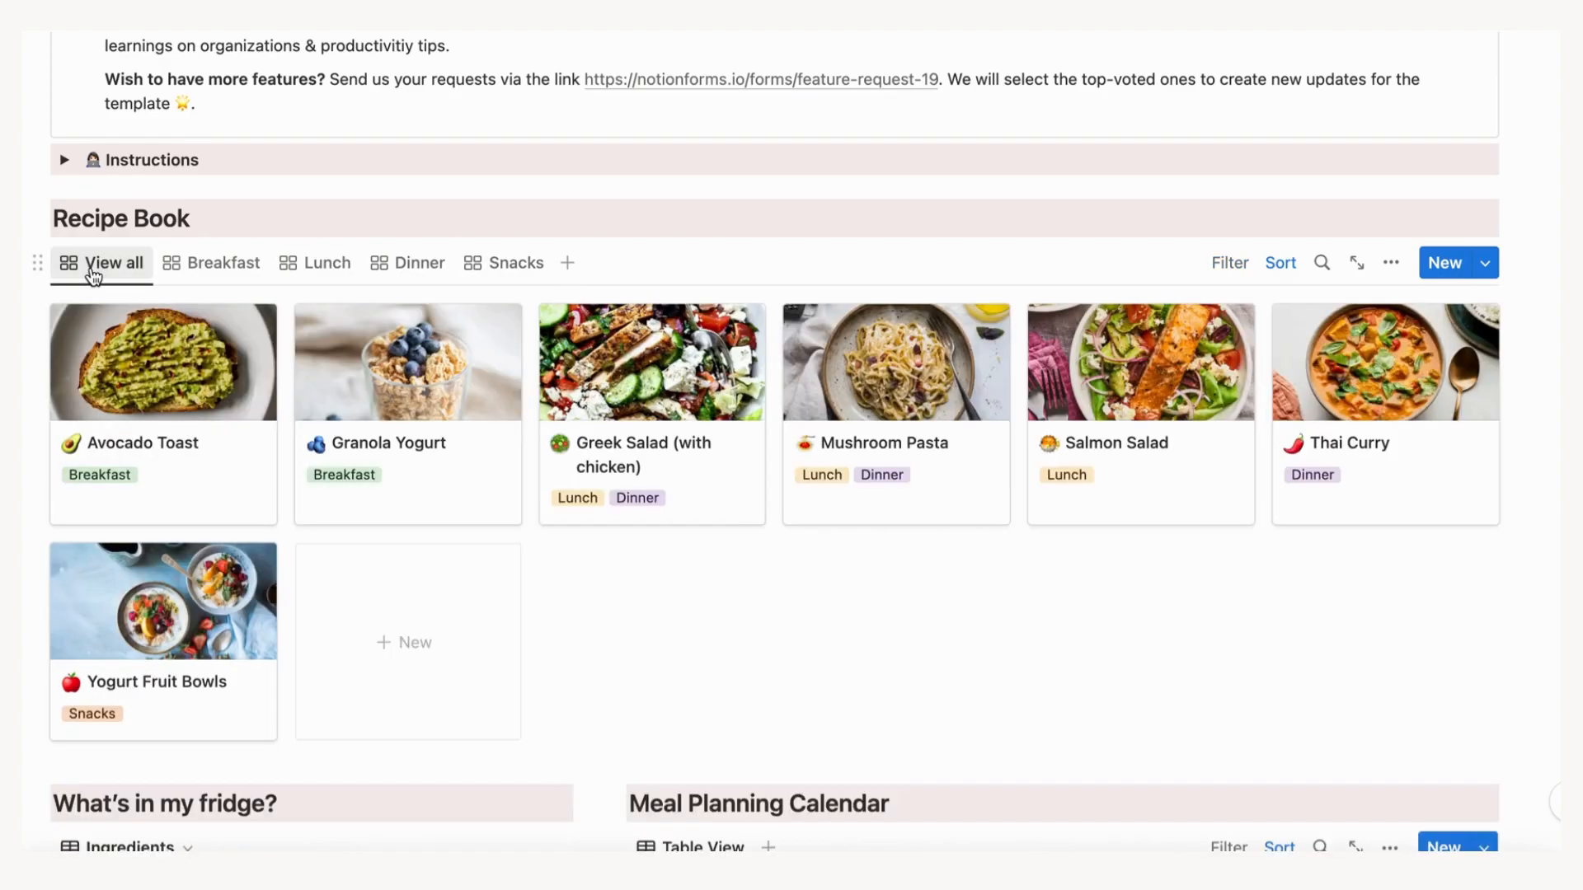
pyautogui.moveTo(1230, 263)
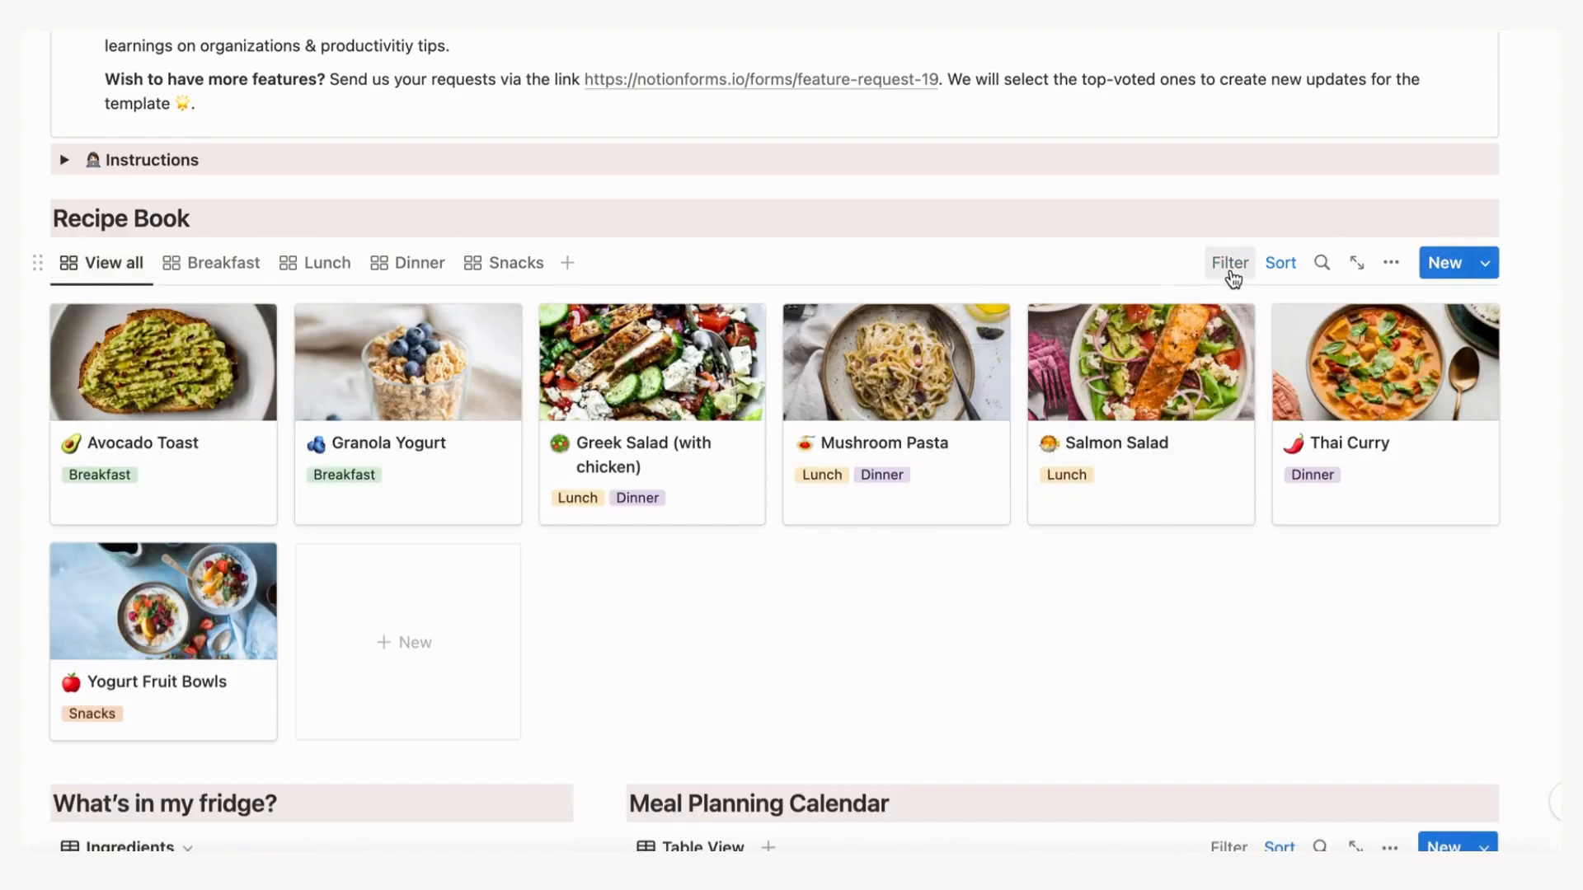
# - Filter recipes to those using Chicken and open Greek Salad (with chicken)
pyautogui.click(1229, 262)
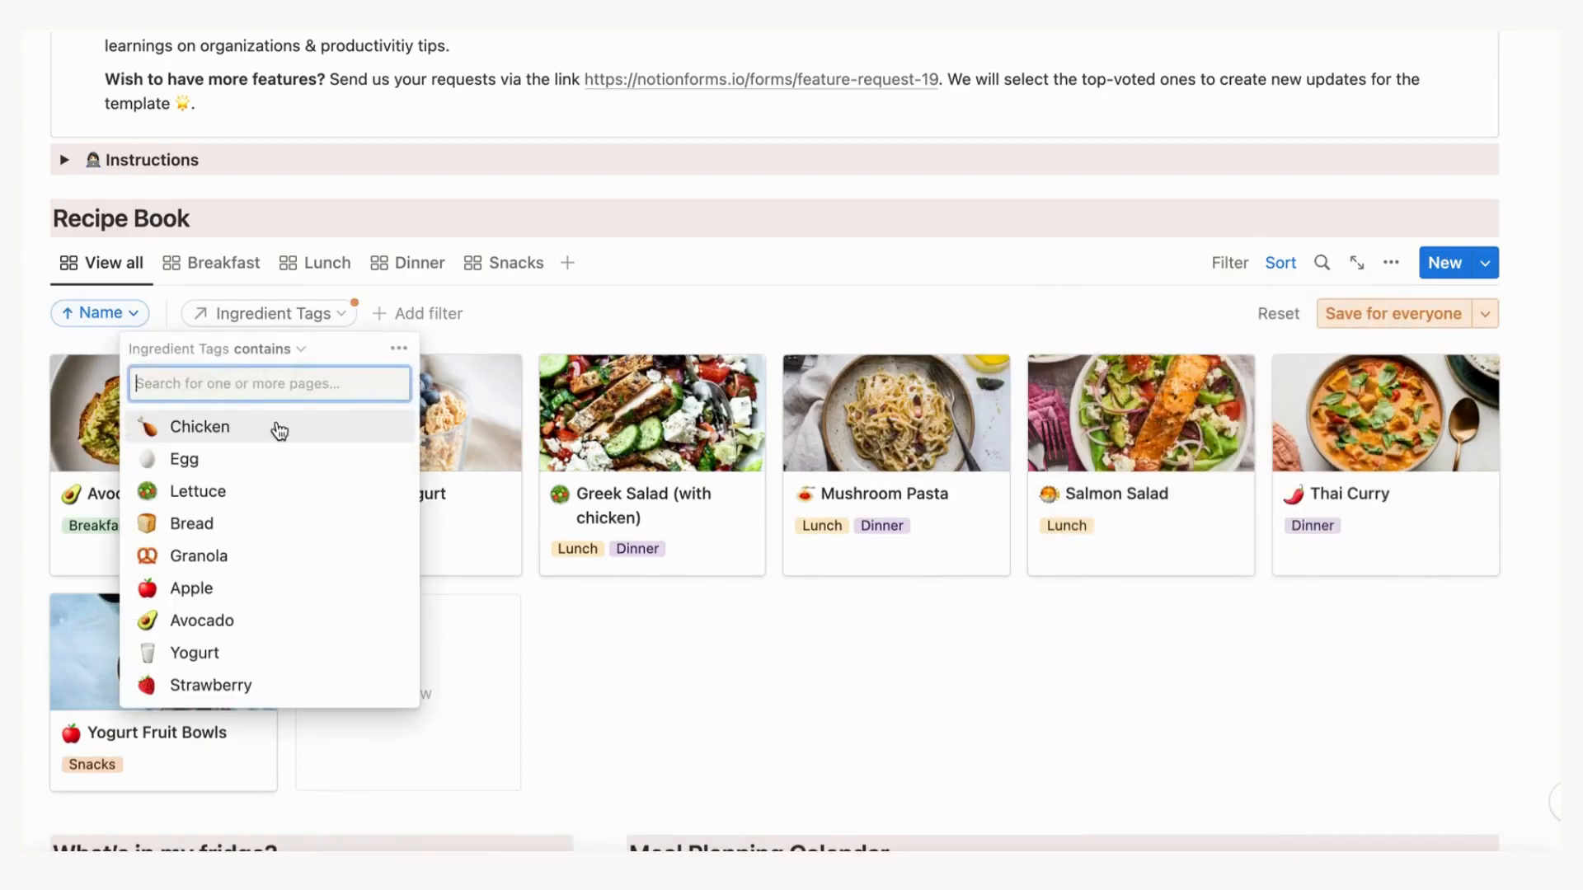
pyautogui.click(199, 426)
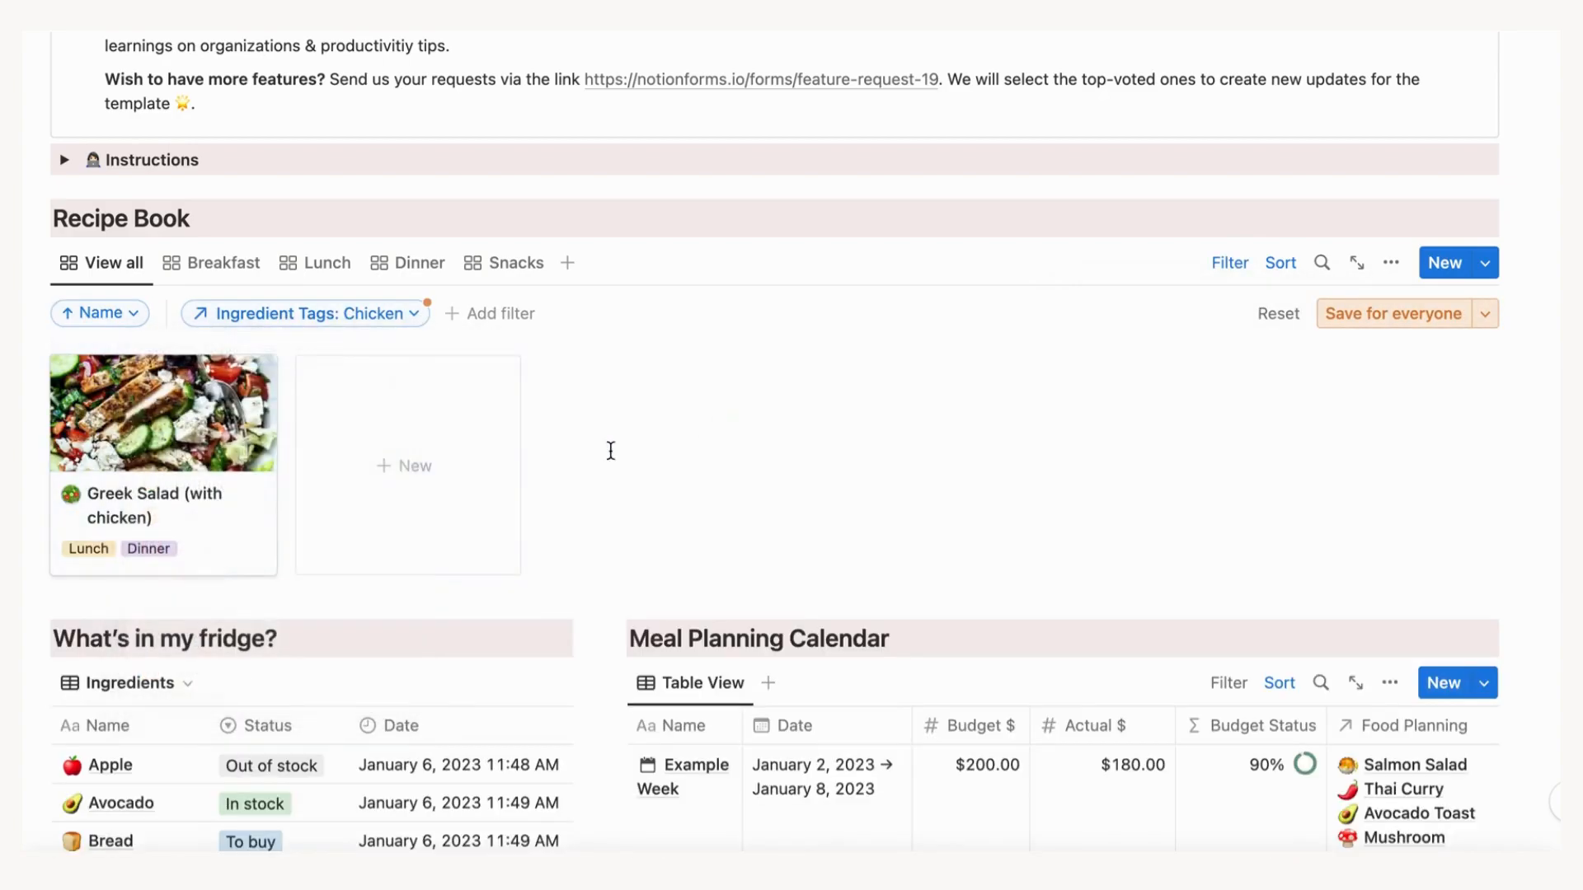
pyautogui.click(162, 413)
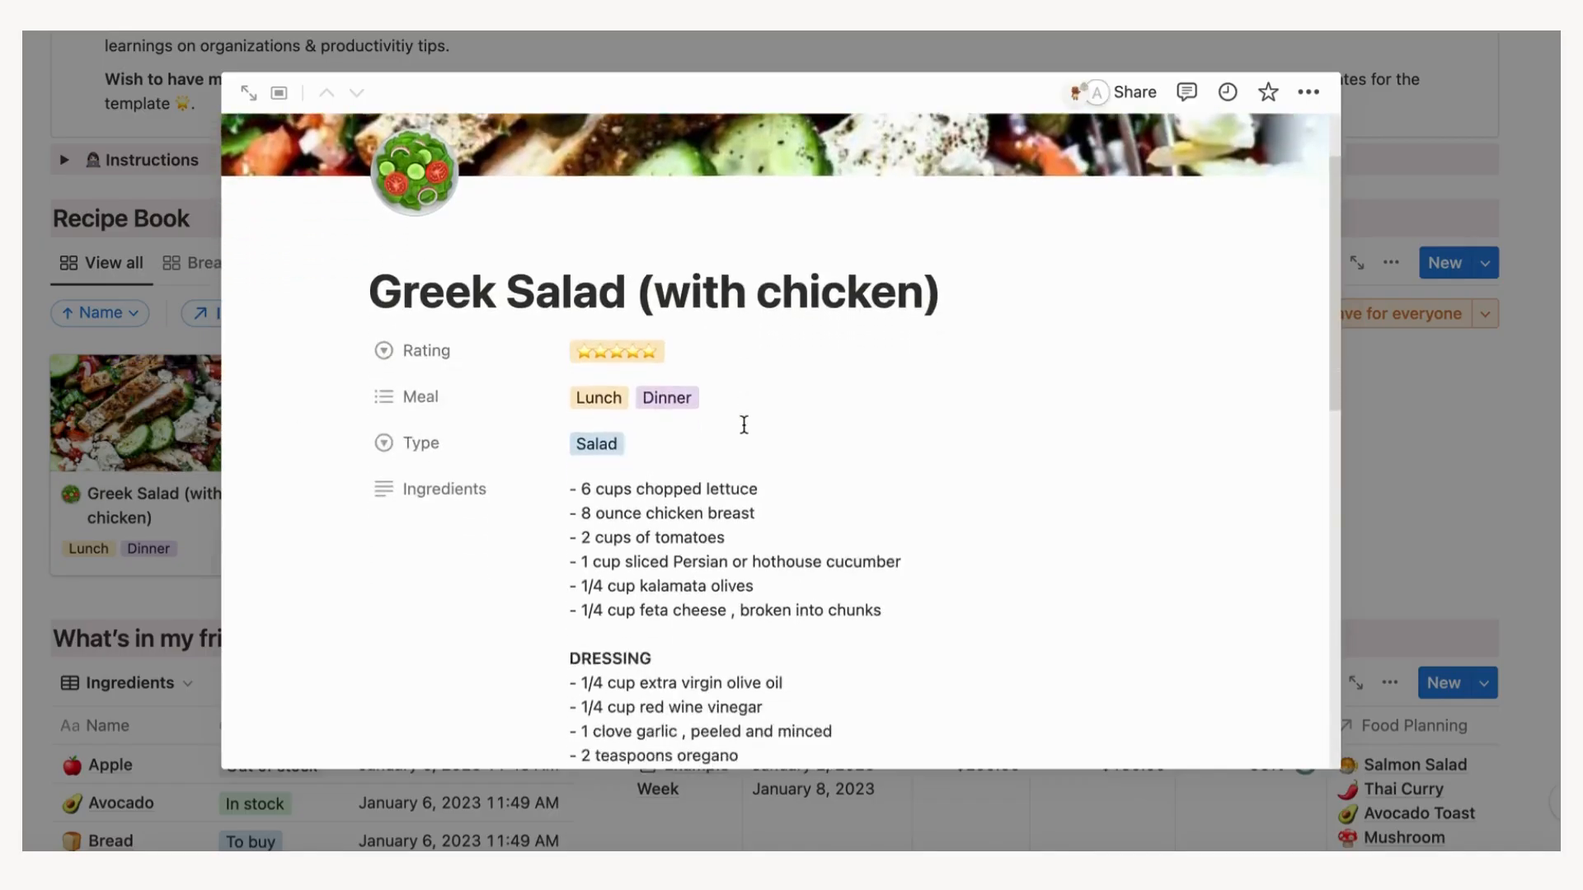
pyautogui.scroll(-3)
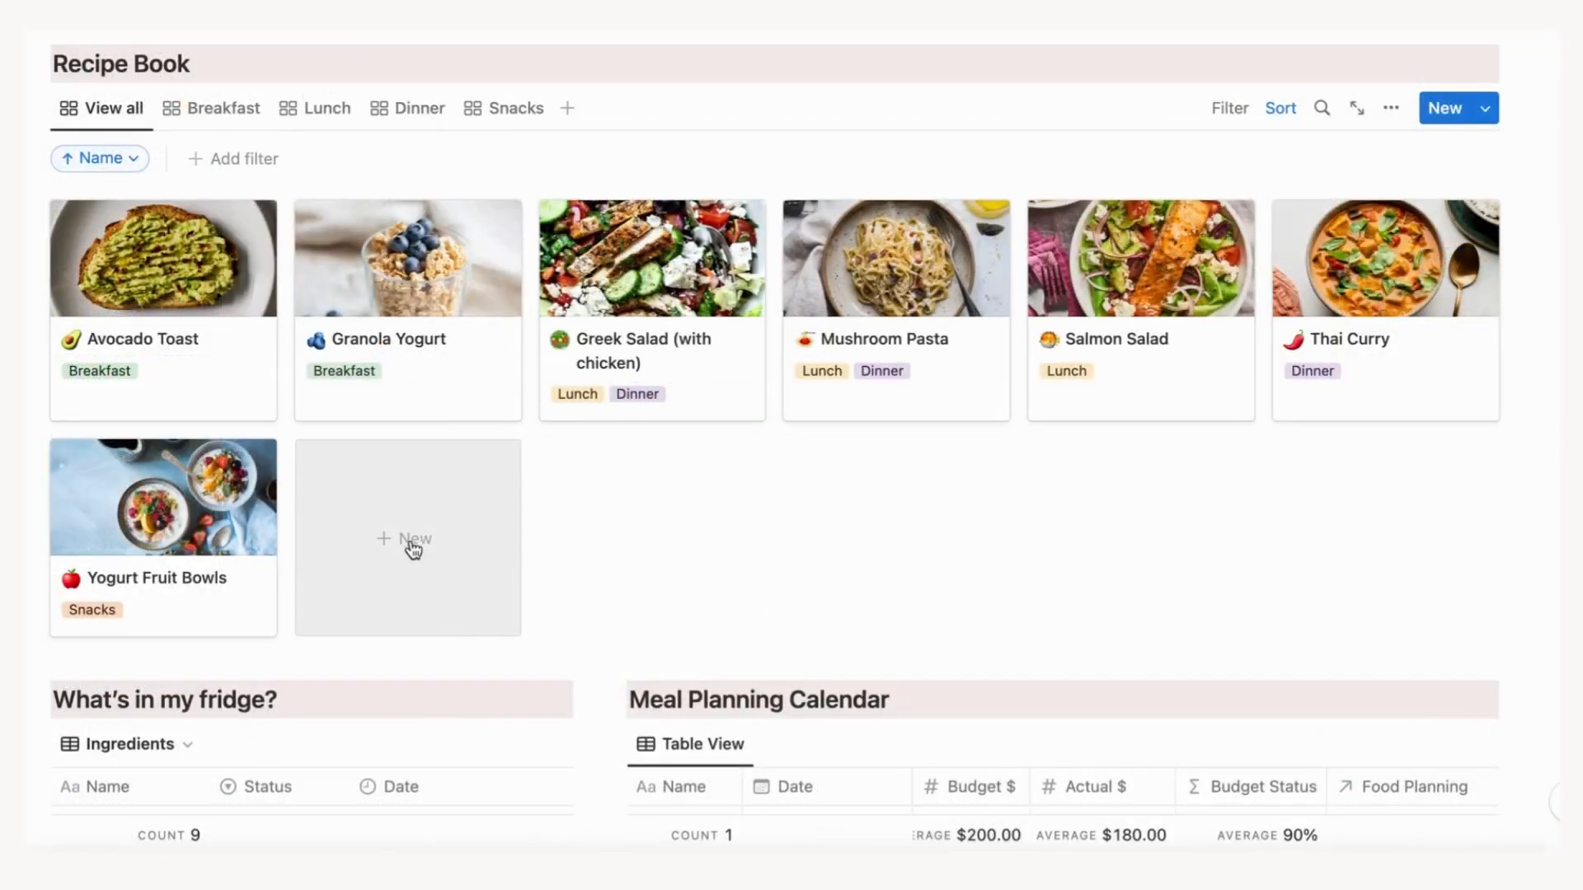
# - Create a recipe titled Avocado Toast and link an ingredient tag
pyautogui.click(407, 538)
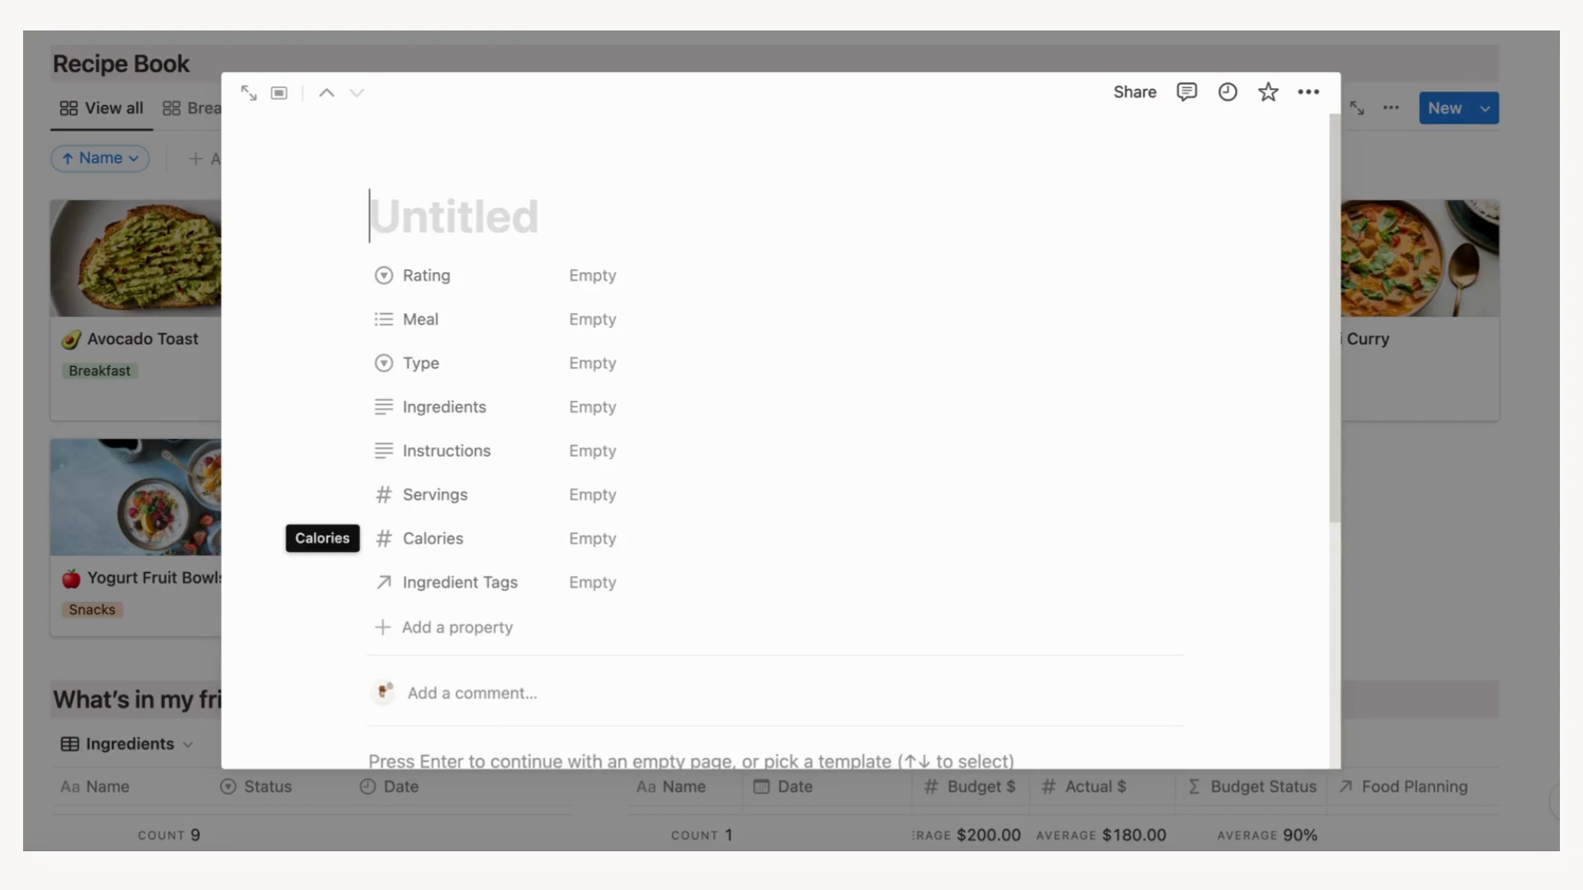
pyautogui.write('Avocado Toast')
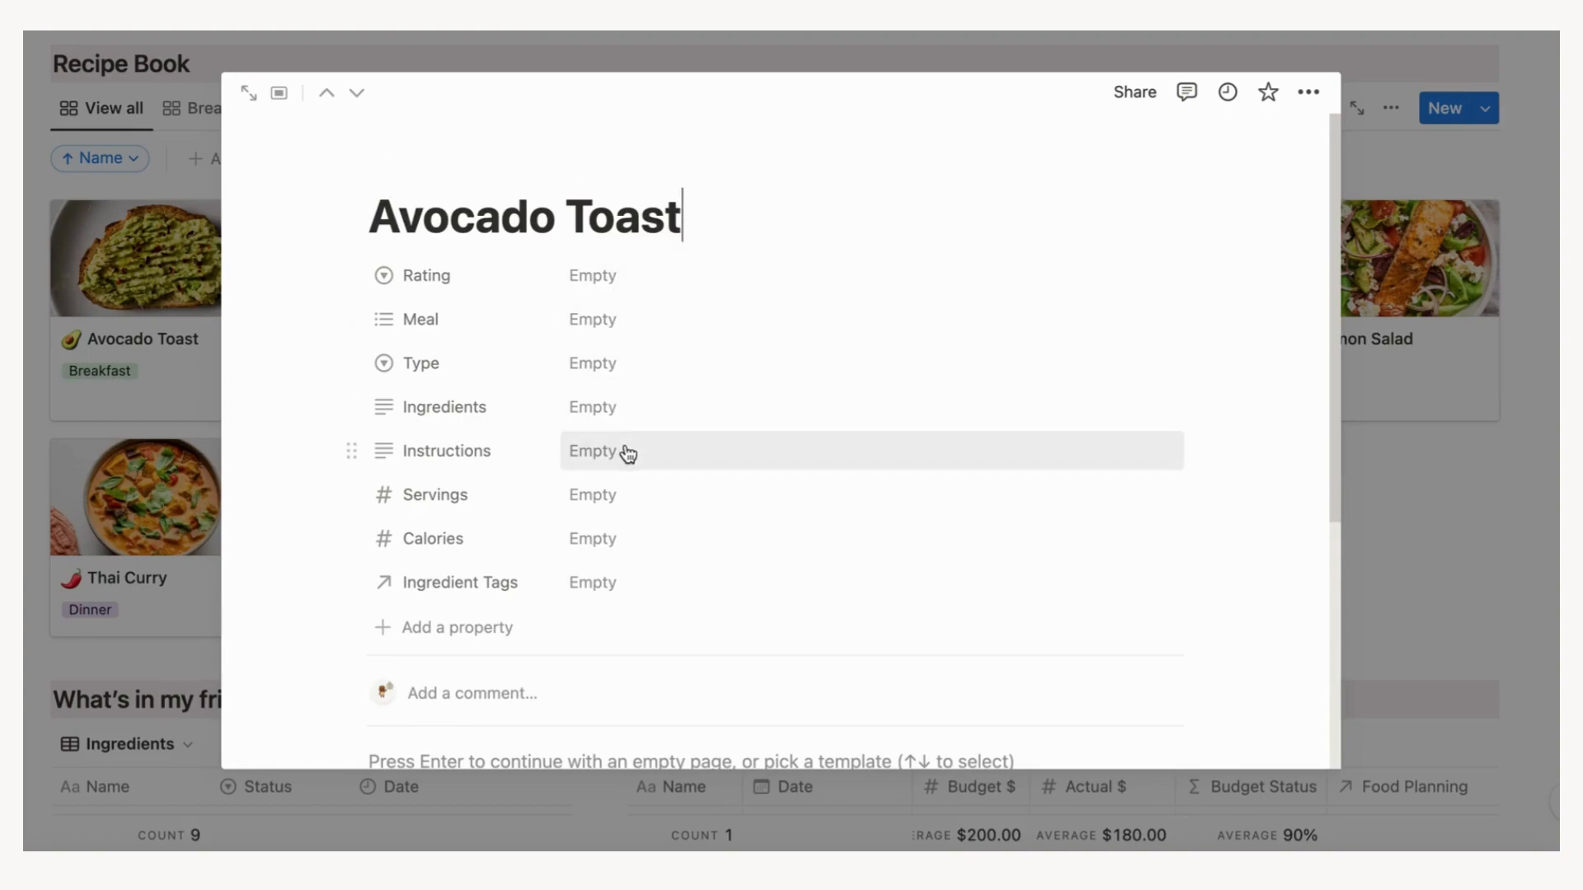
pyautogui.moveTo(606, 588)
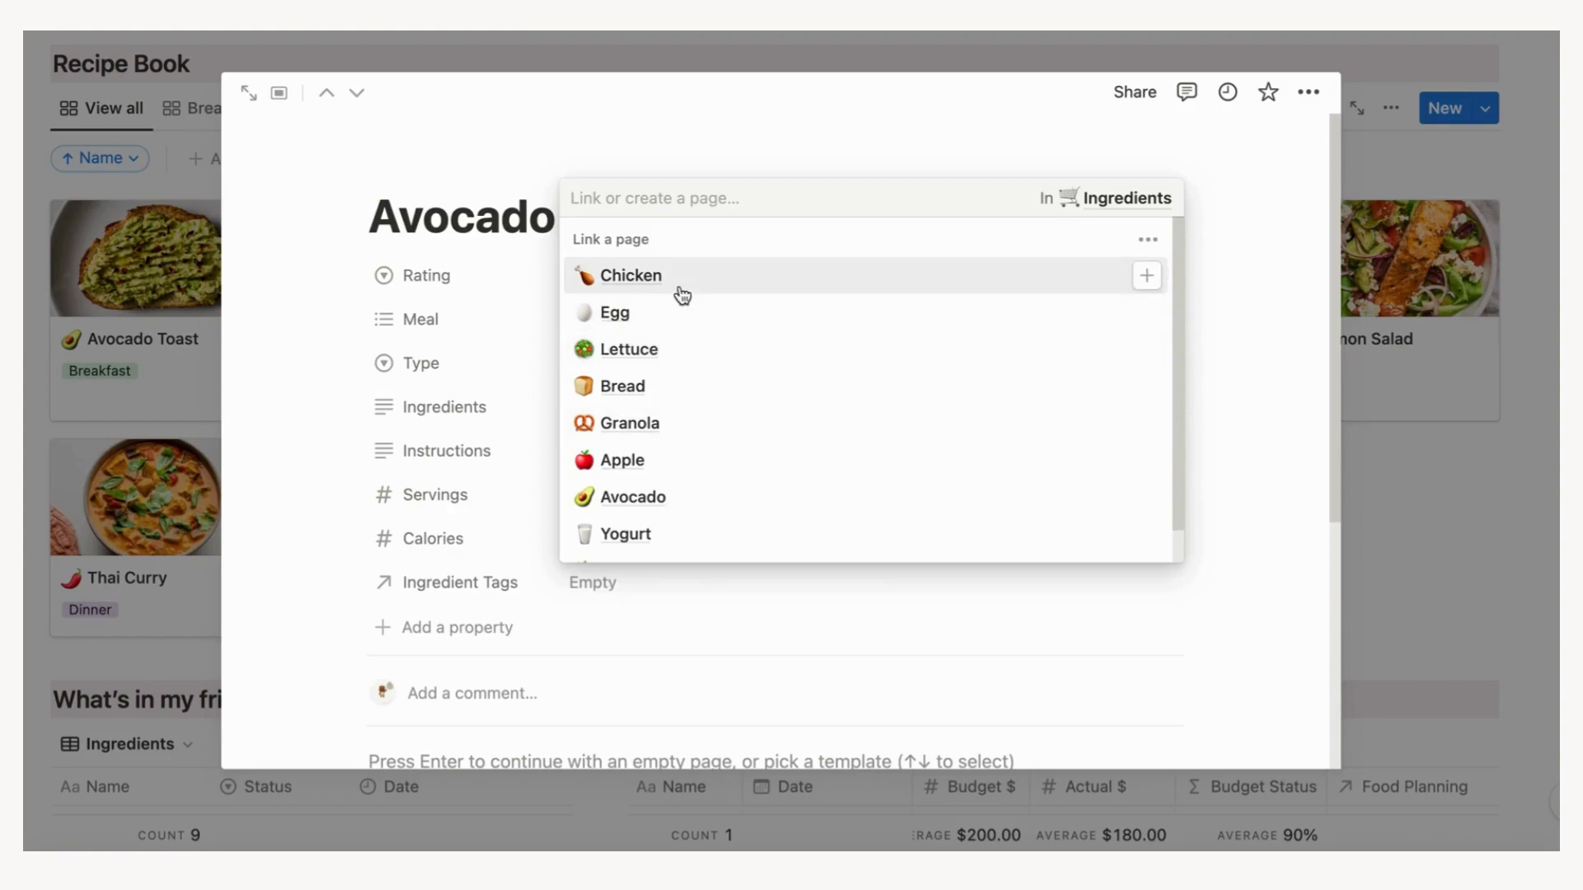
pyautogui.click(634, 496)
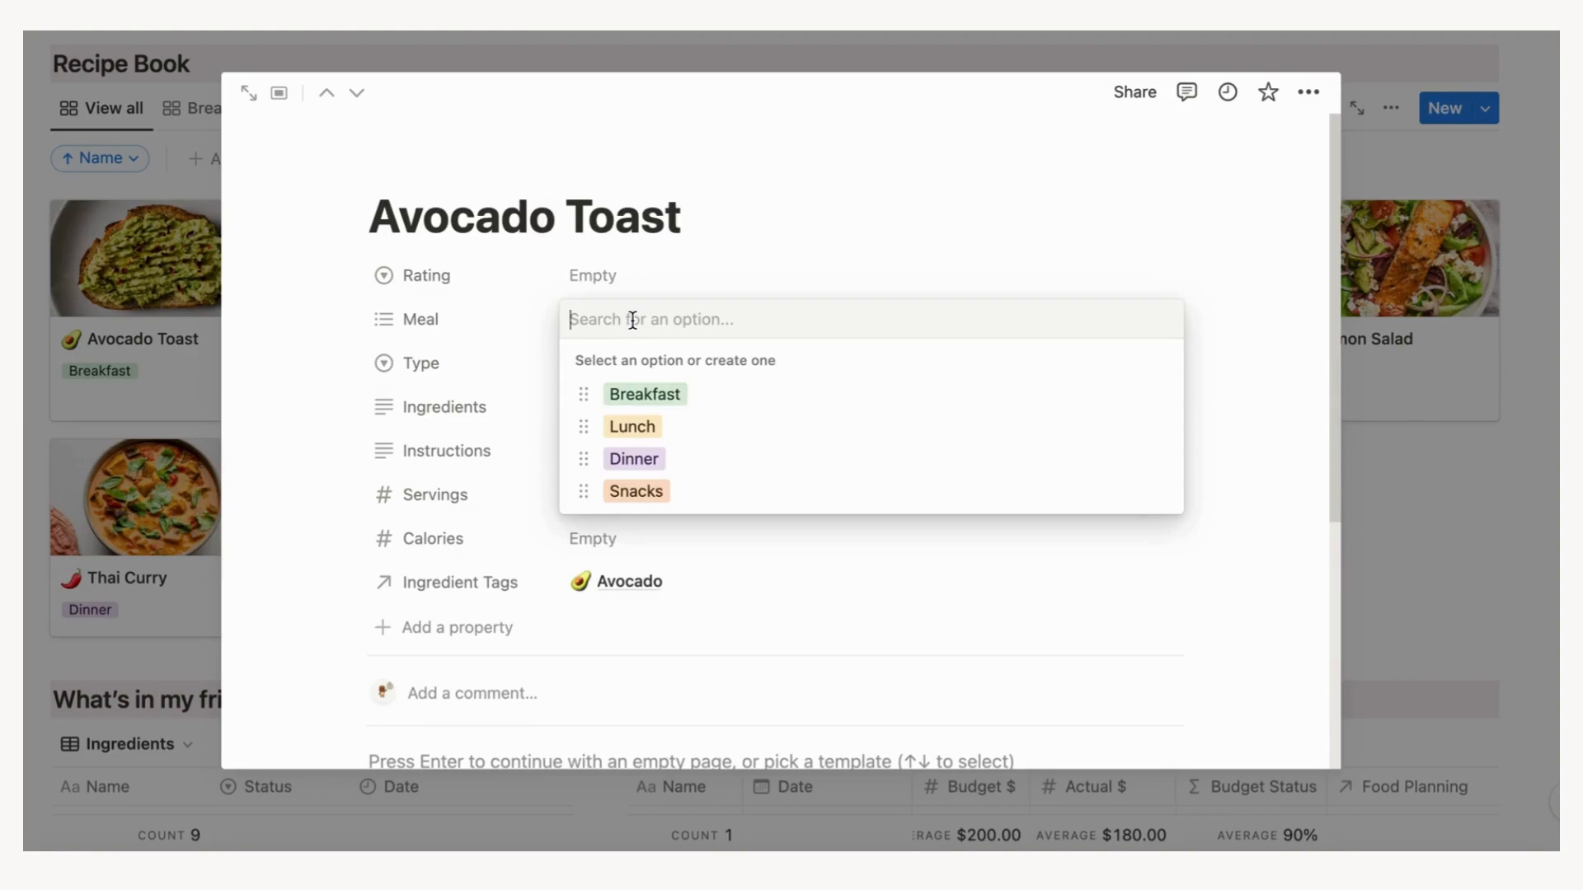
# - Tag Avocado Toast as Appetizer and list 1 avocado, 2 toasted breads, salt and pepper
pyautogui.write('Appetizer')
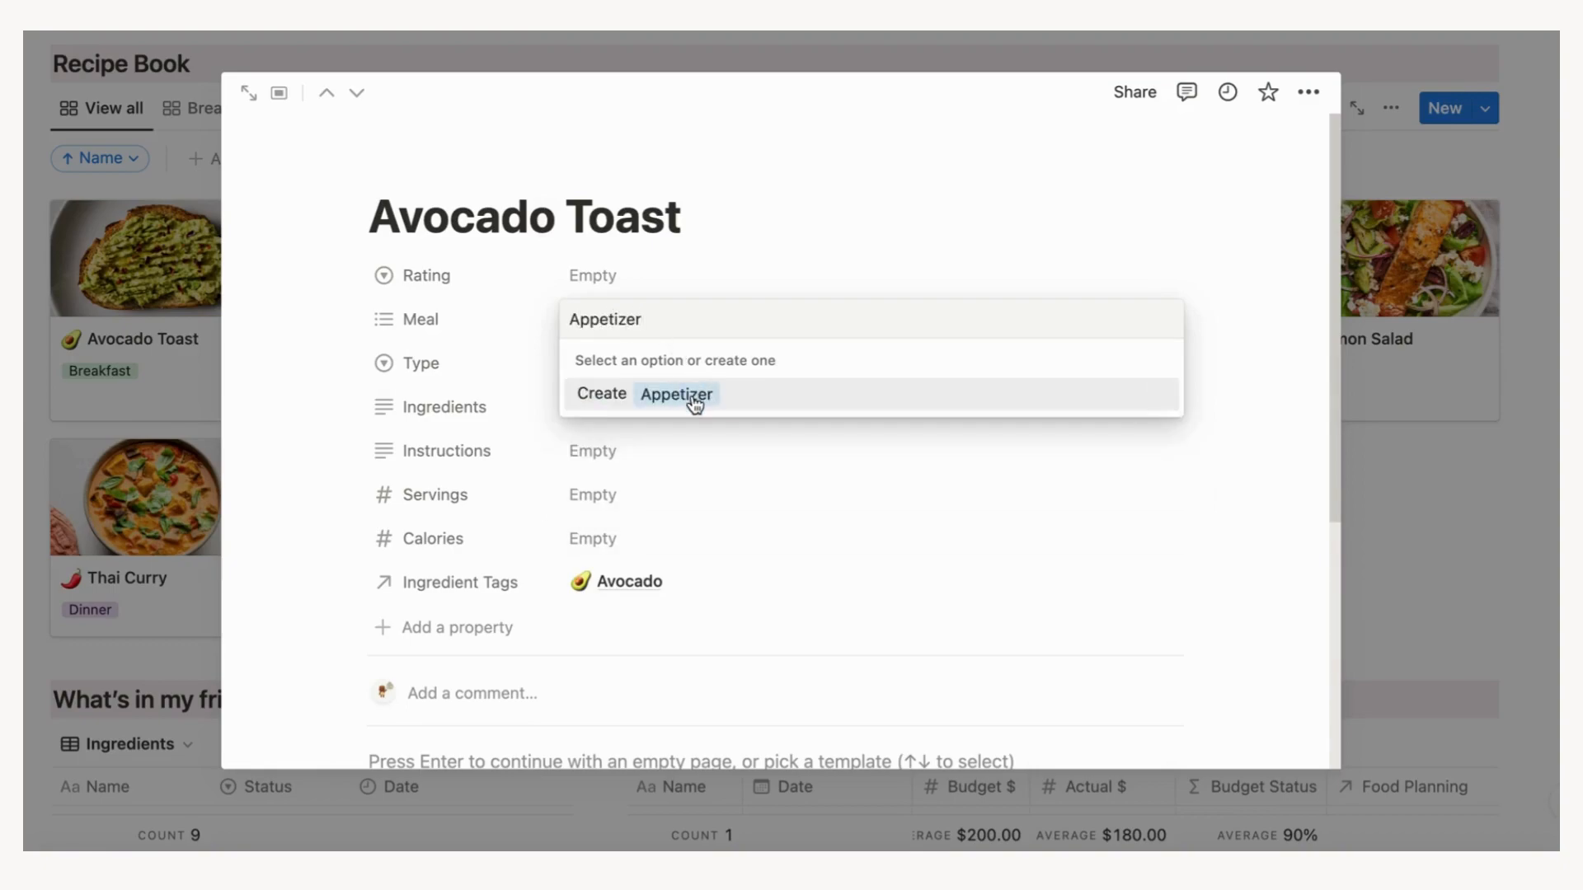
pyautogui.click(674, 394)
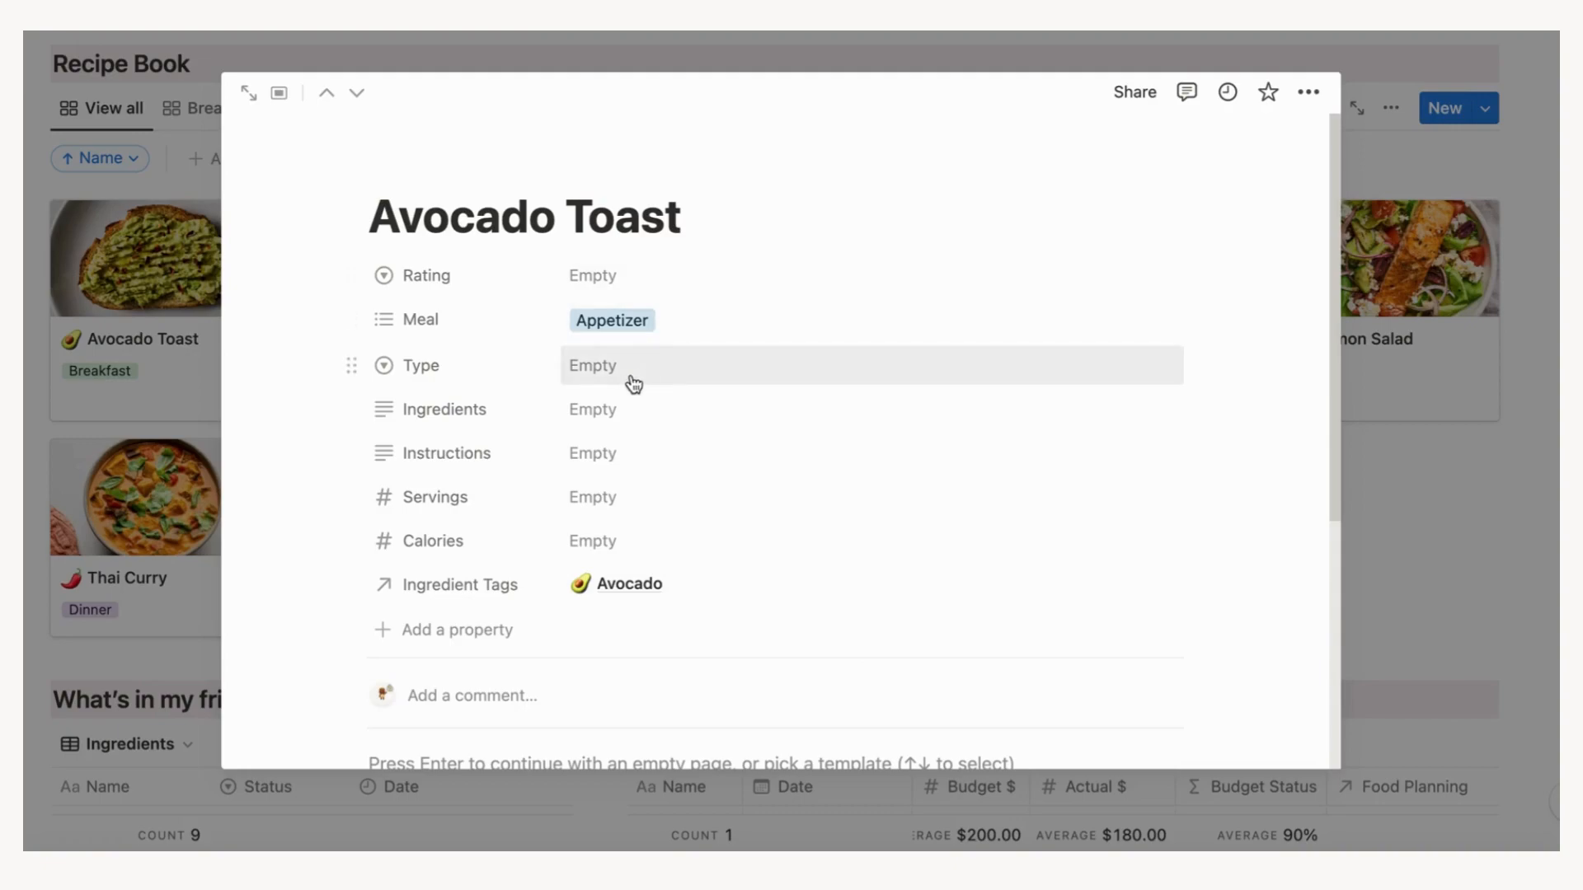
pyautogui.click(868, 409)
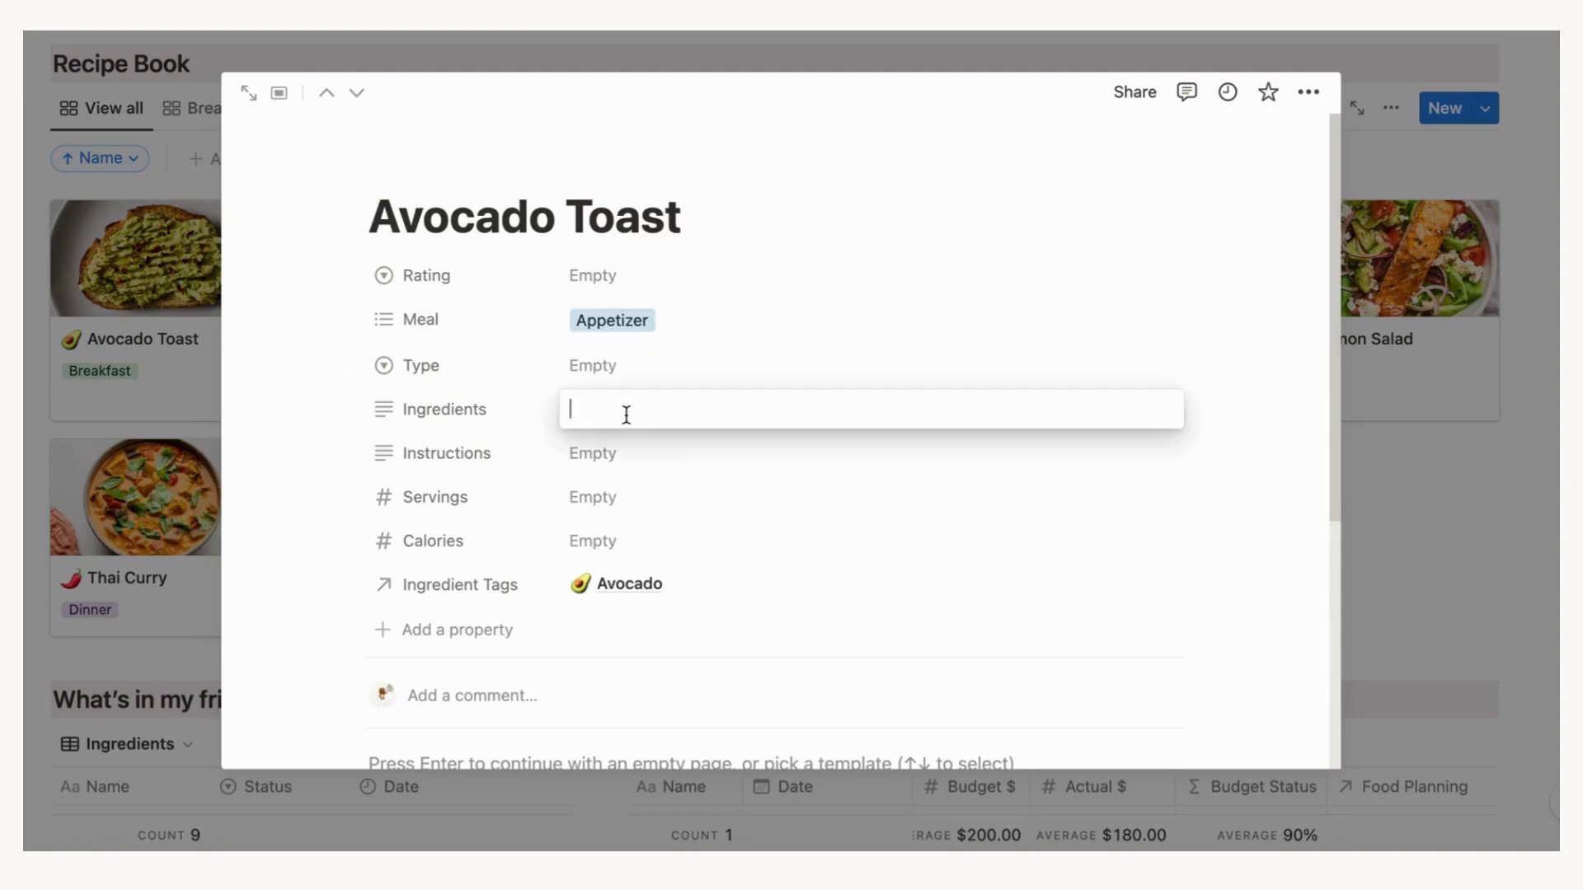
pyautogui.write('- 1')
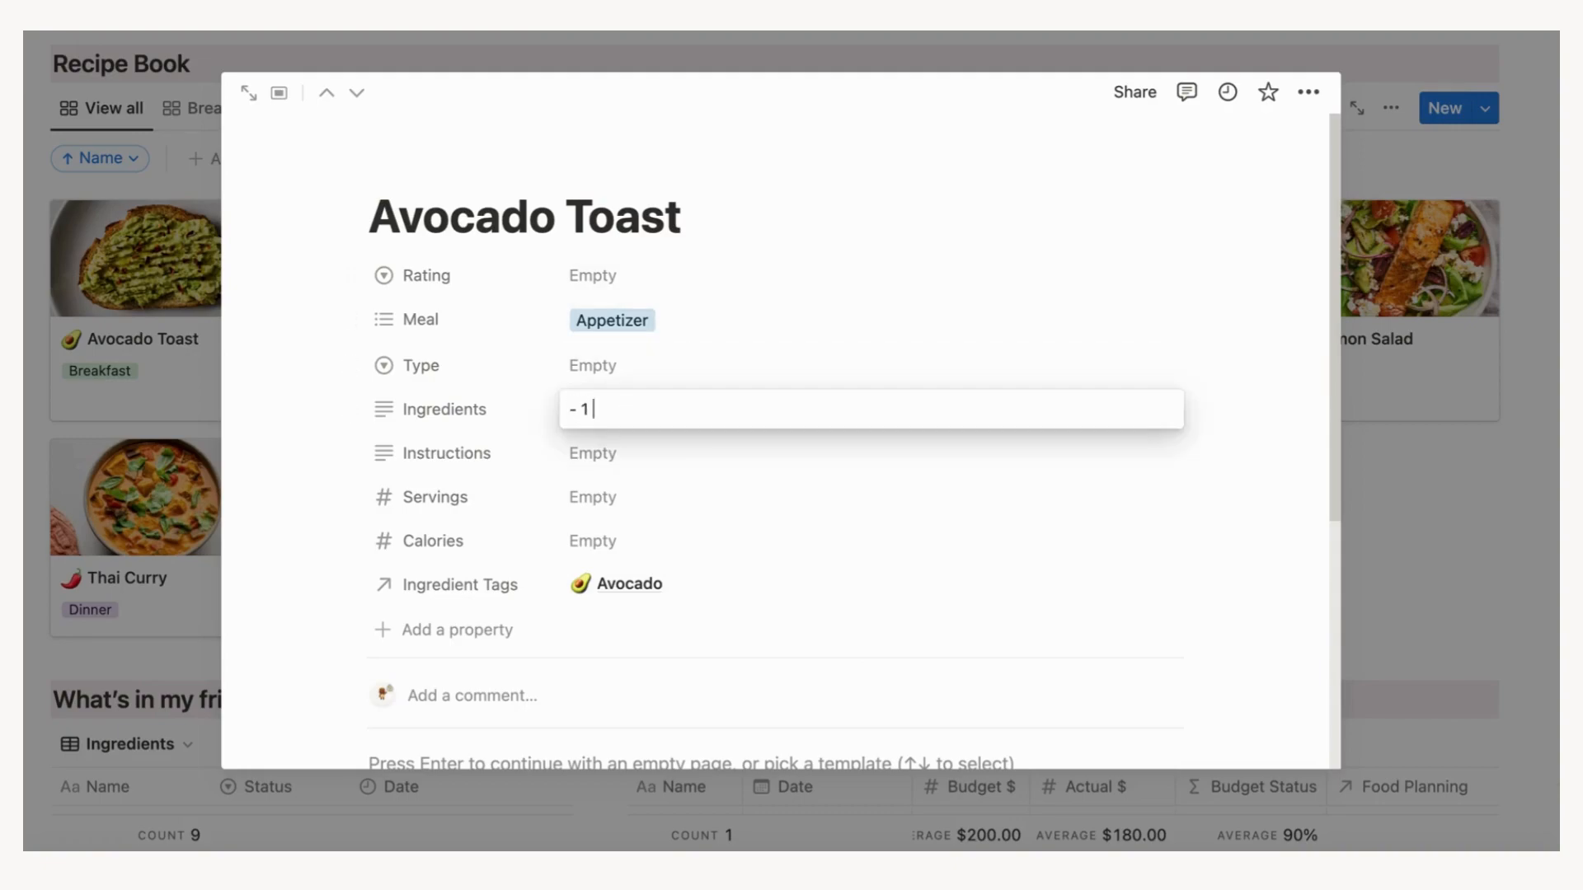
pyautogui.write('Avocad')
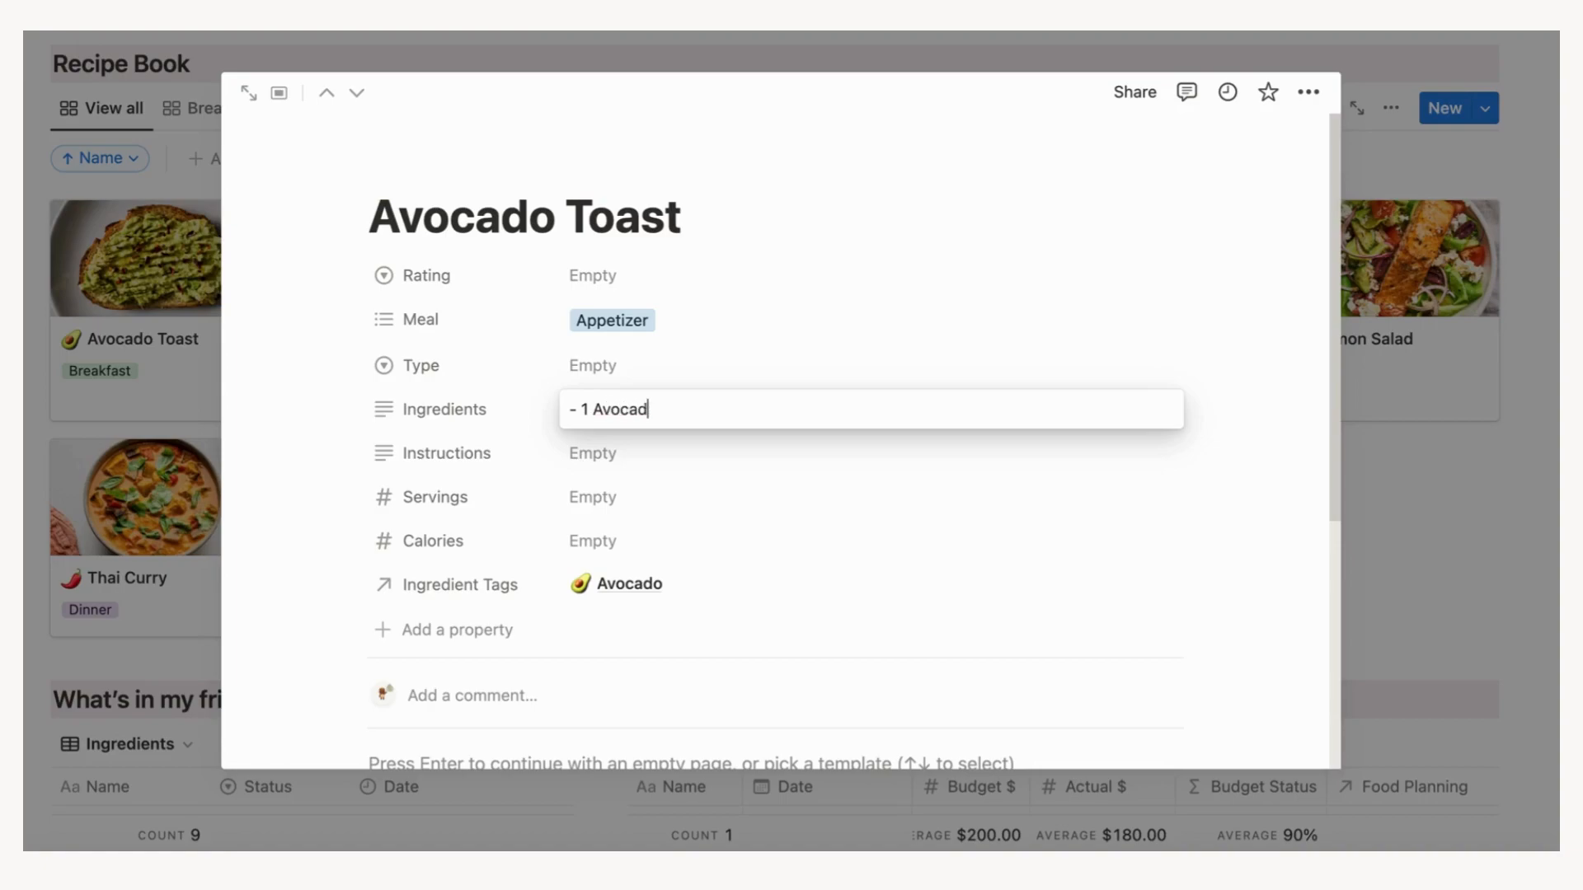
pyautogui.press('enter')
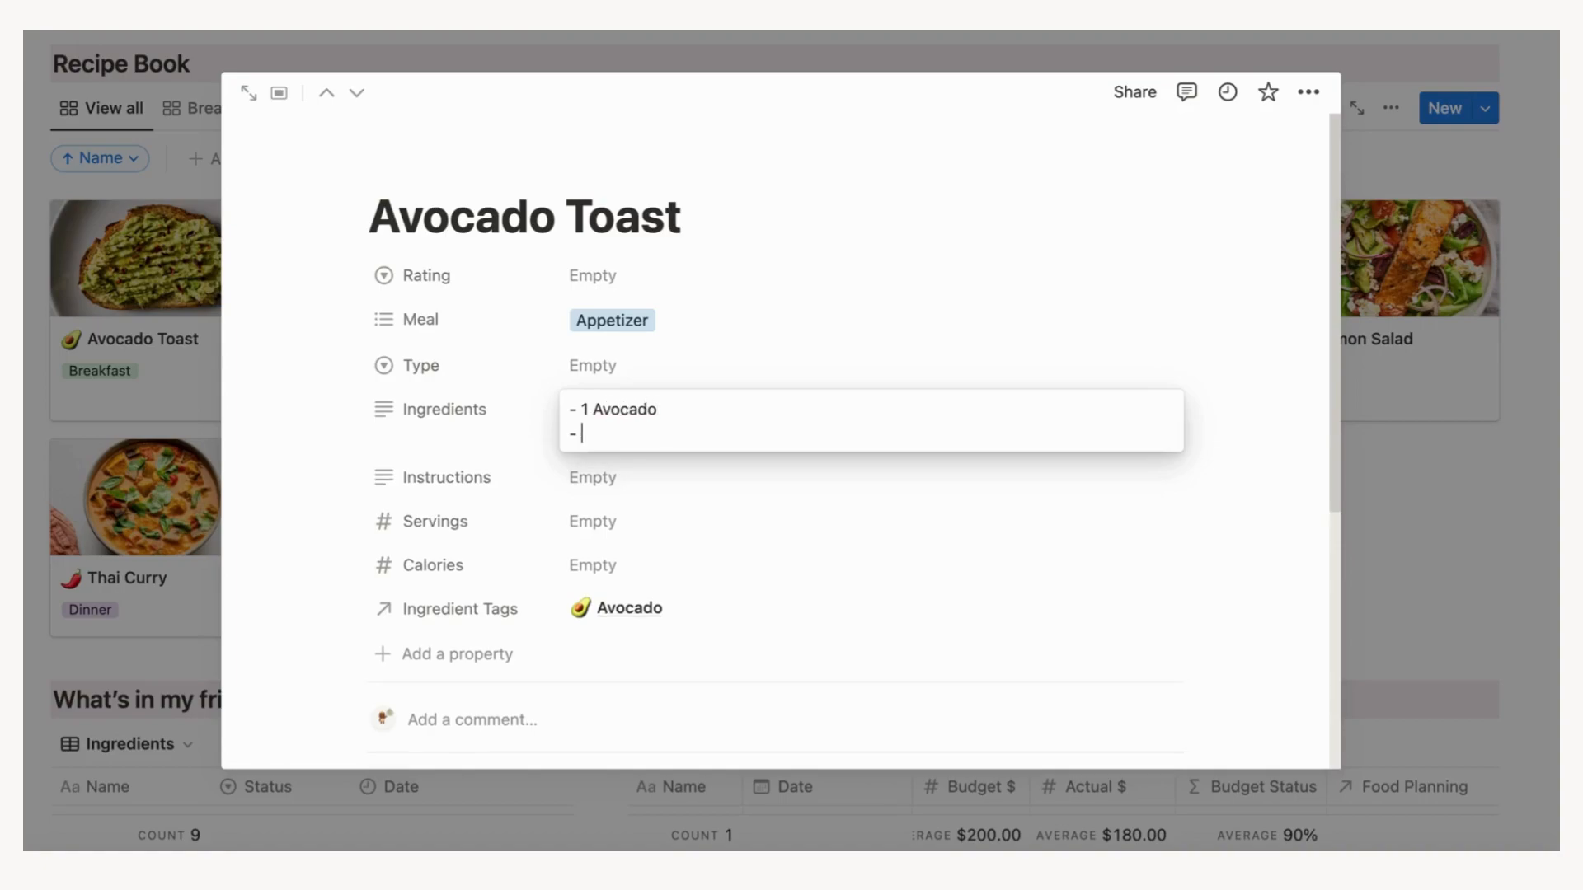
pyautogui.write('2 toast')
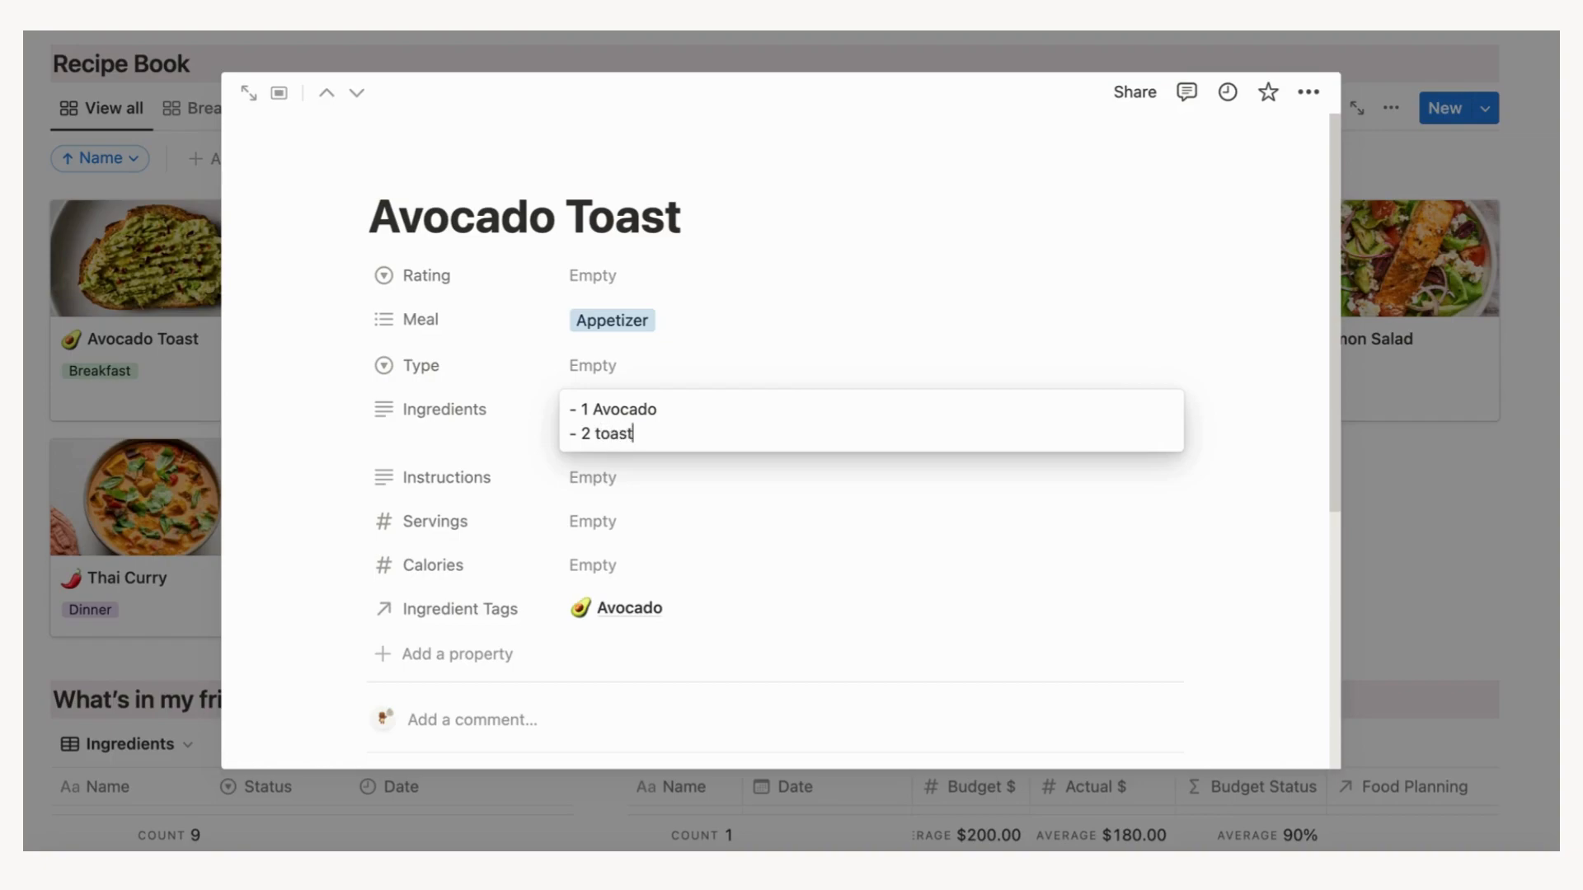
pyautogui.write('ed breads')
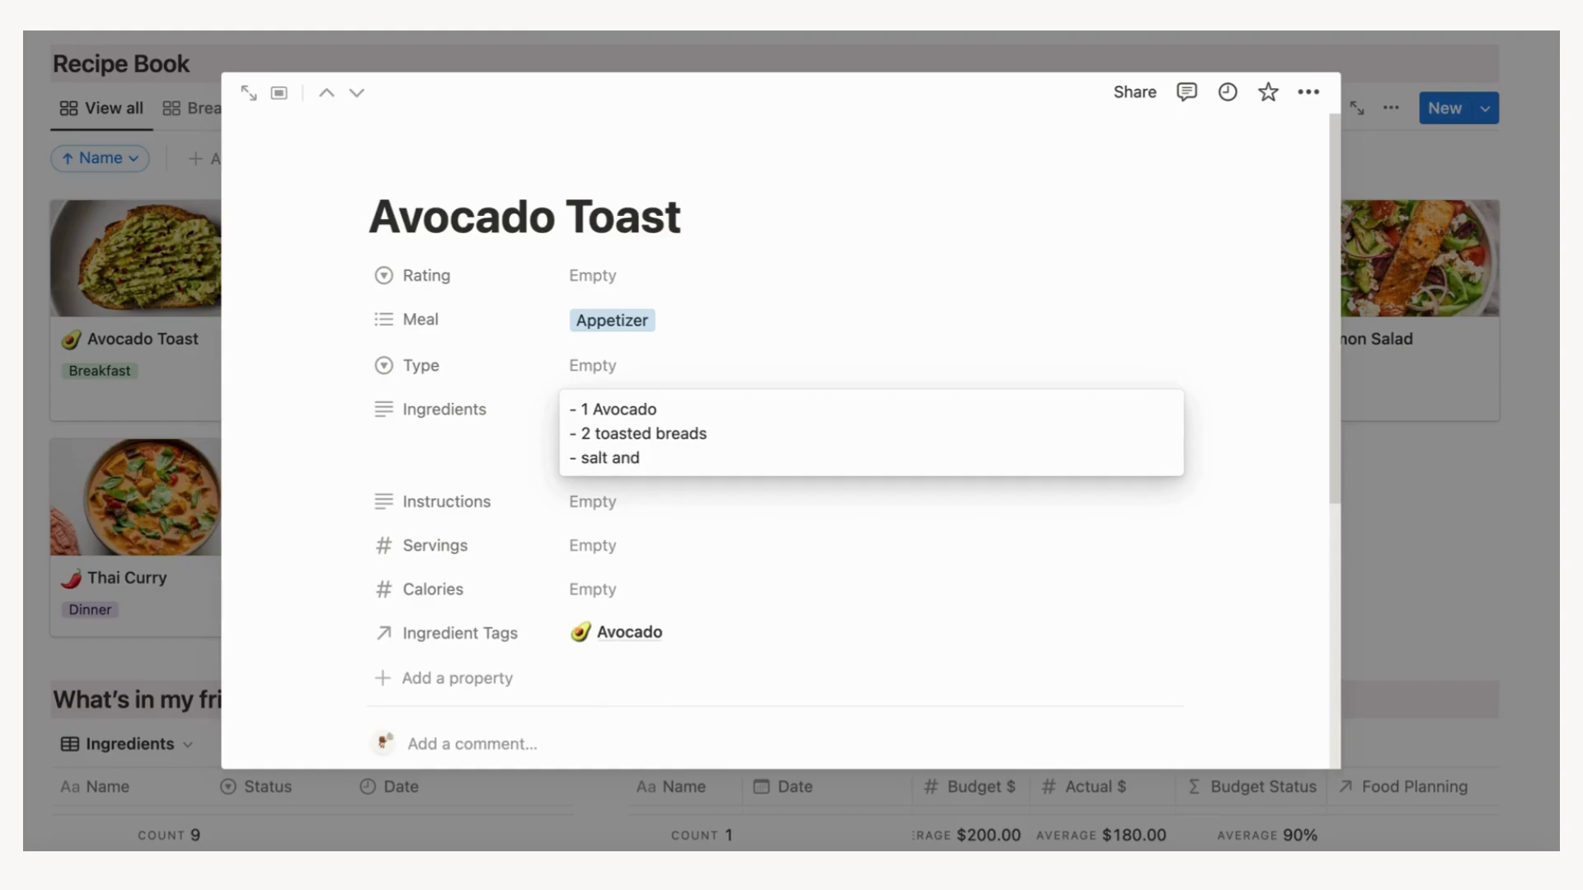
pyautogui.write('pepper')
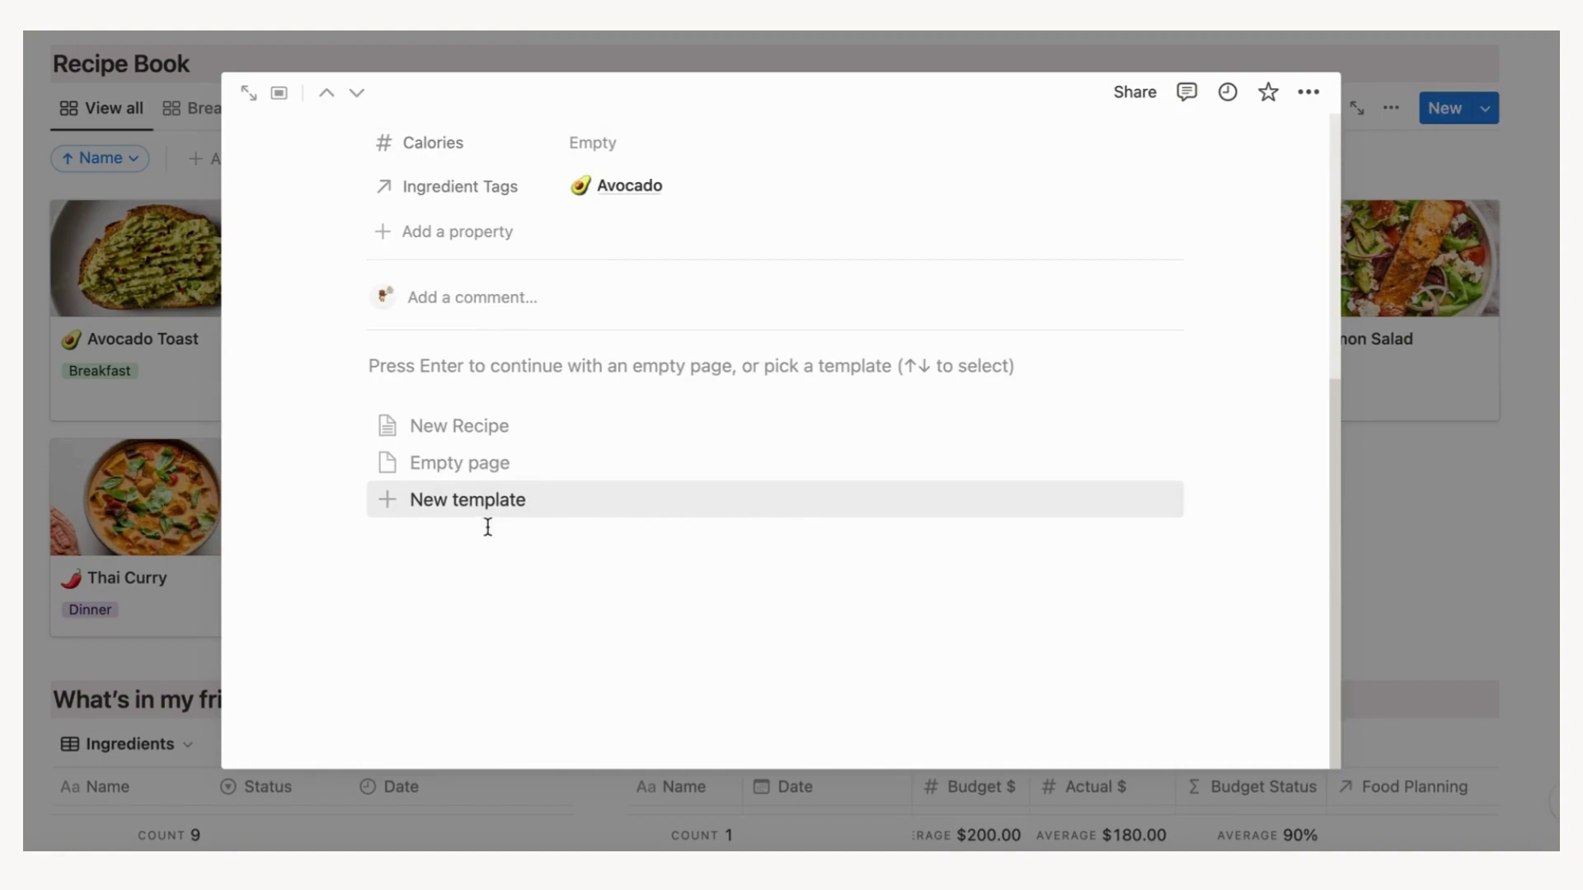
pyautogui.click(457, 425)
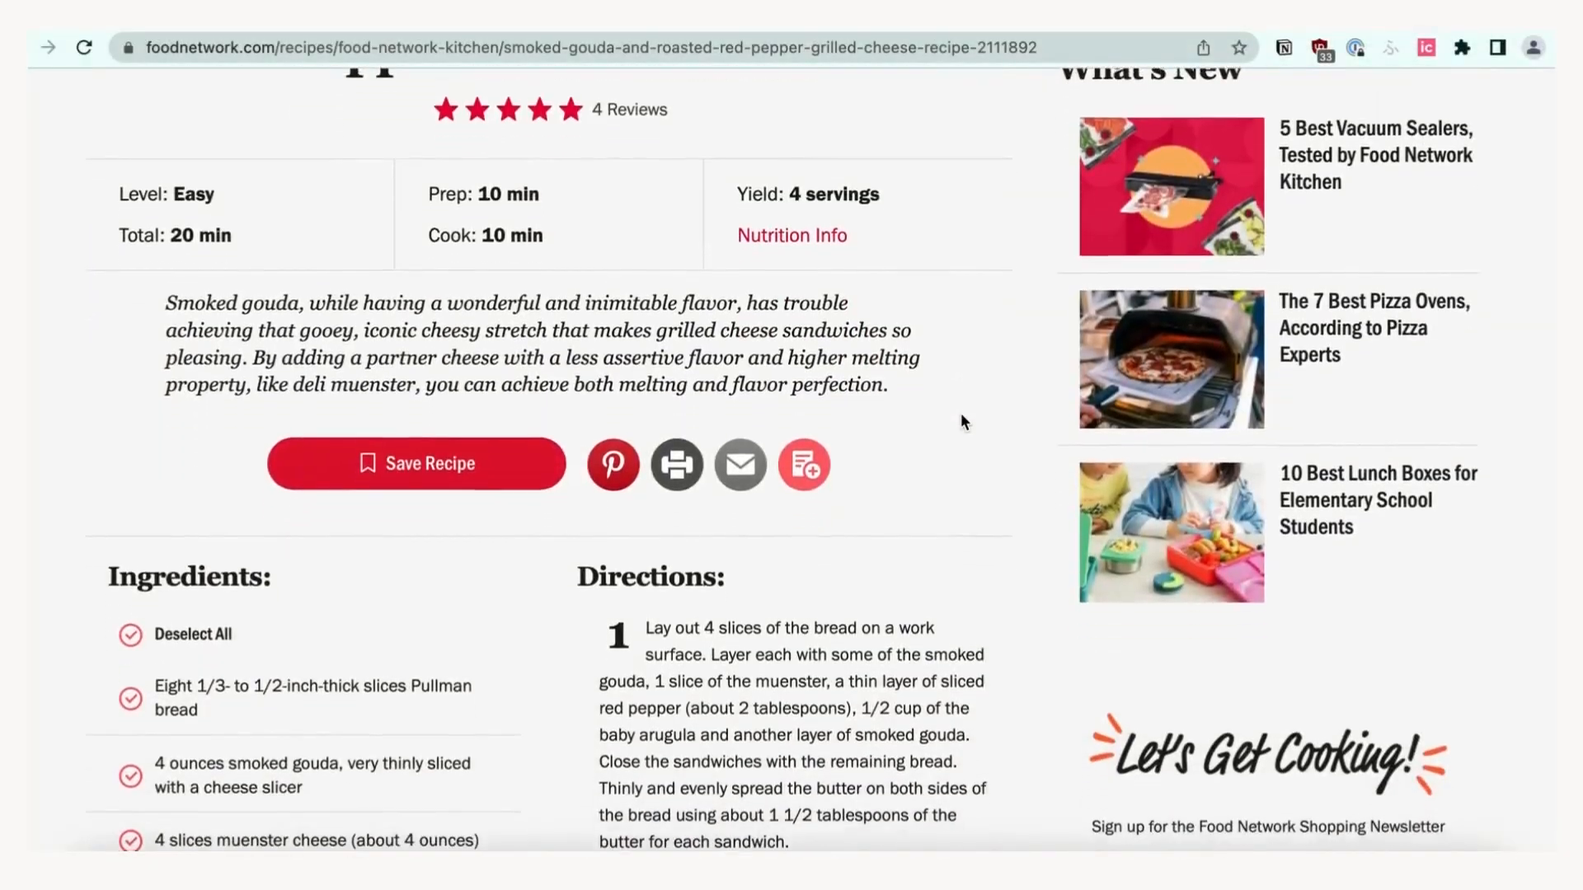
# - Clip the Smoked Gouda grilled cheese page into Recipes and open it in Notion
pyautogui.scroll(3)
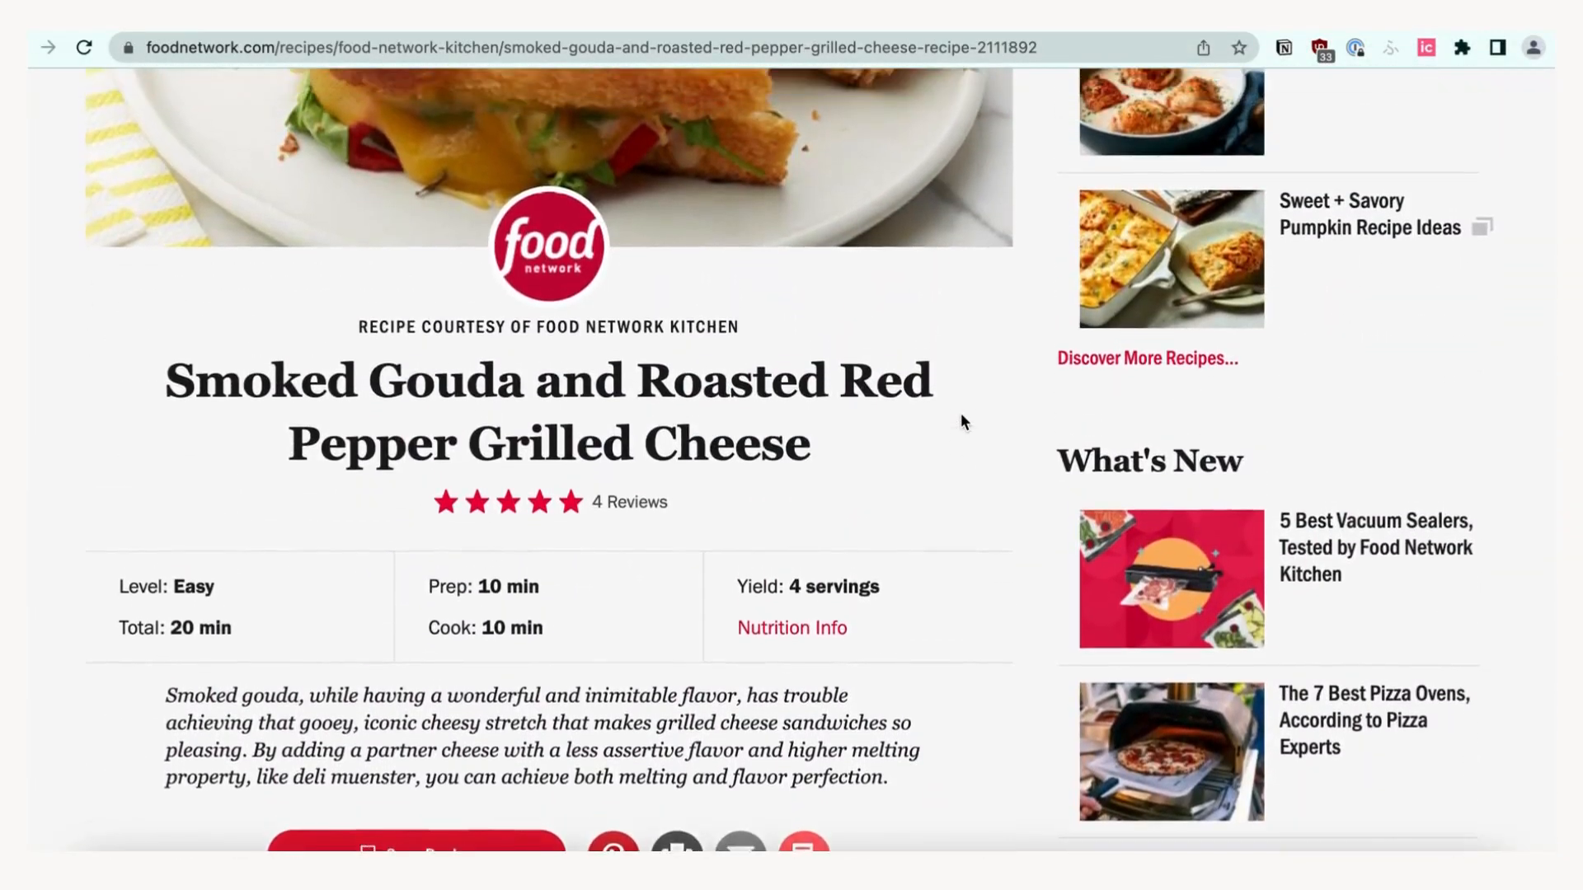
pyautogui.click(1283, 47)
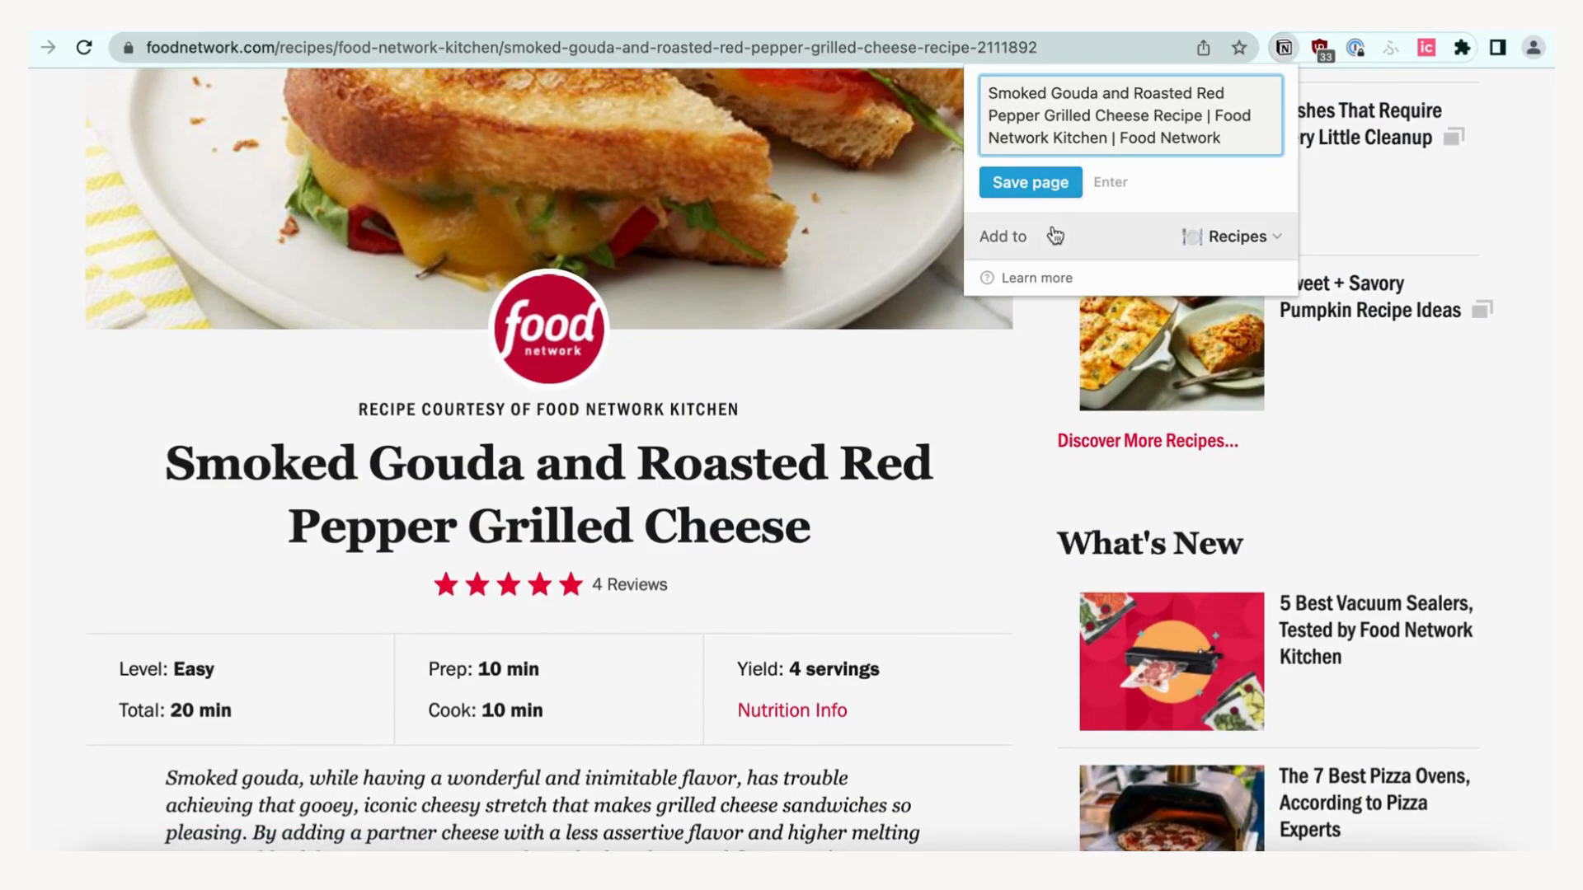
pyautogui.click(1029, 183)
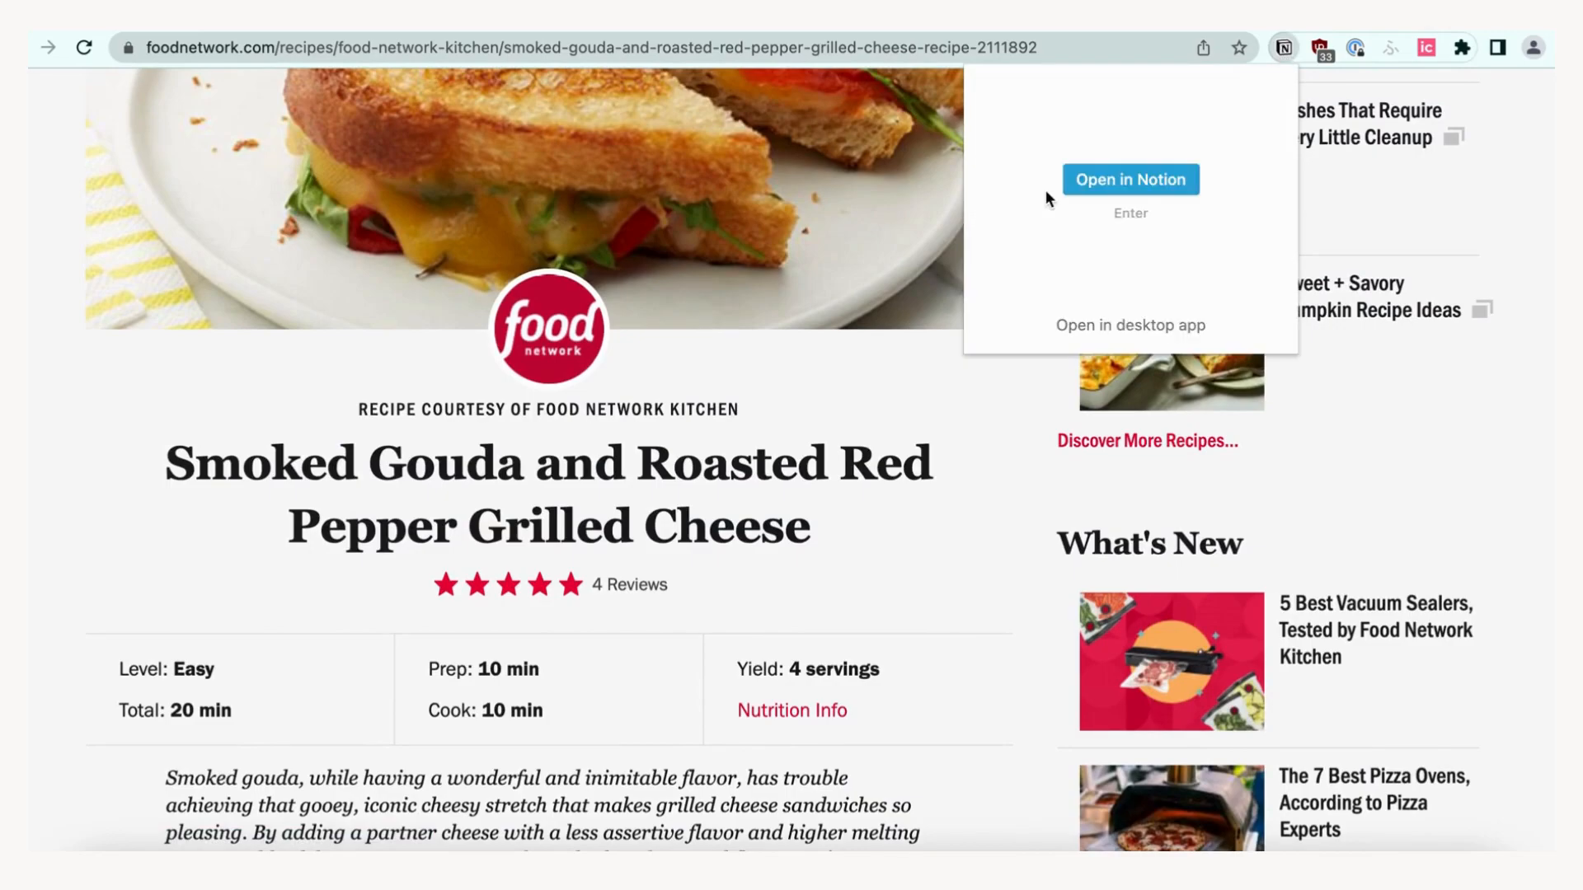
pyautogui.click(1130, 178)
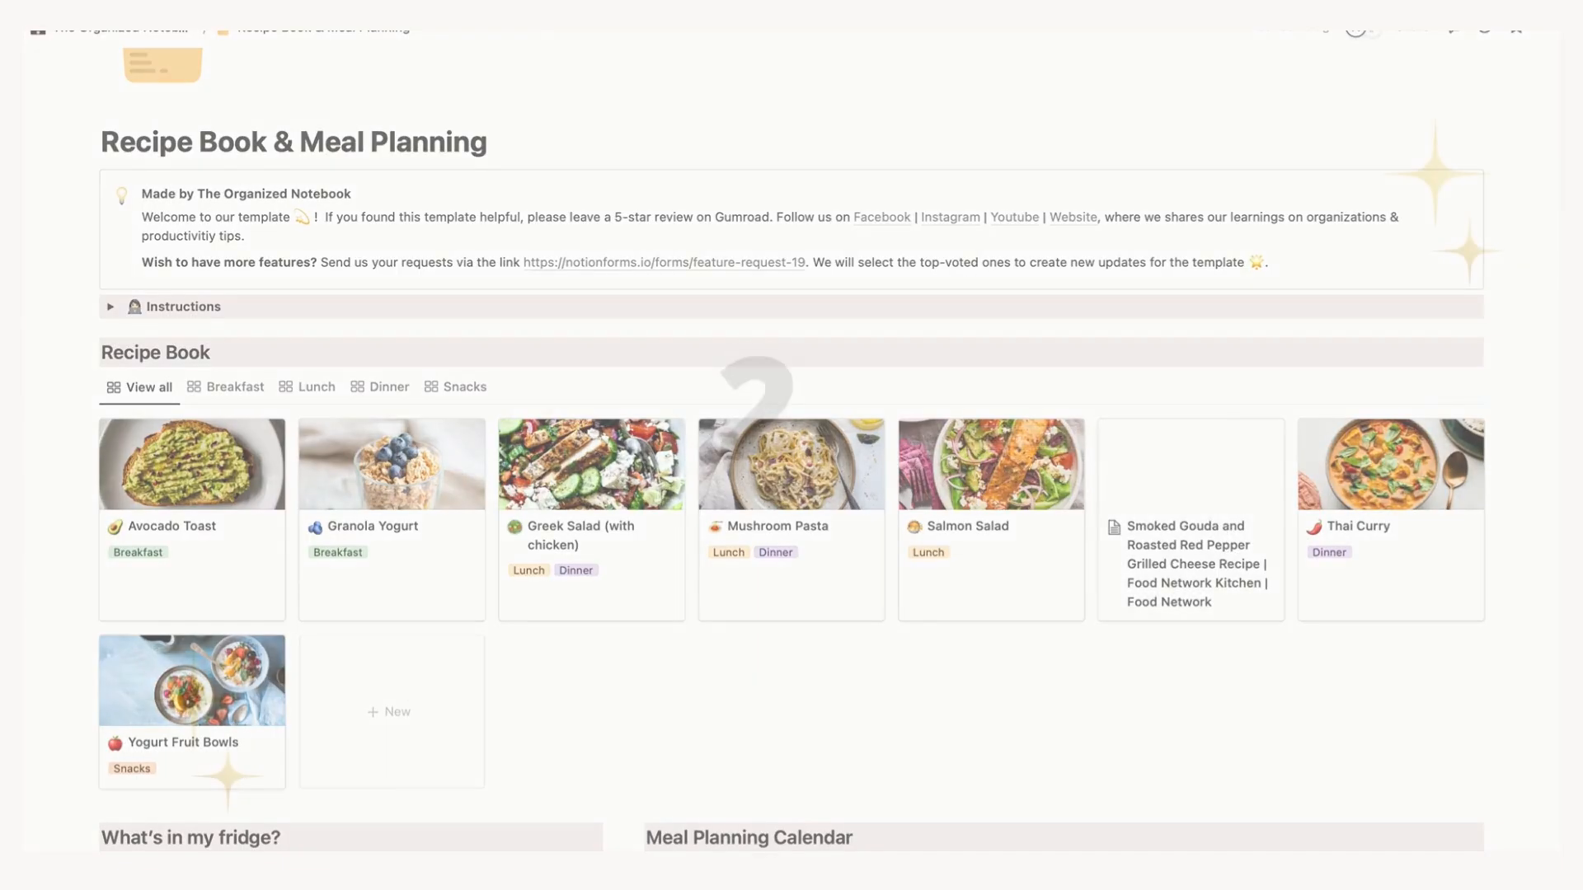
pyautogui.scroll(-3)
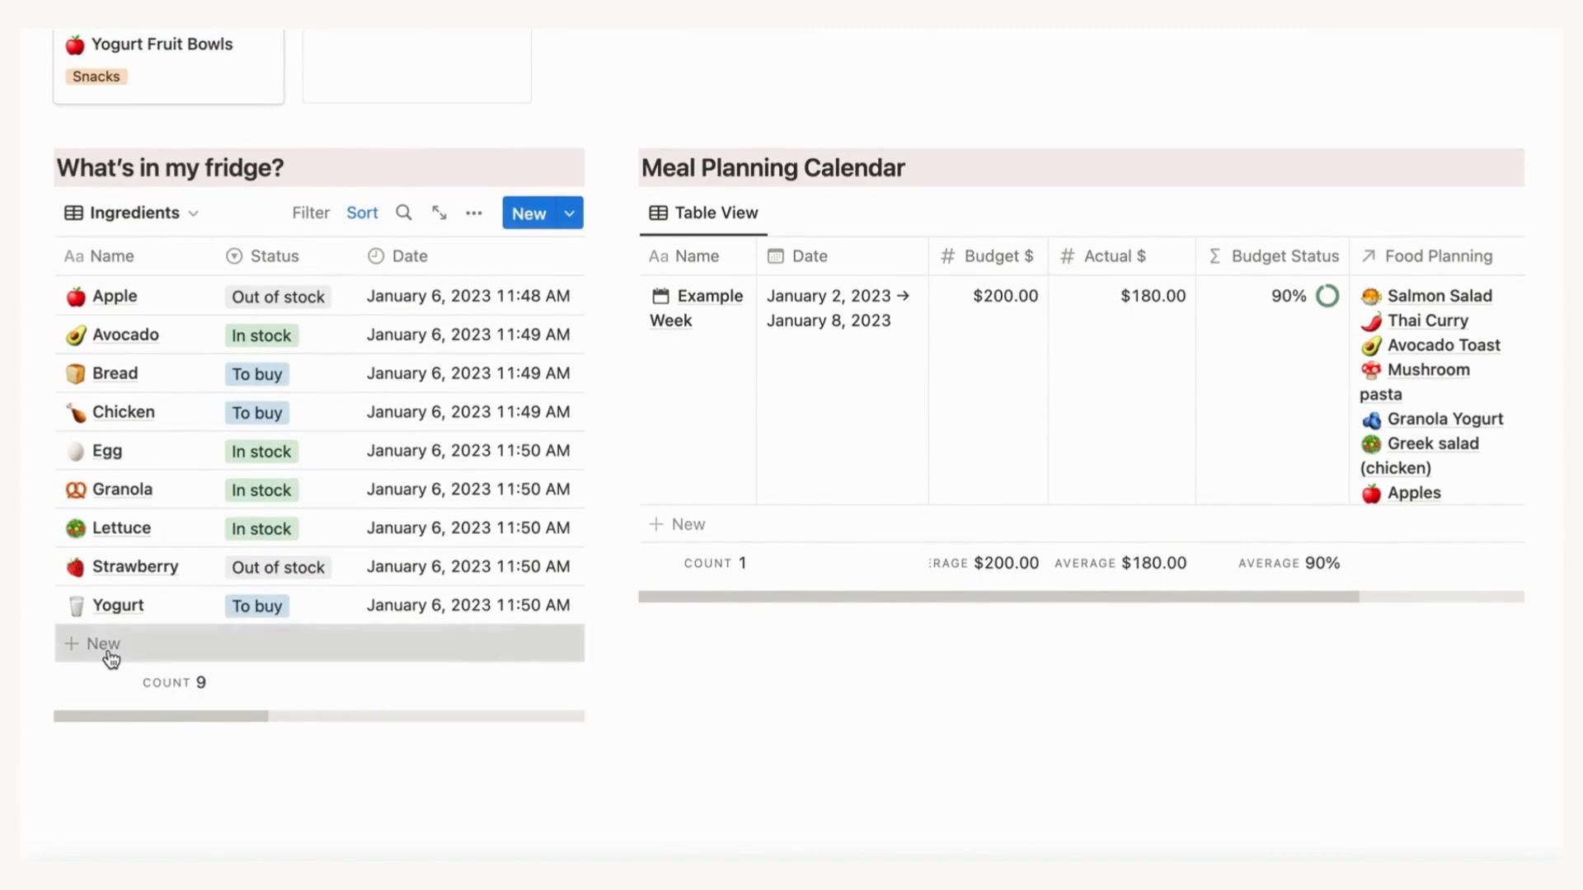
pyautogui.write('Mil')
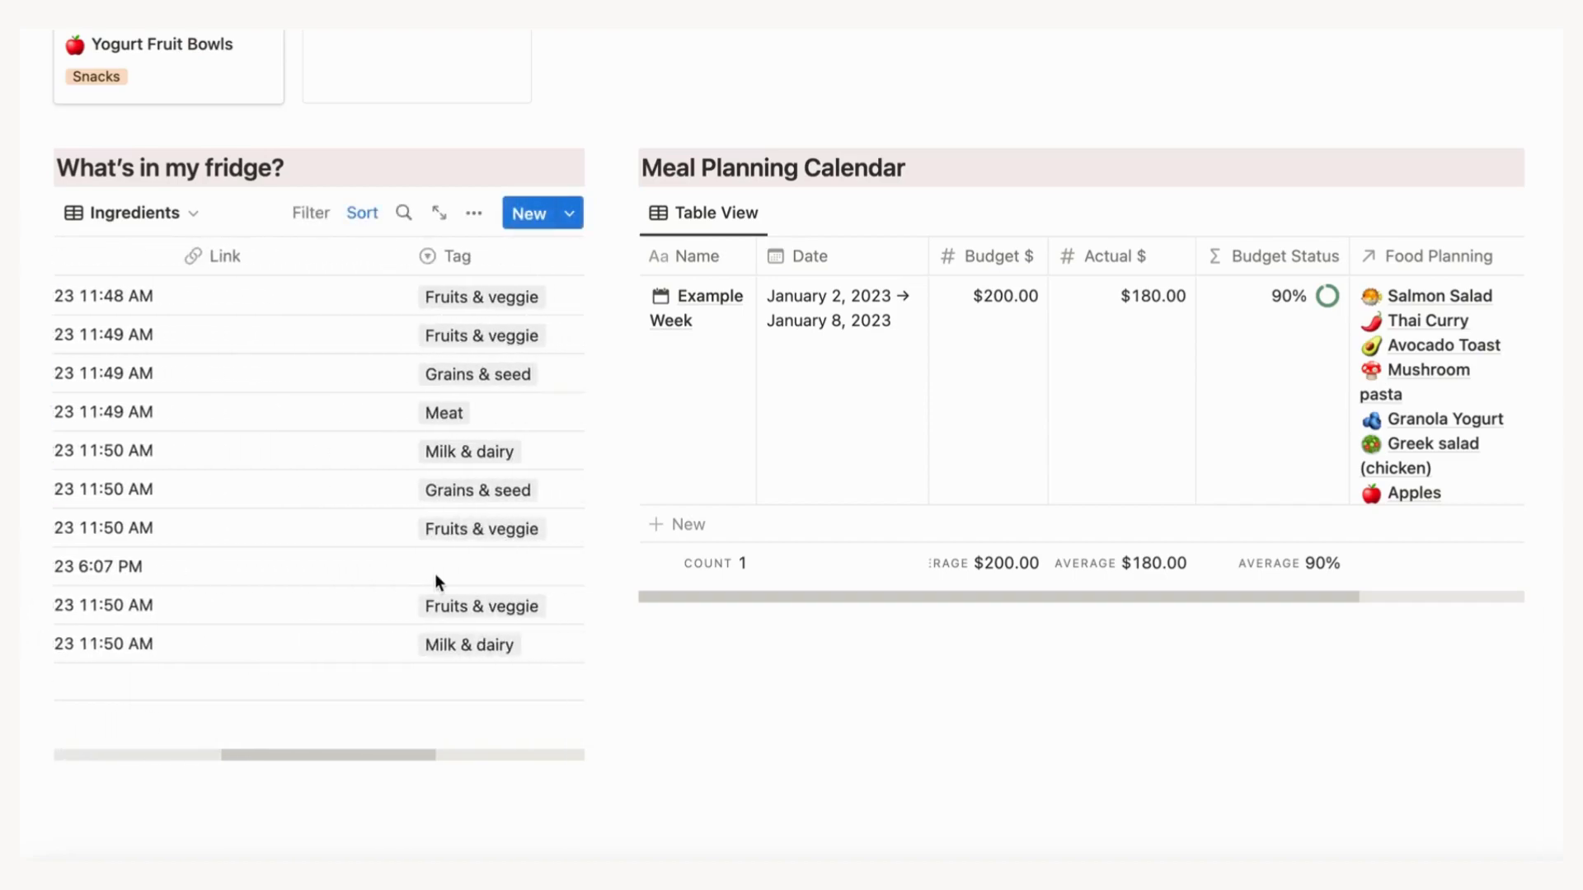
pyautogui.click(484, 566)
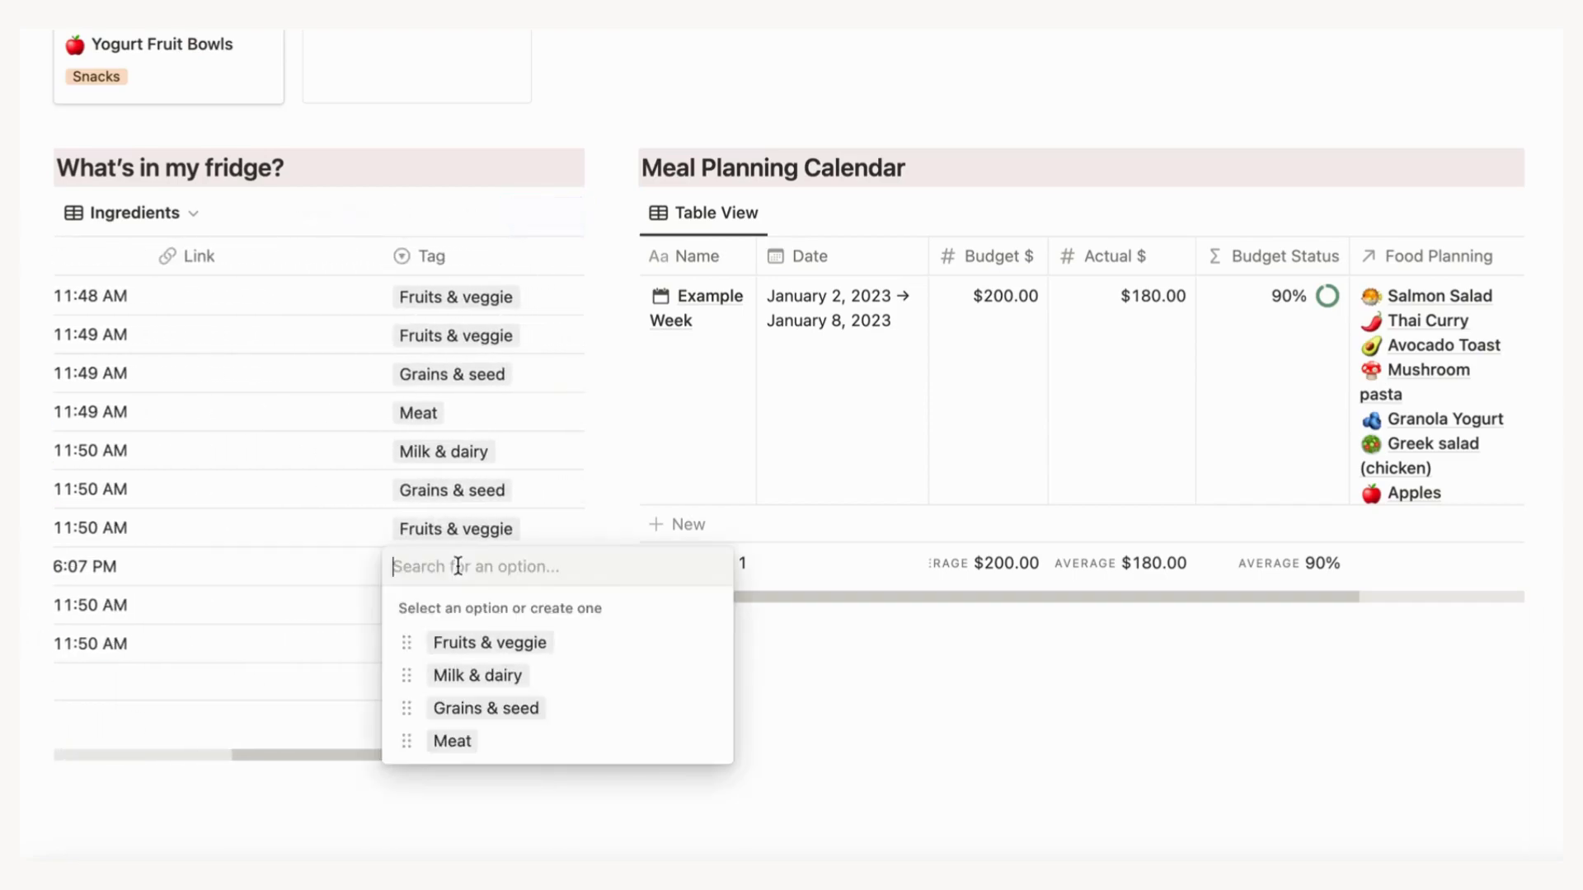
pyautogui.click(477, 674)
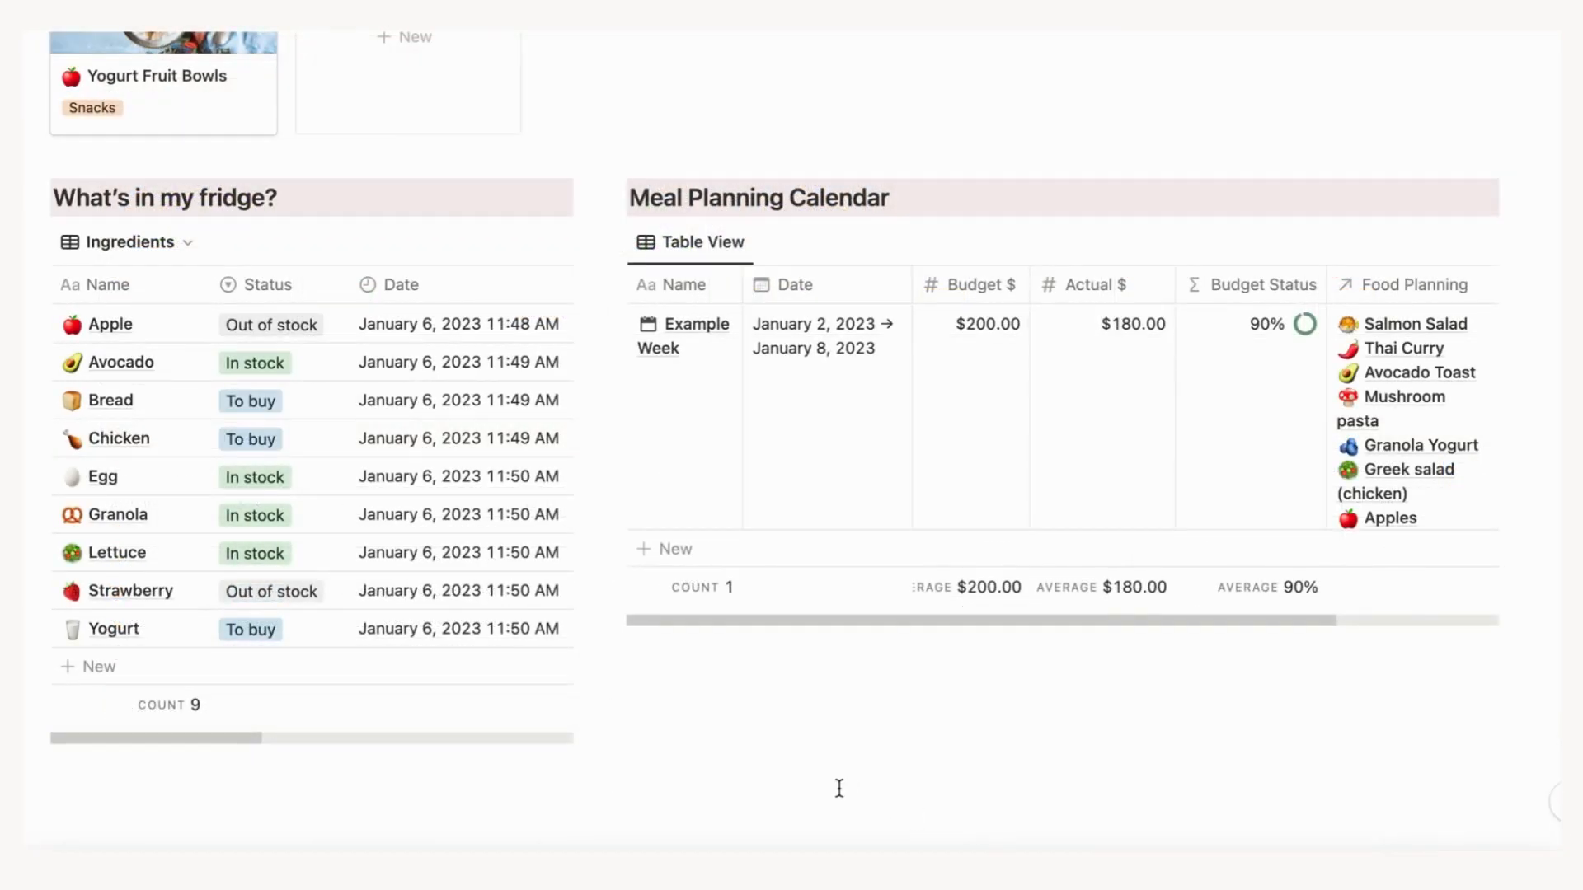
# - Add a 'Meal Plan Week' calendar entry and open it with the New Meal Plan template
pyautogui.click(665, 548)
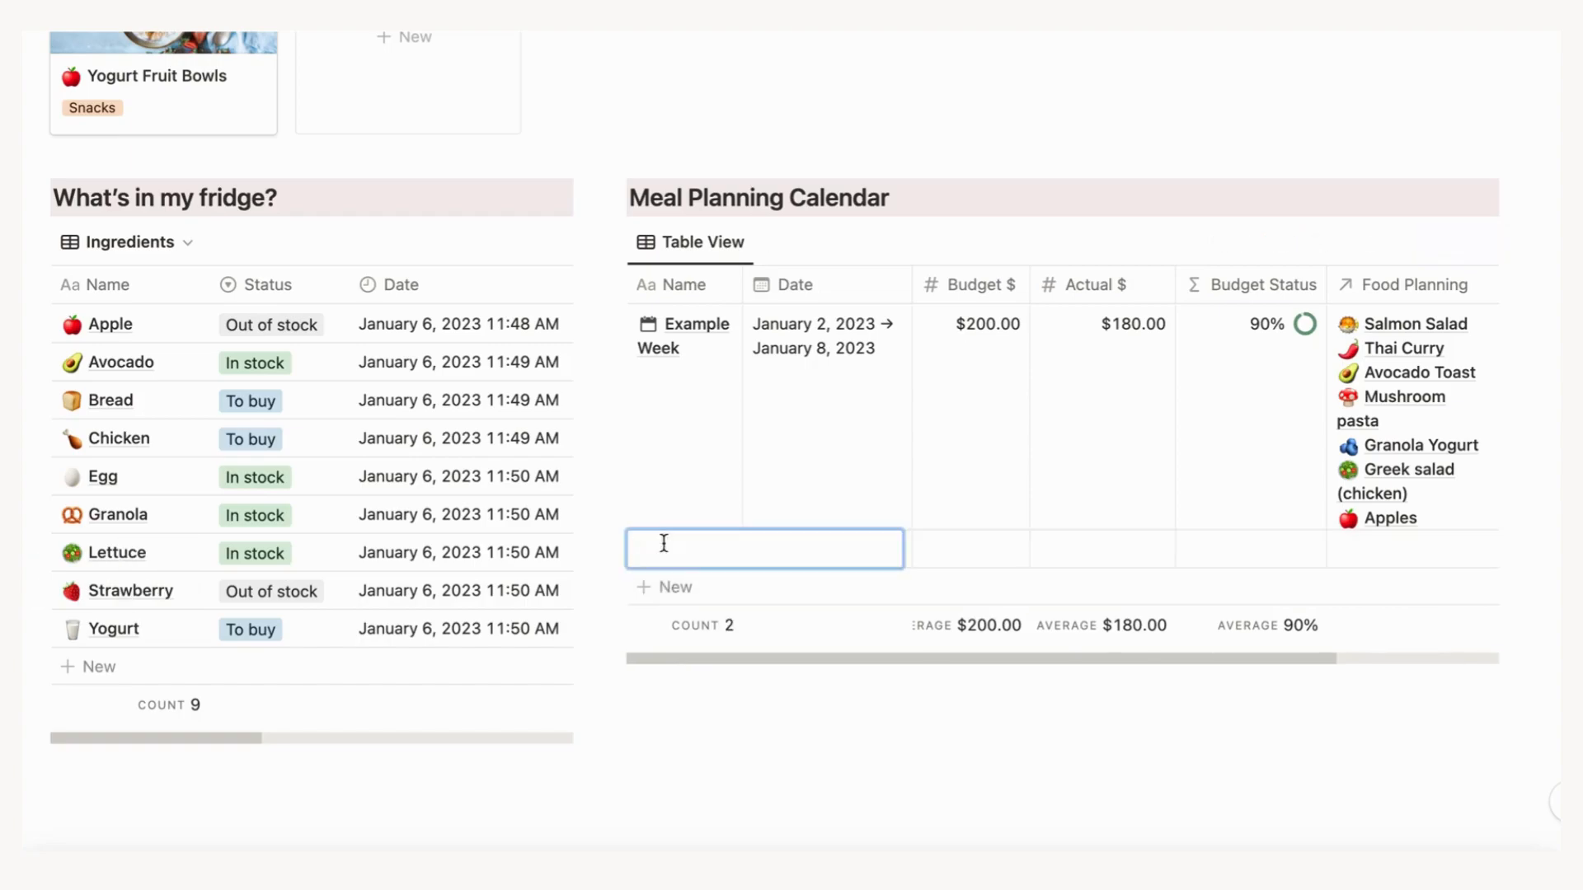
pyautogui.write('Meal Plan WEek')
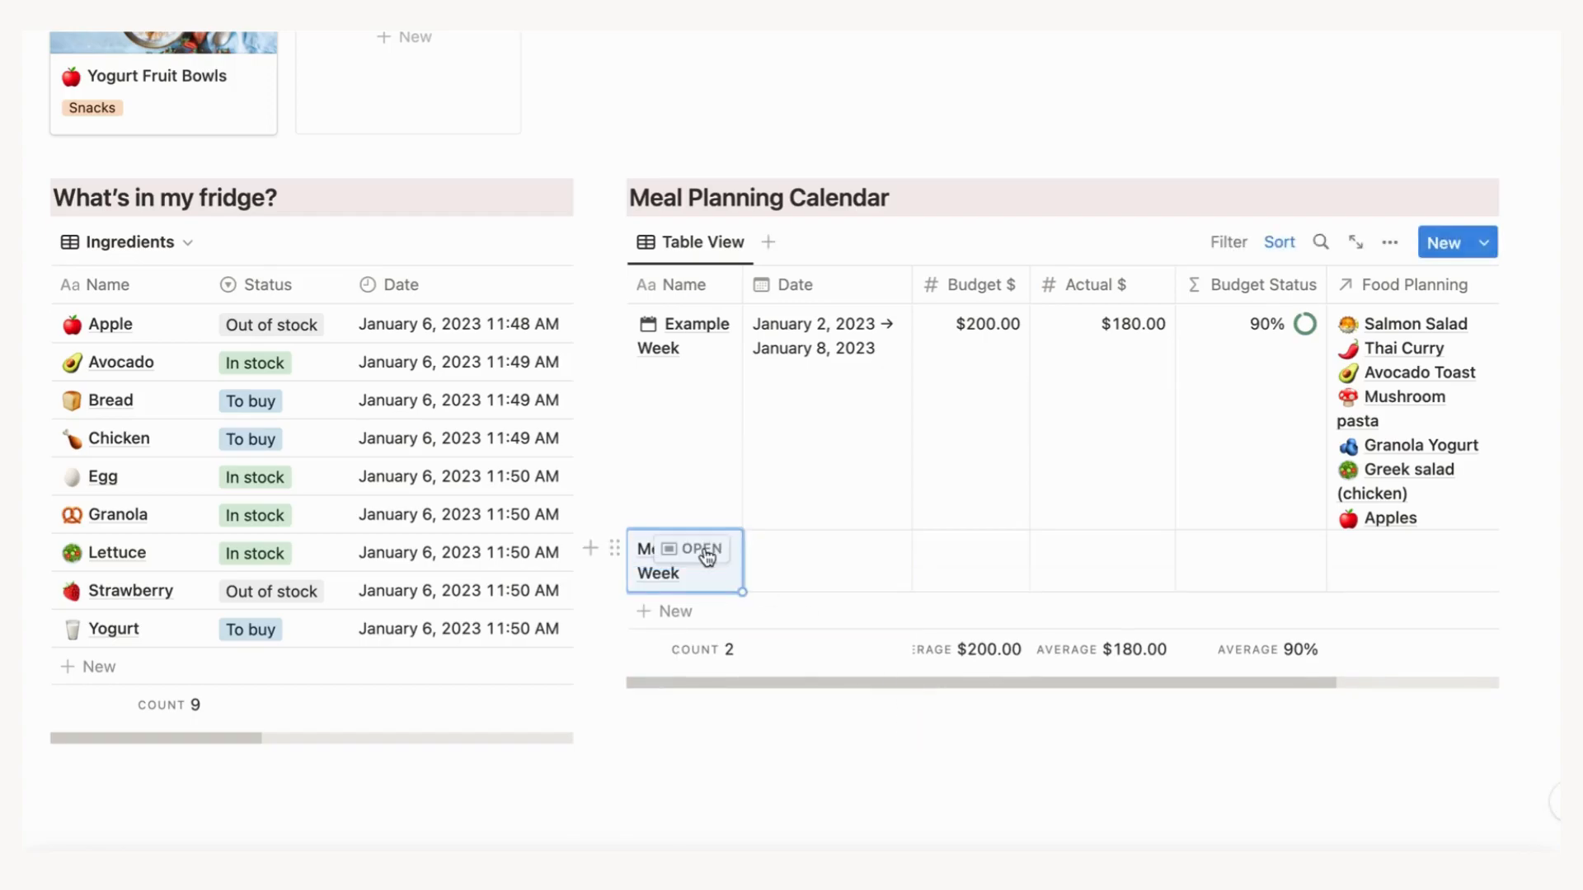
pyautogui.click(700, 548)
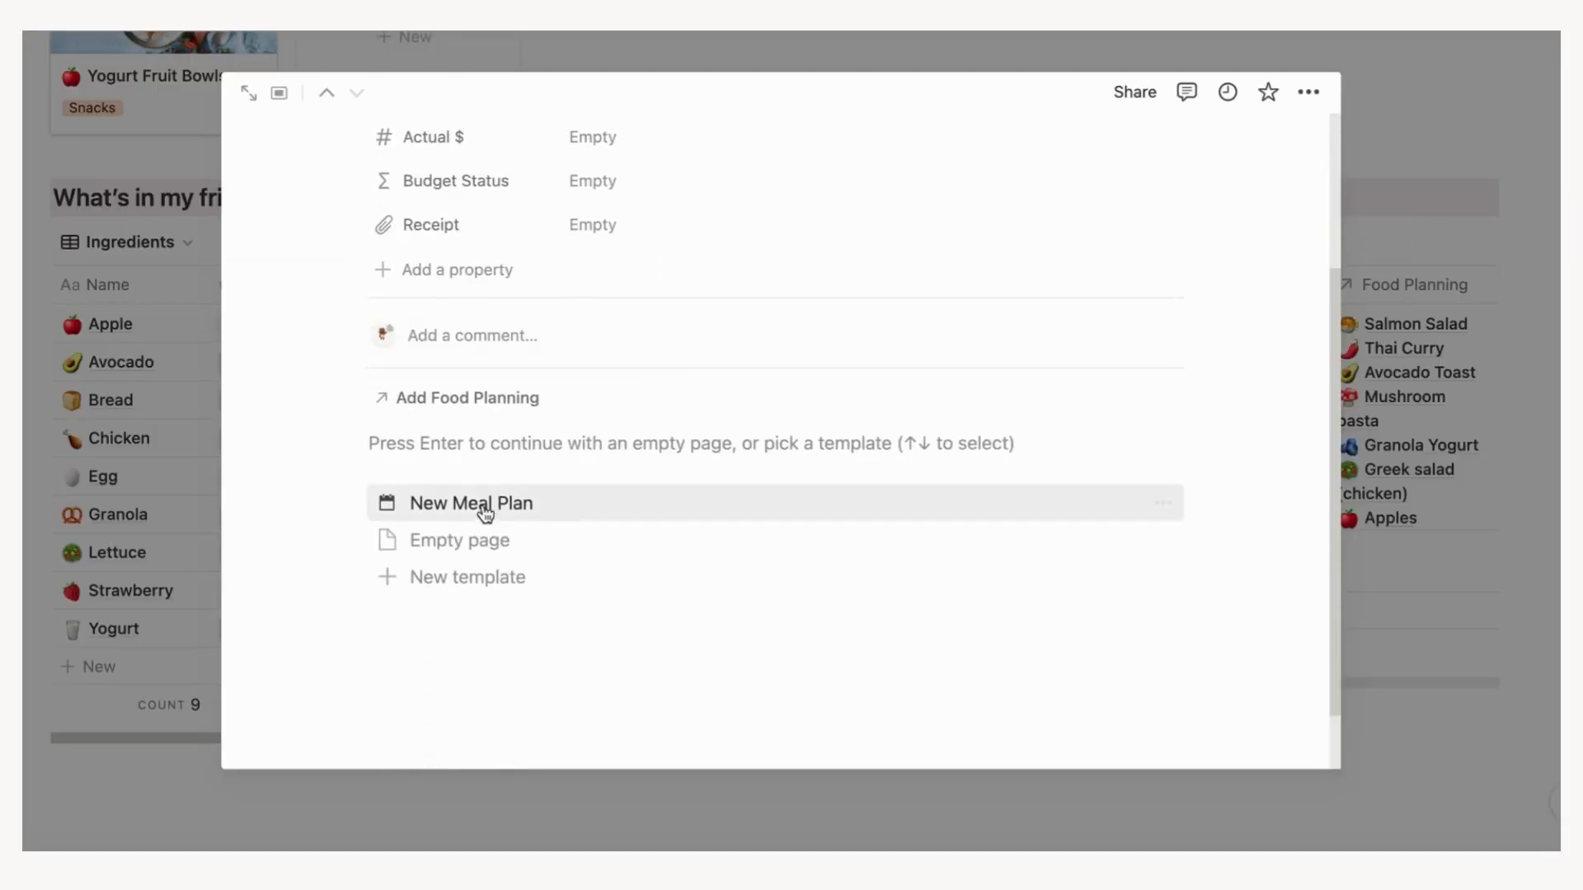
pyautogui.click(469, 503)
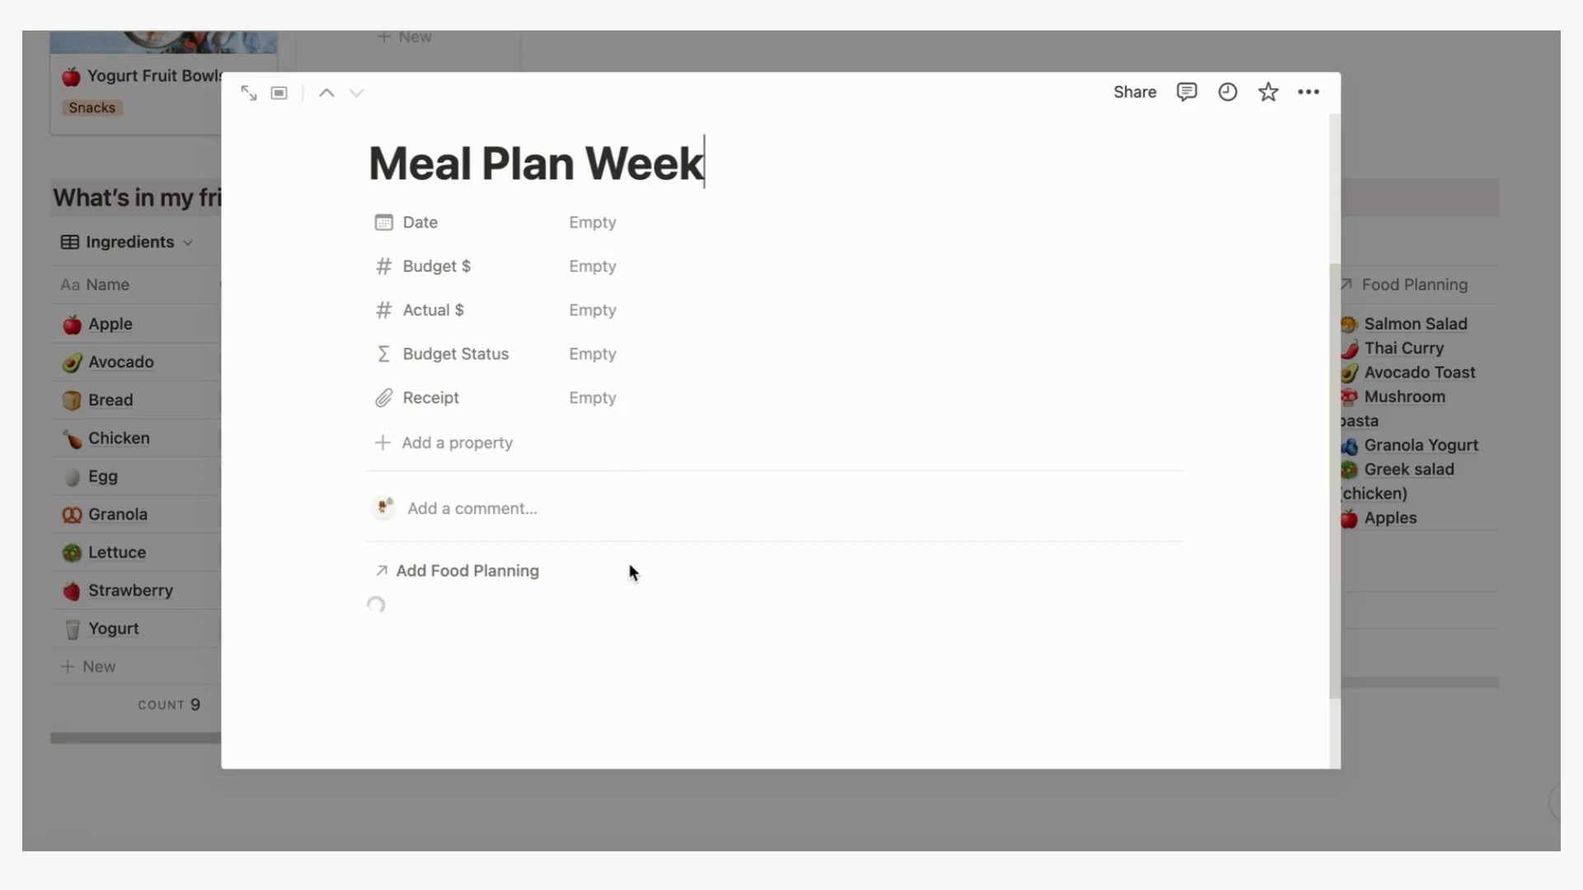
# - Add a Salad dish linked to Greek Salad (with chicken), tagged Lunch, on Wednesday–Friday
pyautogui.click(465, 571)
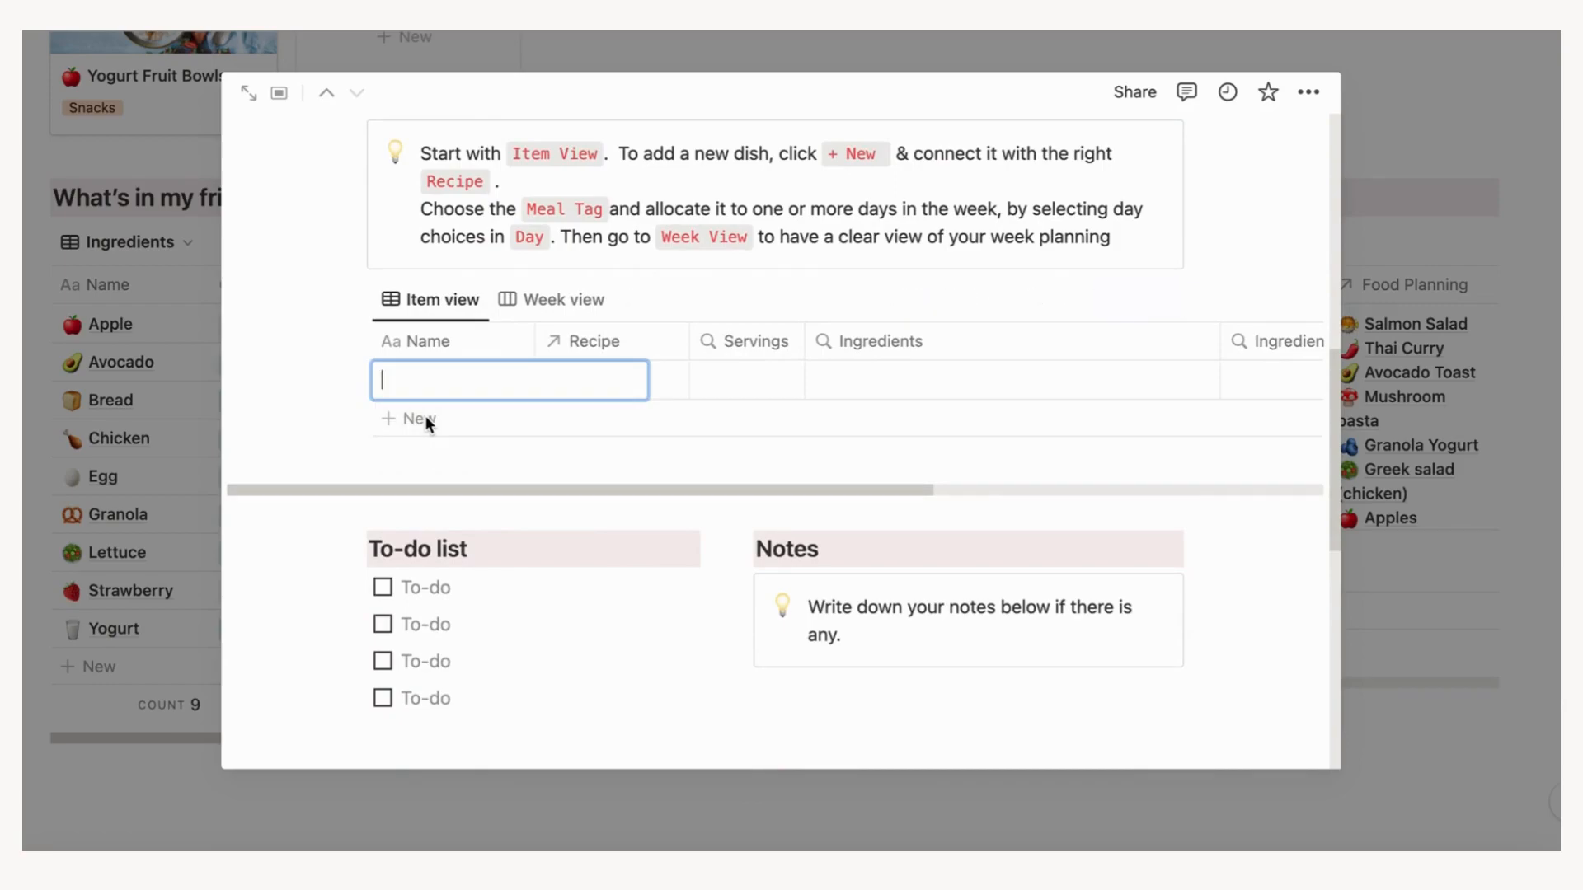
pyautogui.write('Salad')
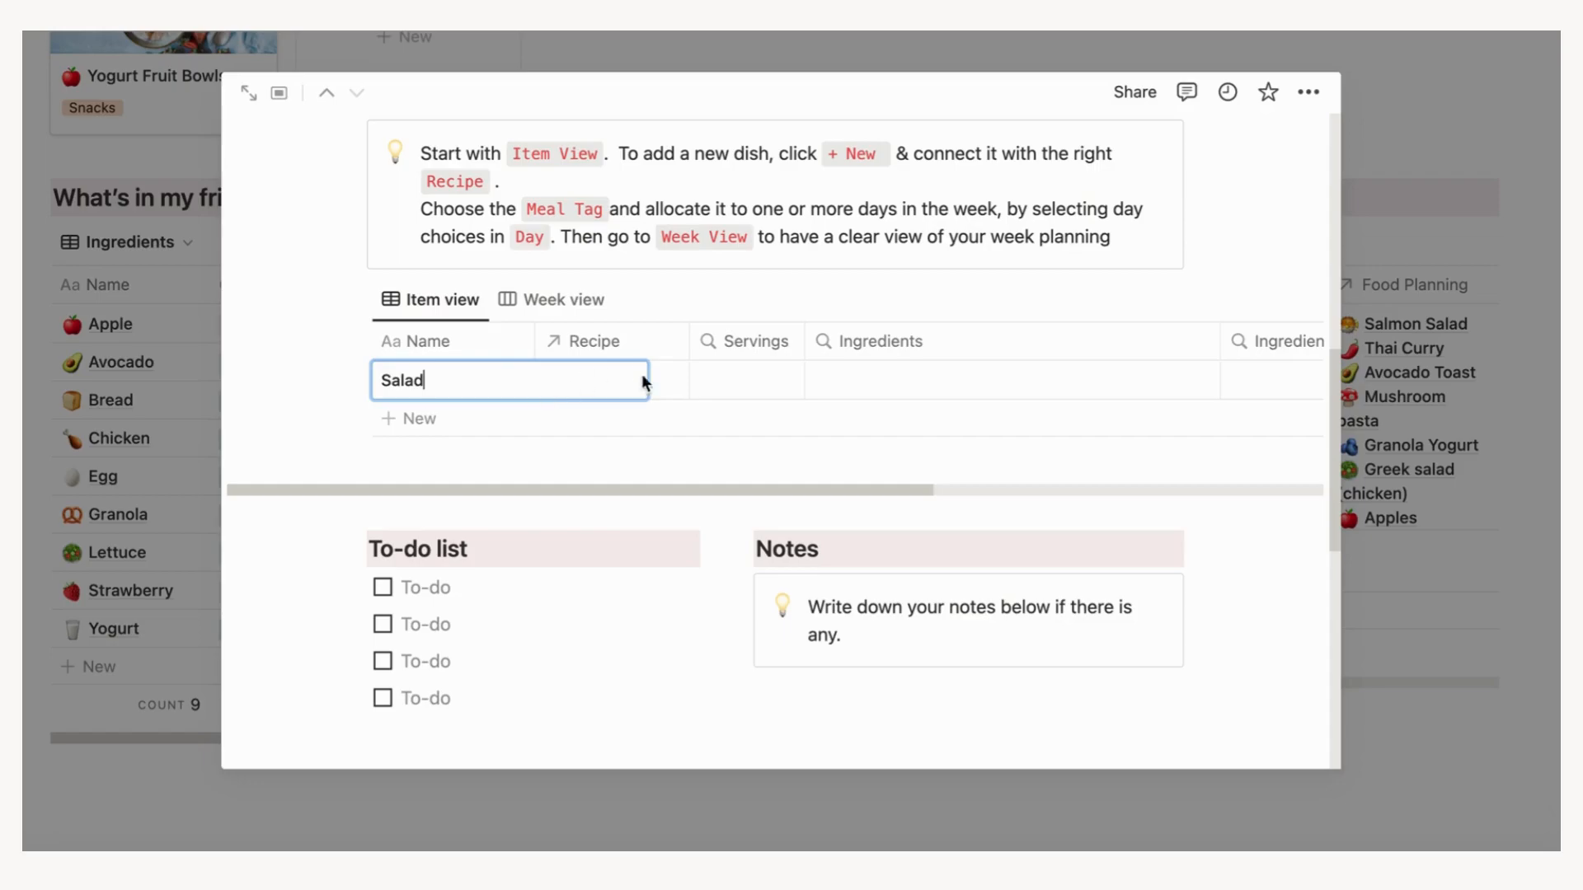
pyautogui.click(606, 381)
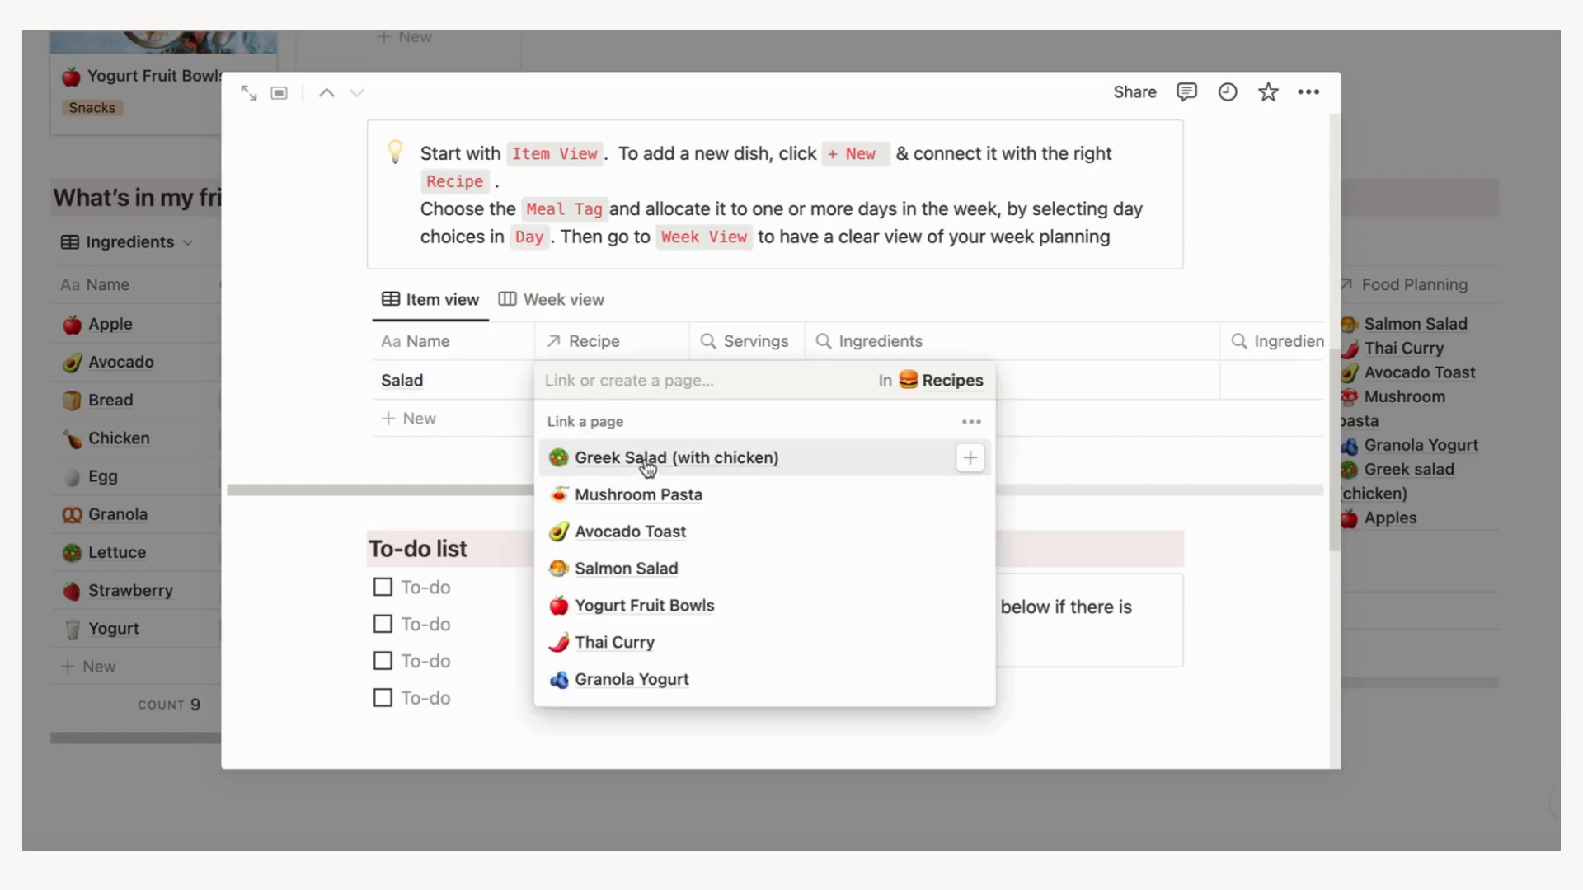
pyautogui.click(677, 457)
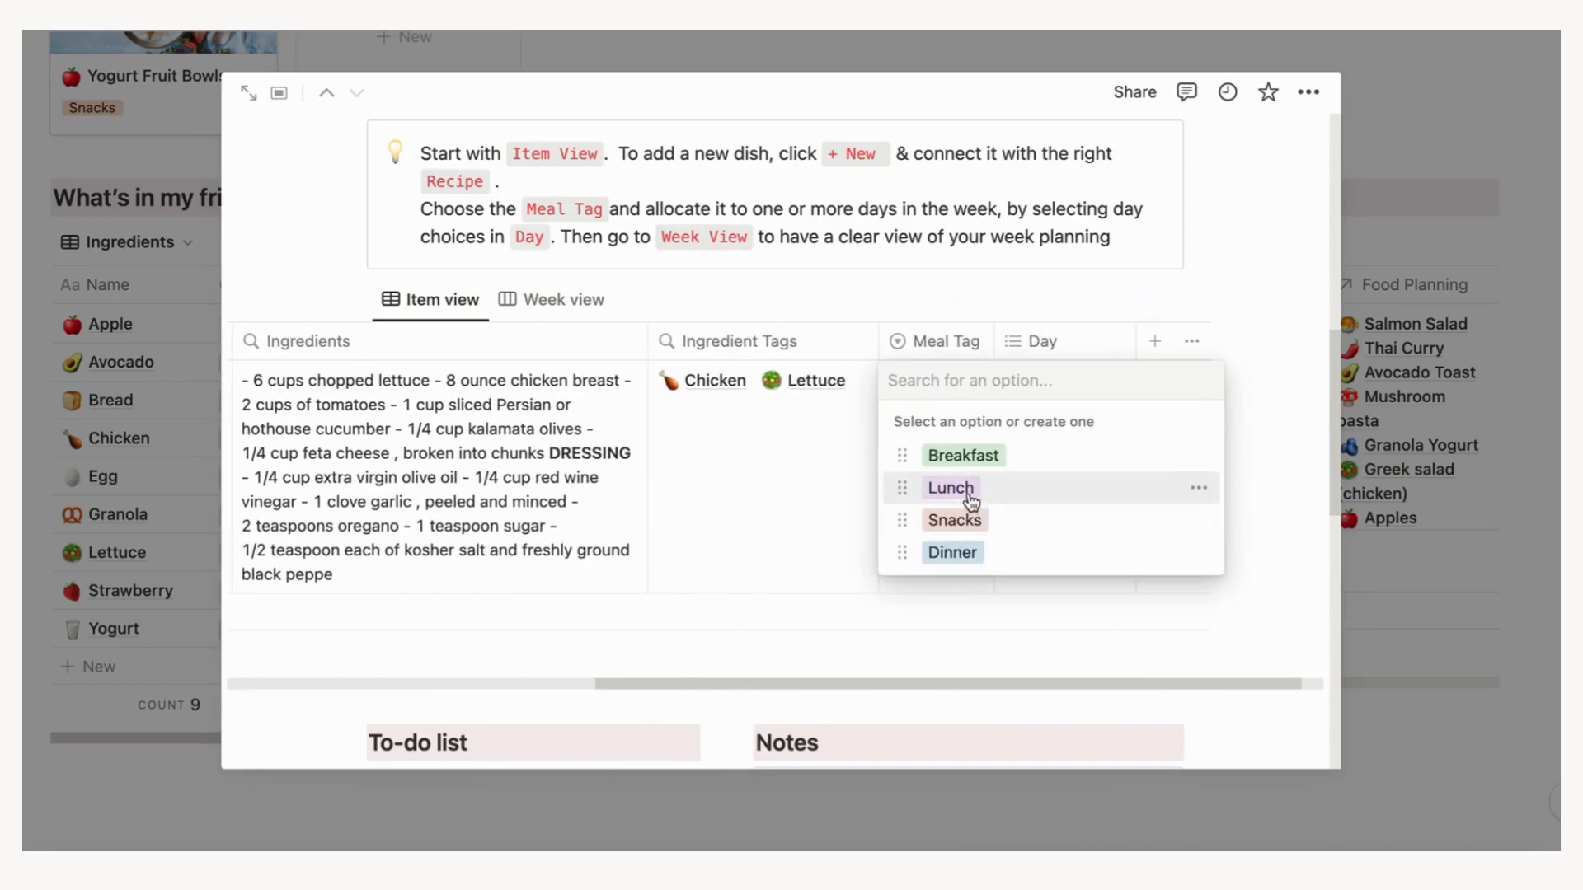
pyautogui.click(948, 488)
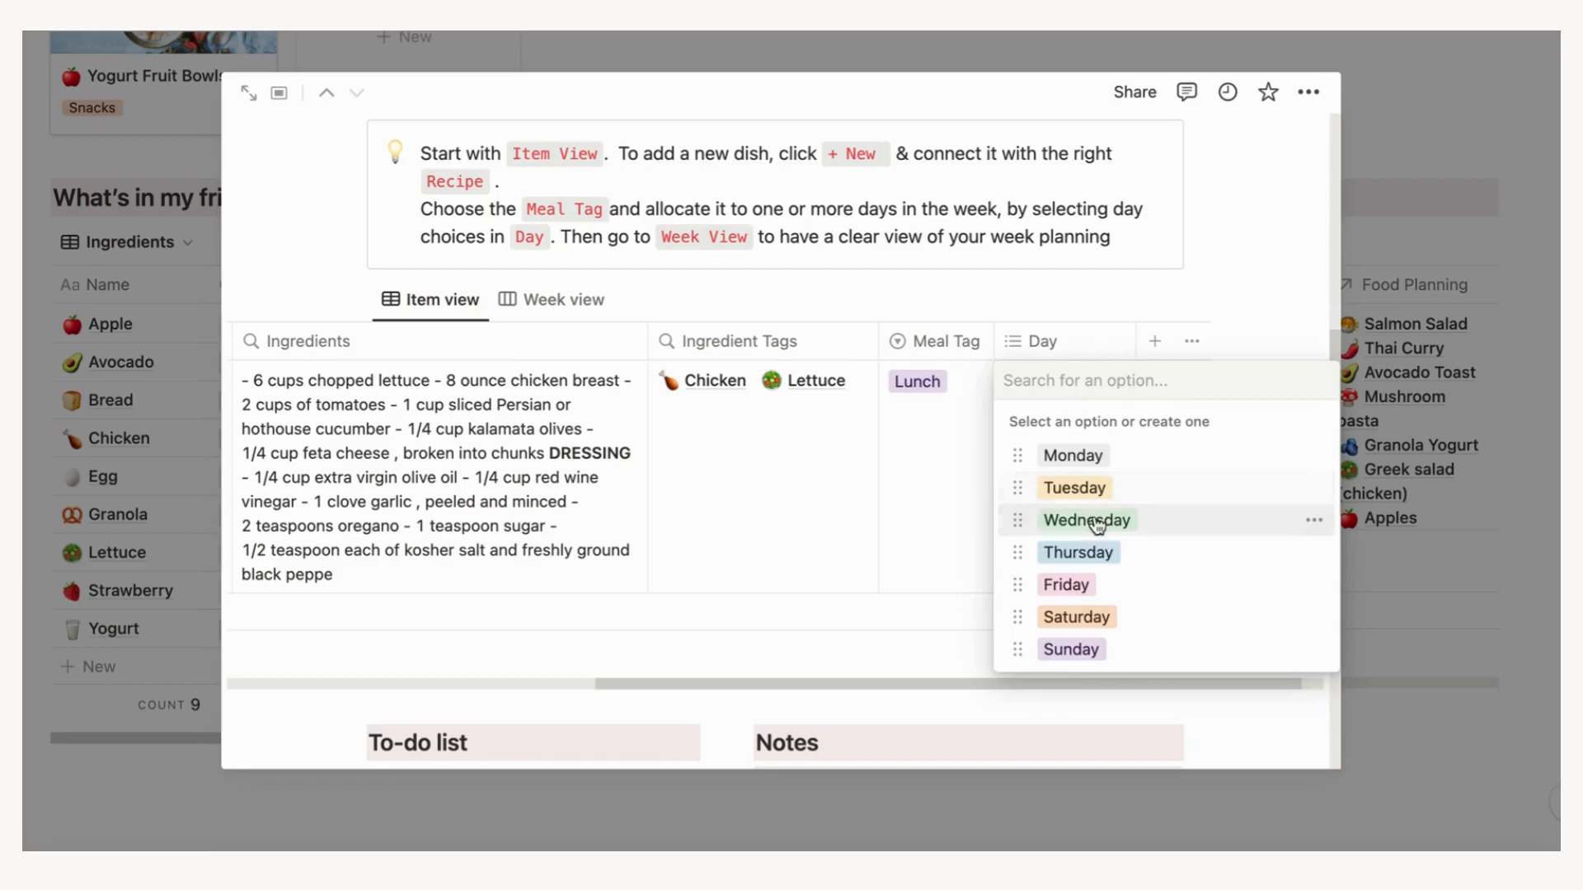
pyautogui.click(1065, 585)
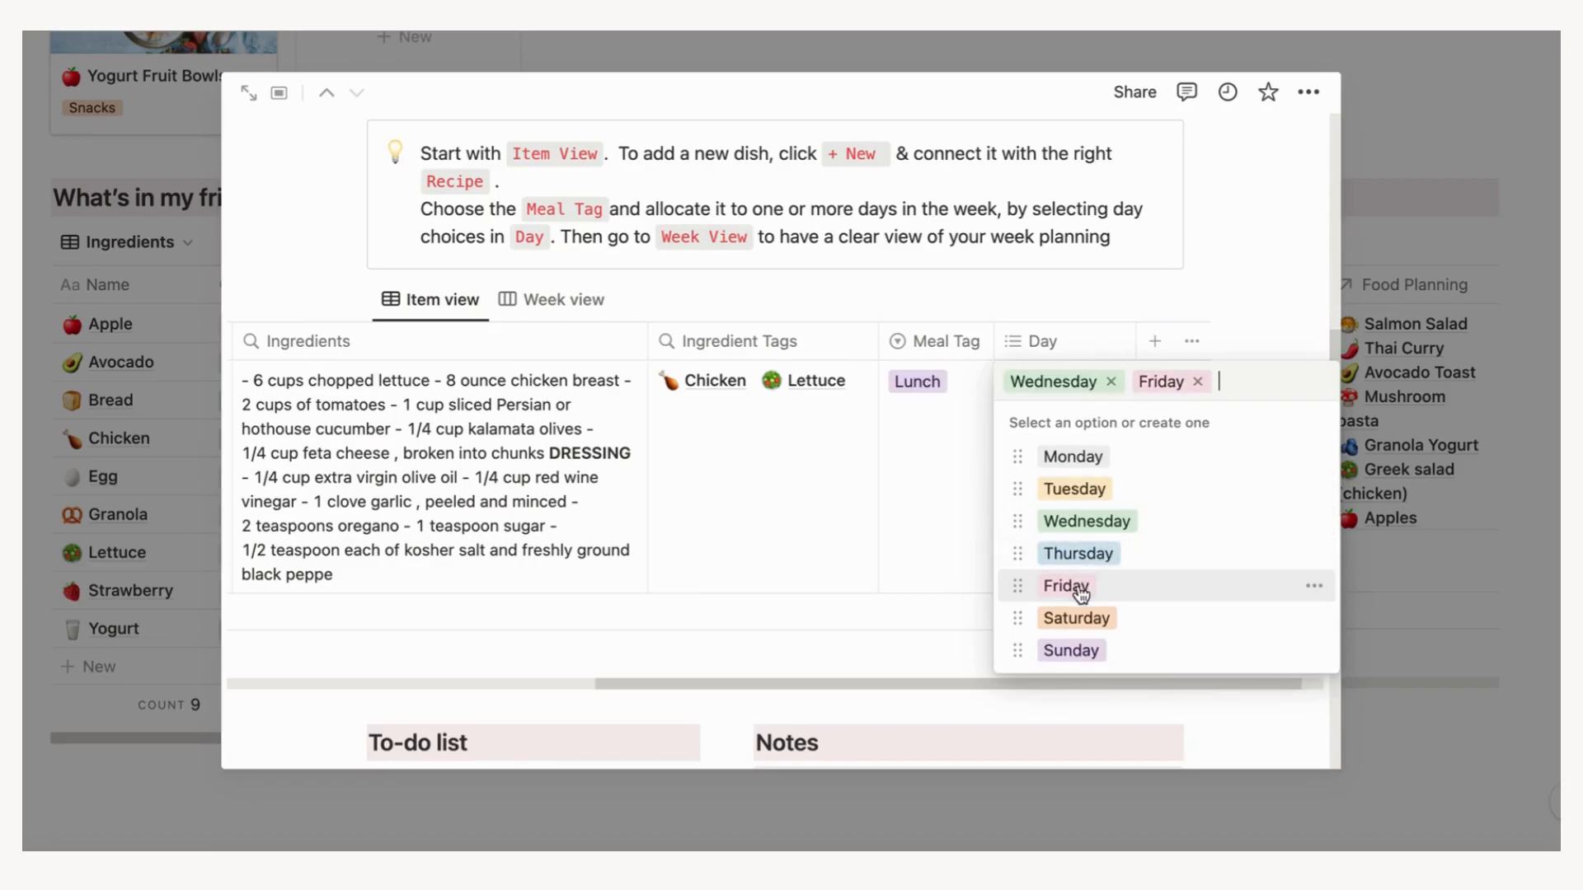
pyautogui.click(1077, 554)
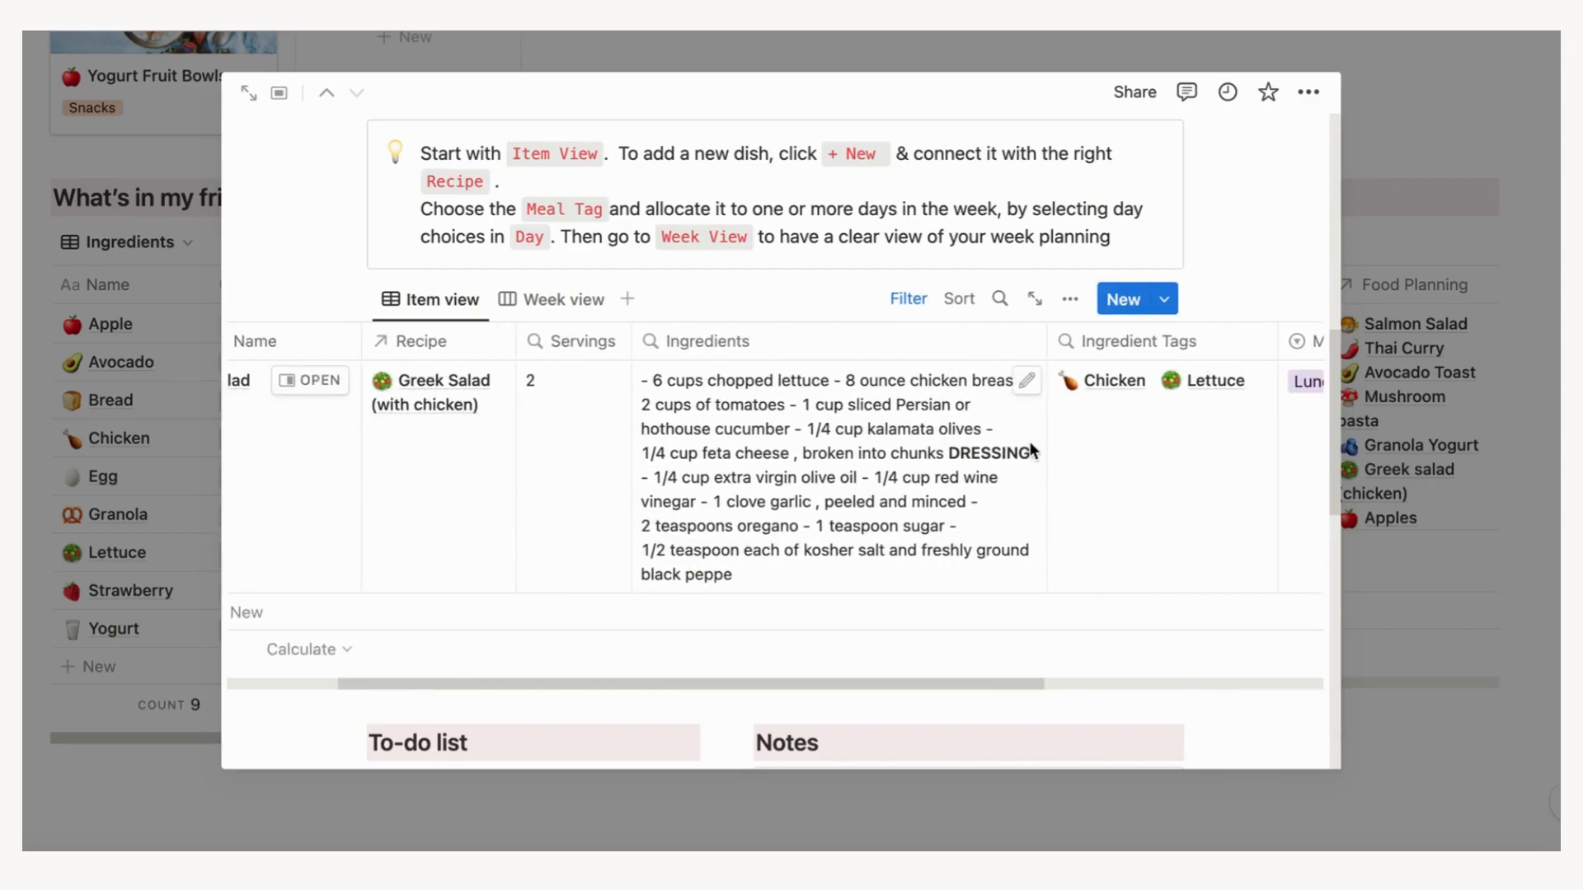
pyautogui.click(562, 298)
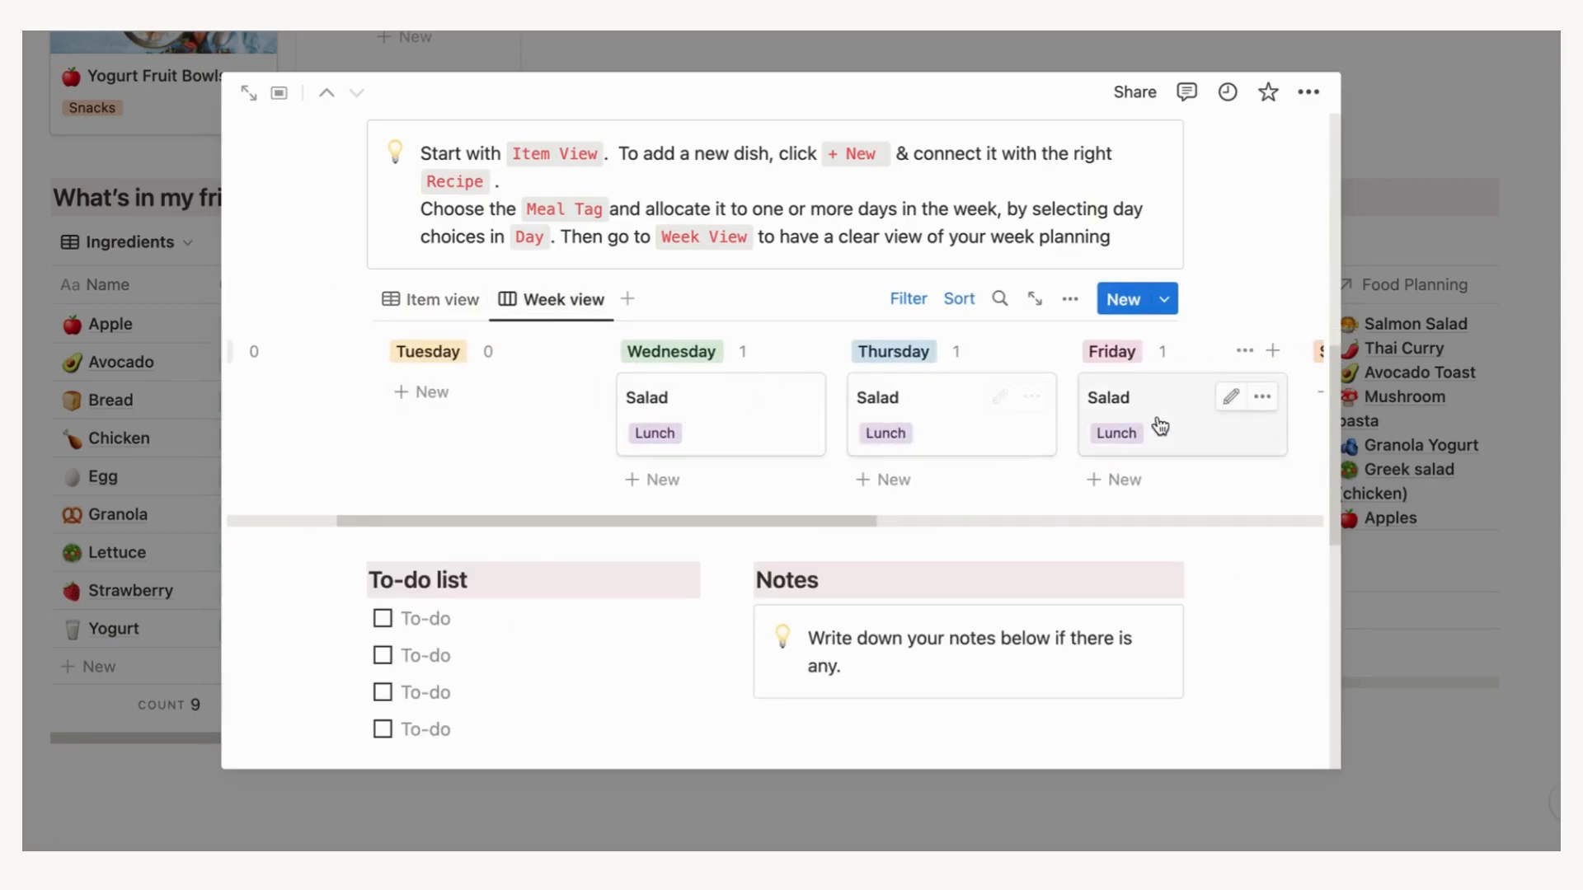
# - Scroll right and type Mushrooms into the fridge ingredient list
pyautogui.hscroll(3)
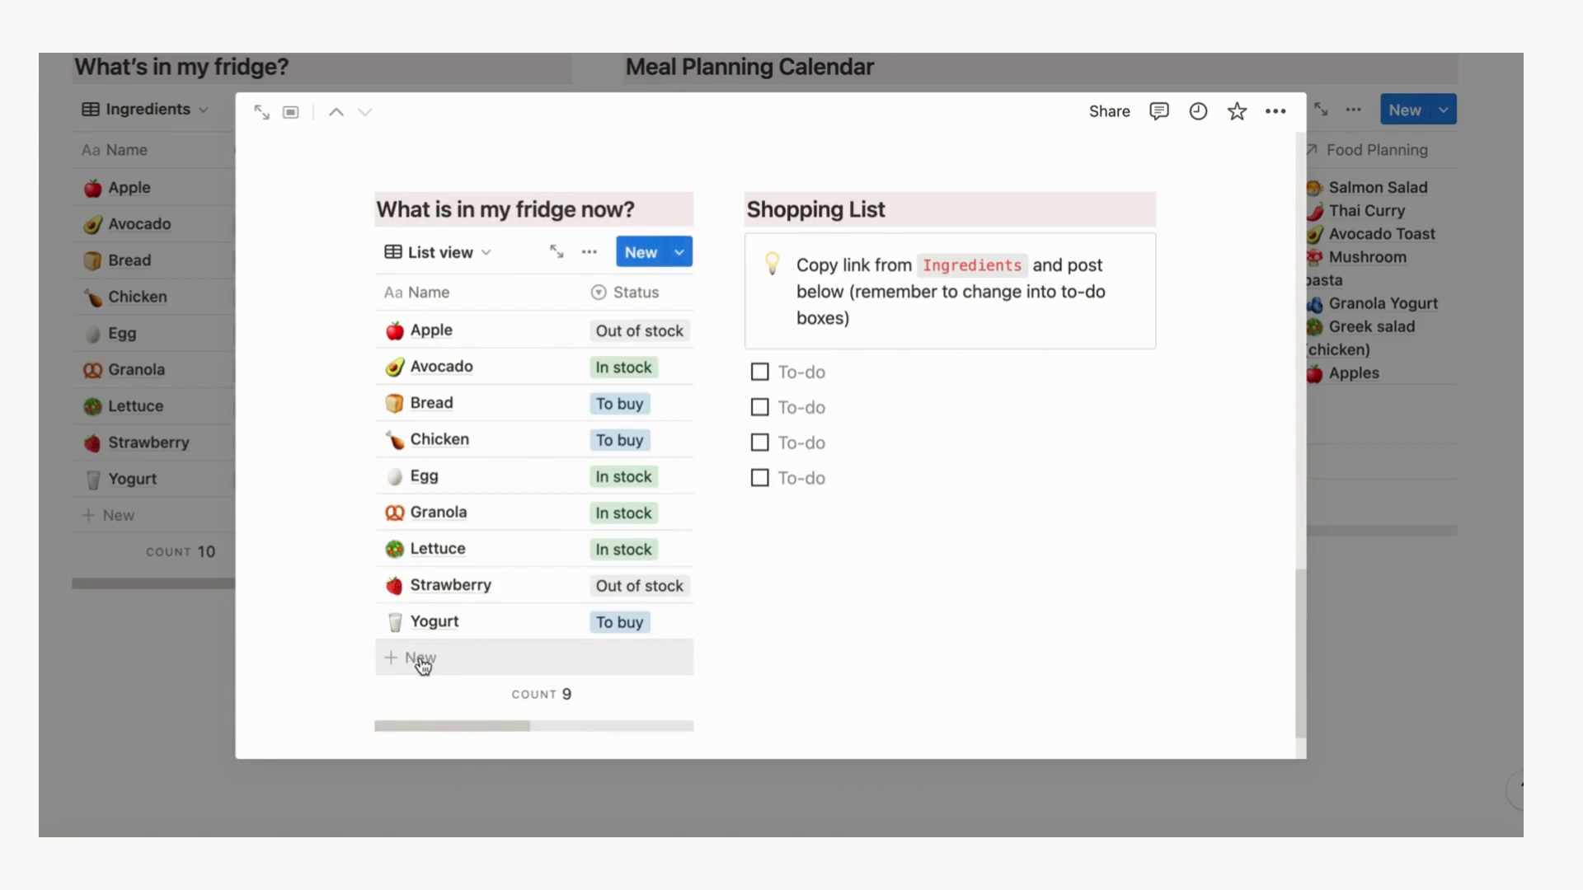
pyautogui.write('Mushrooms')
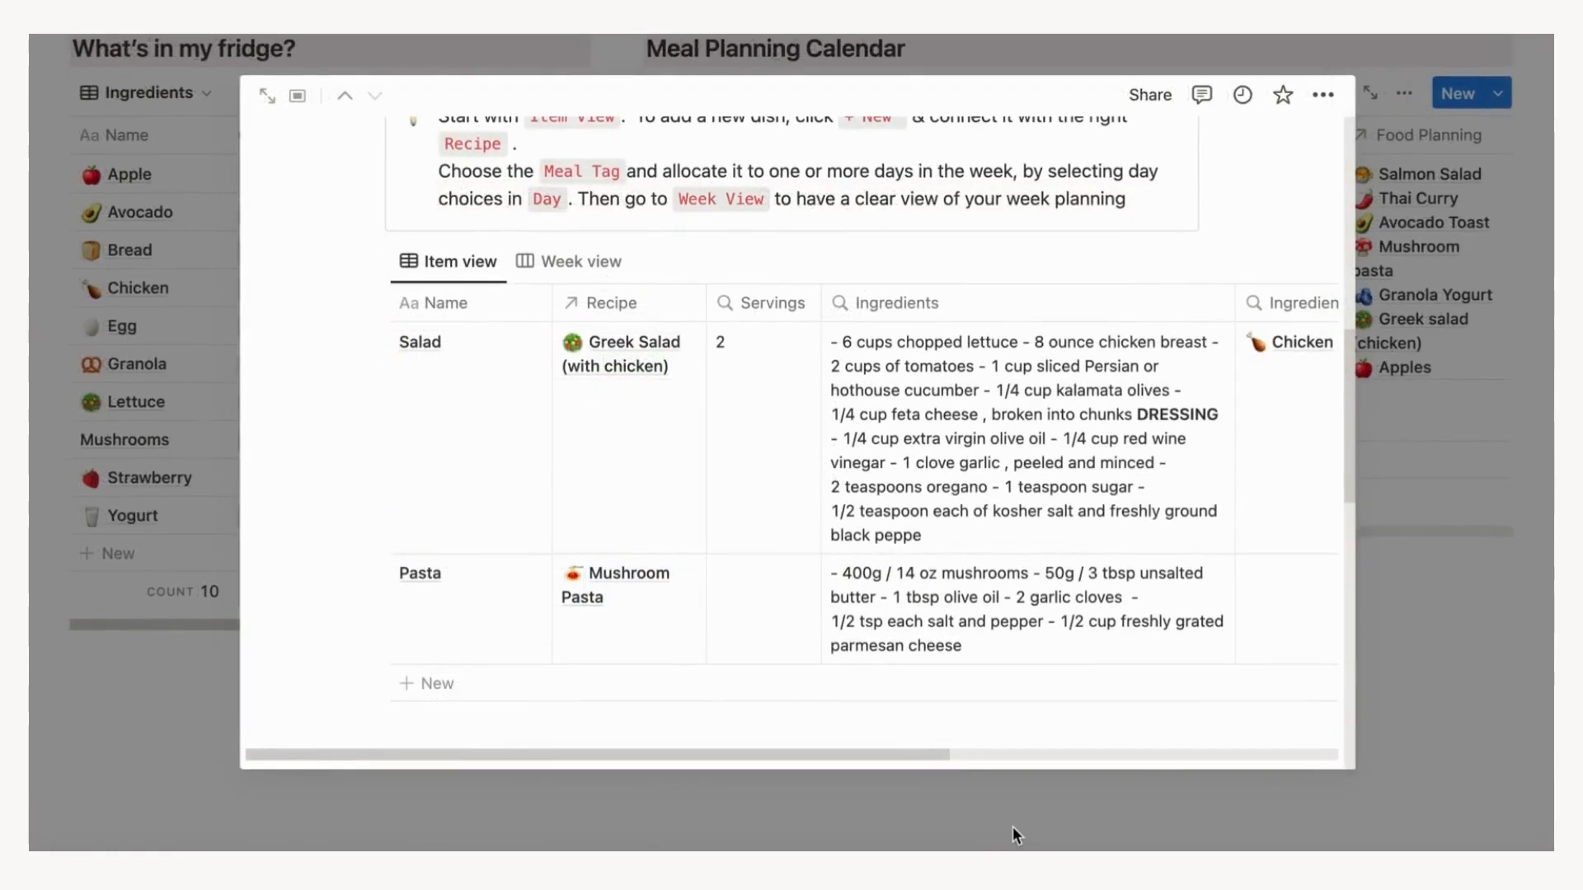
pyautogui.moveTo(987, 518)
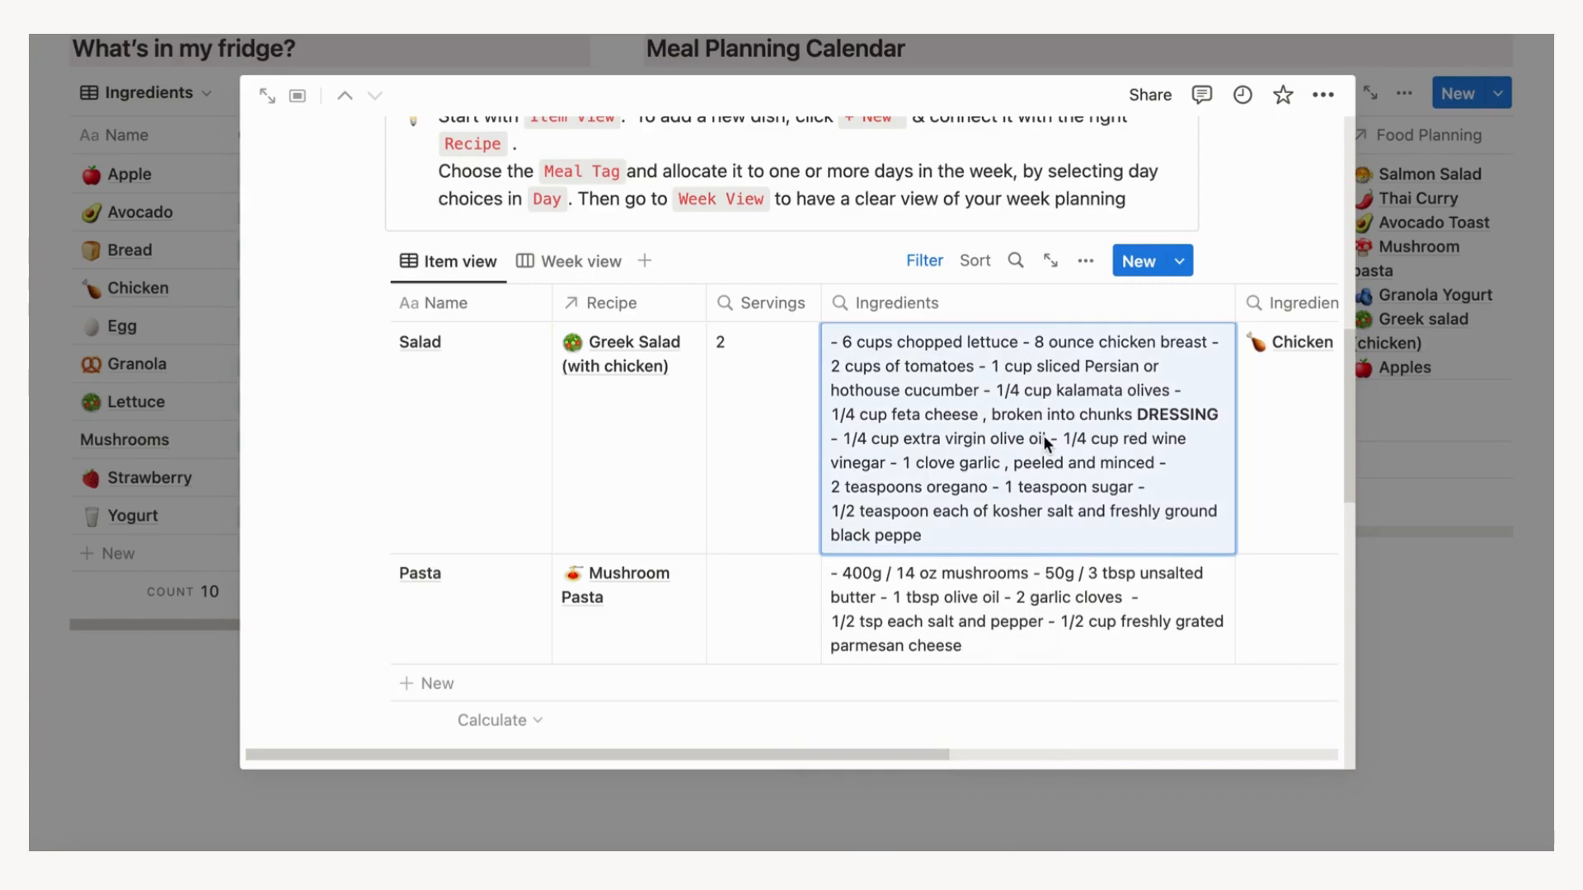
pyautogui.moveTo(1065, 475)
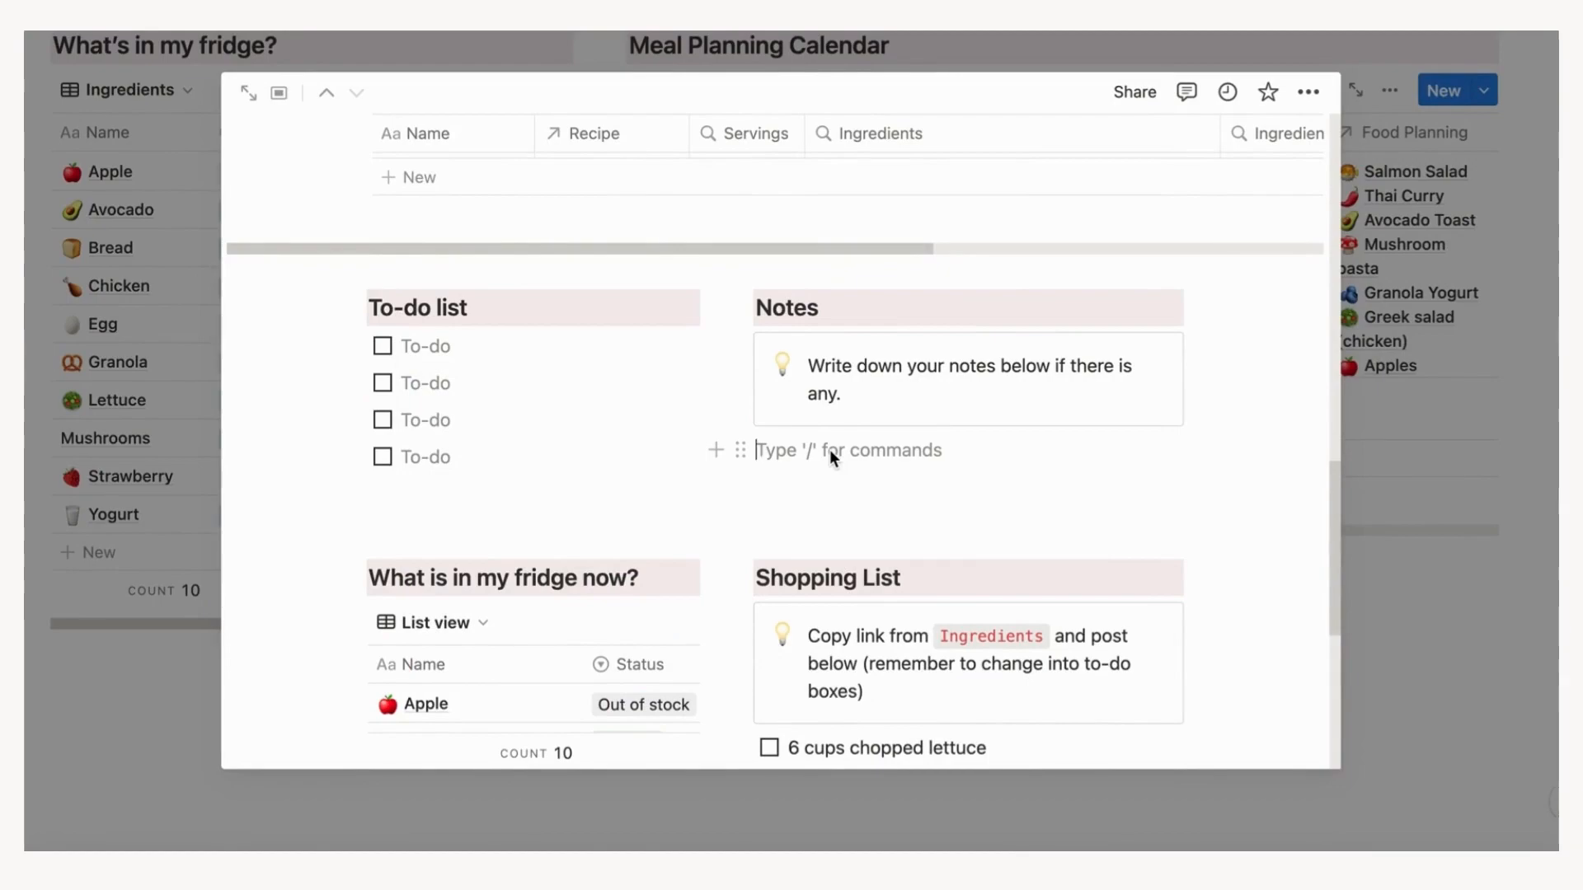
# - Write the note 'This meal plan is low calorie! It was also quite cheap'
pyautogui.write('This me')
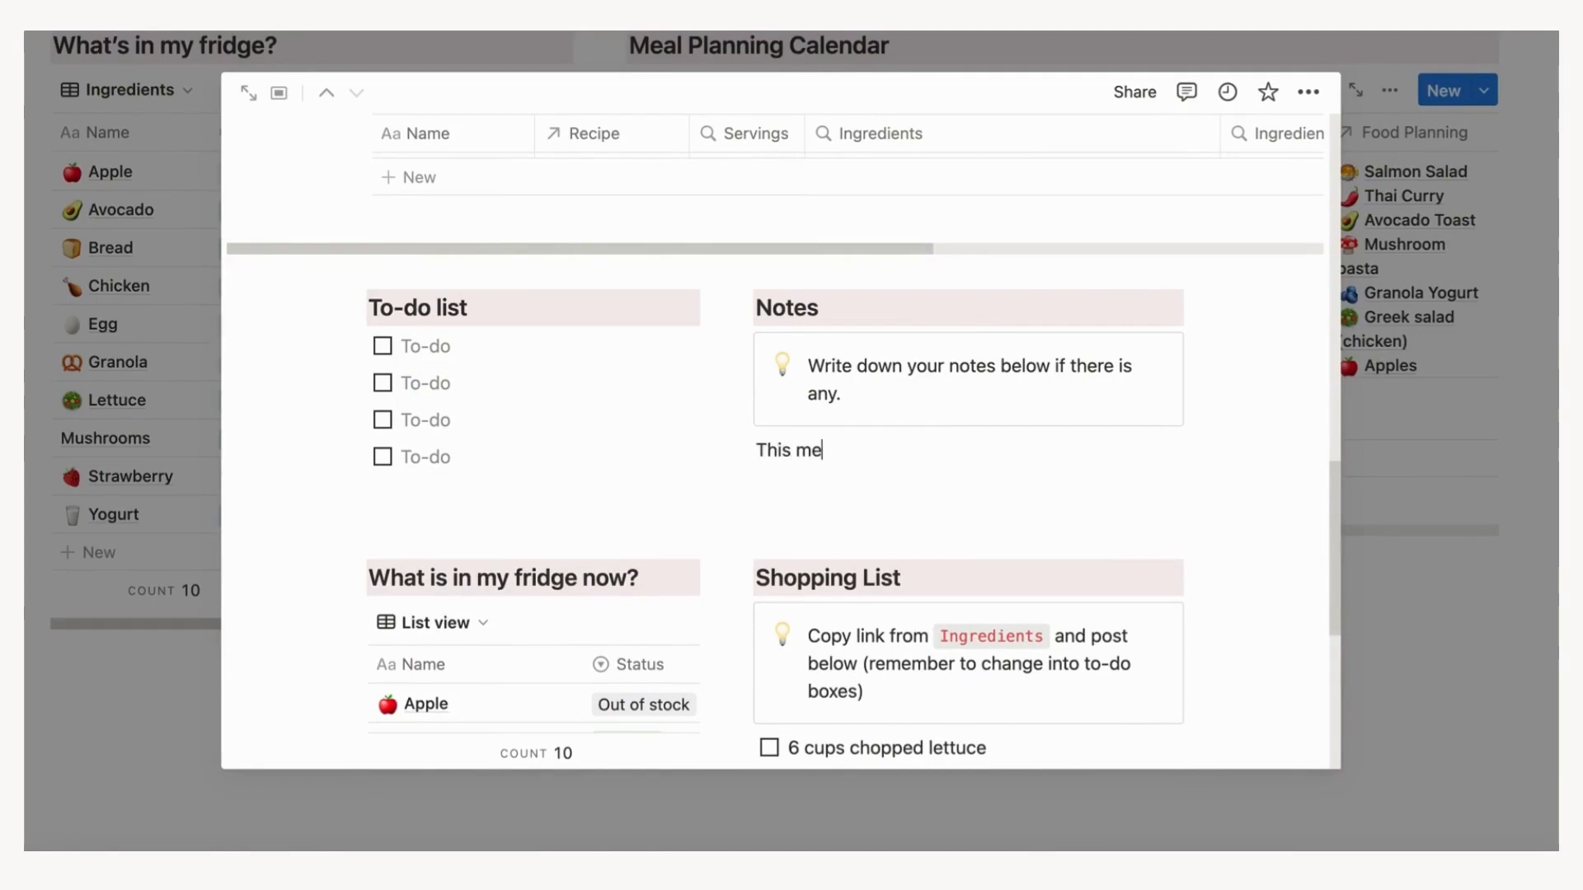
pyautogui.write('al plan is')
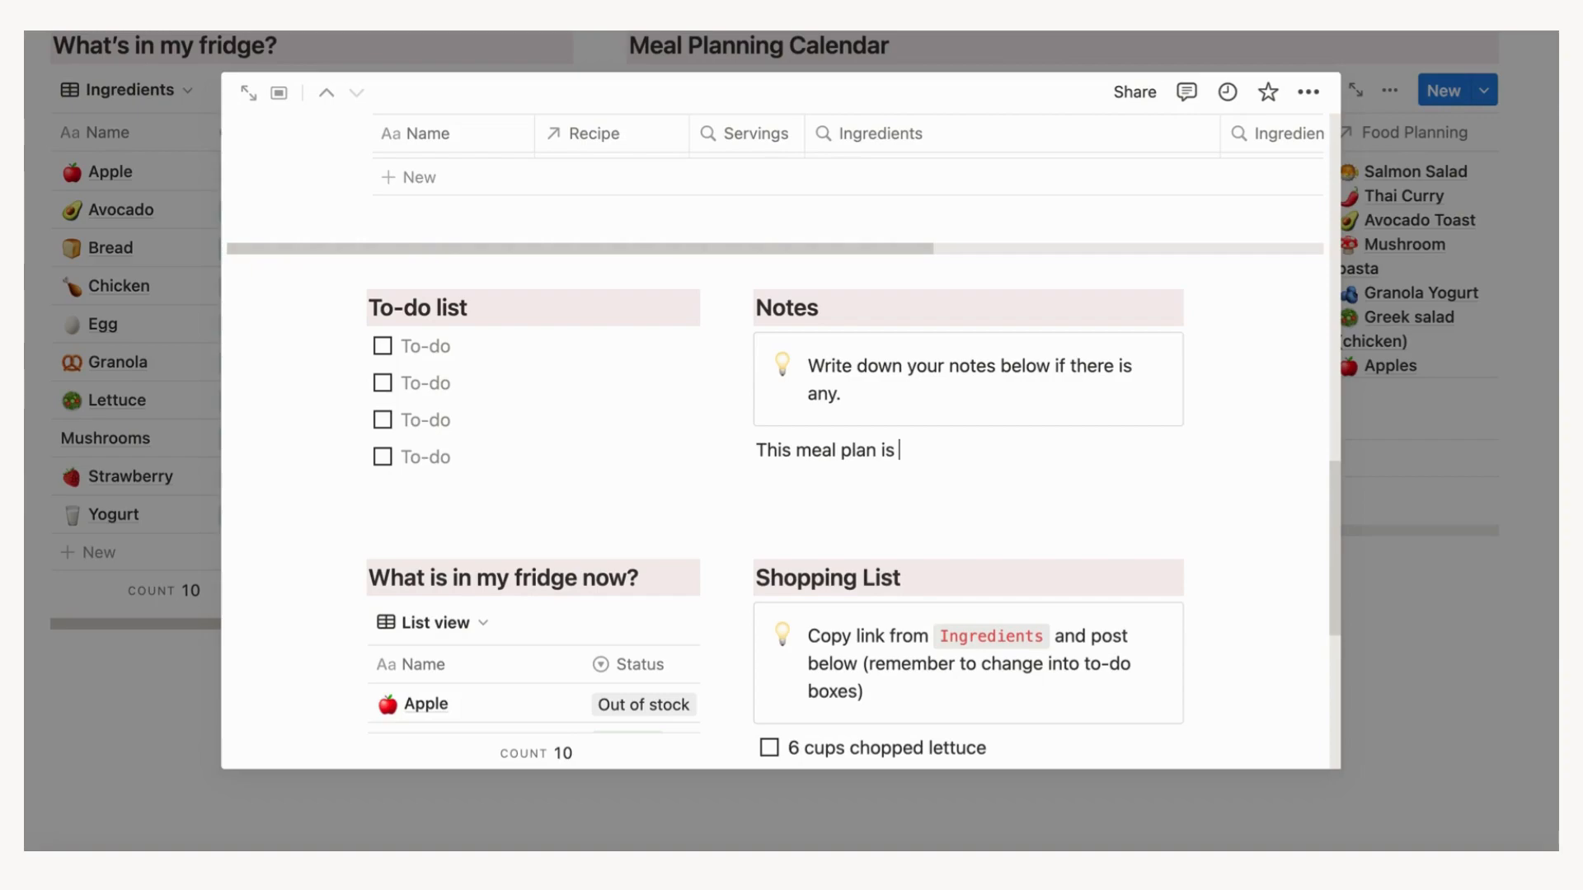
pyautogui.write('low')
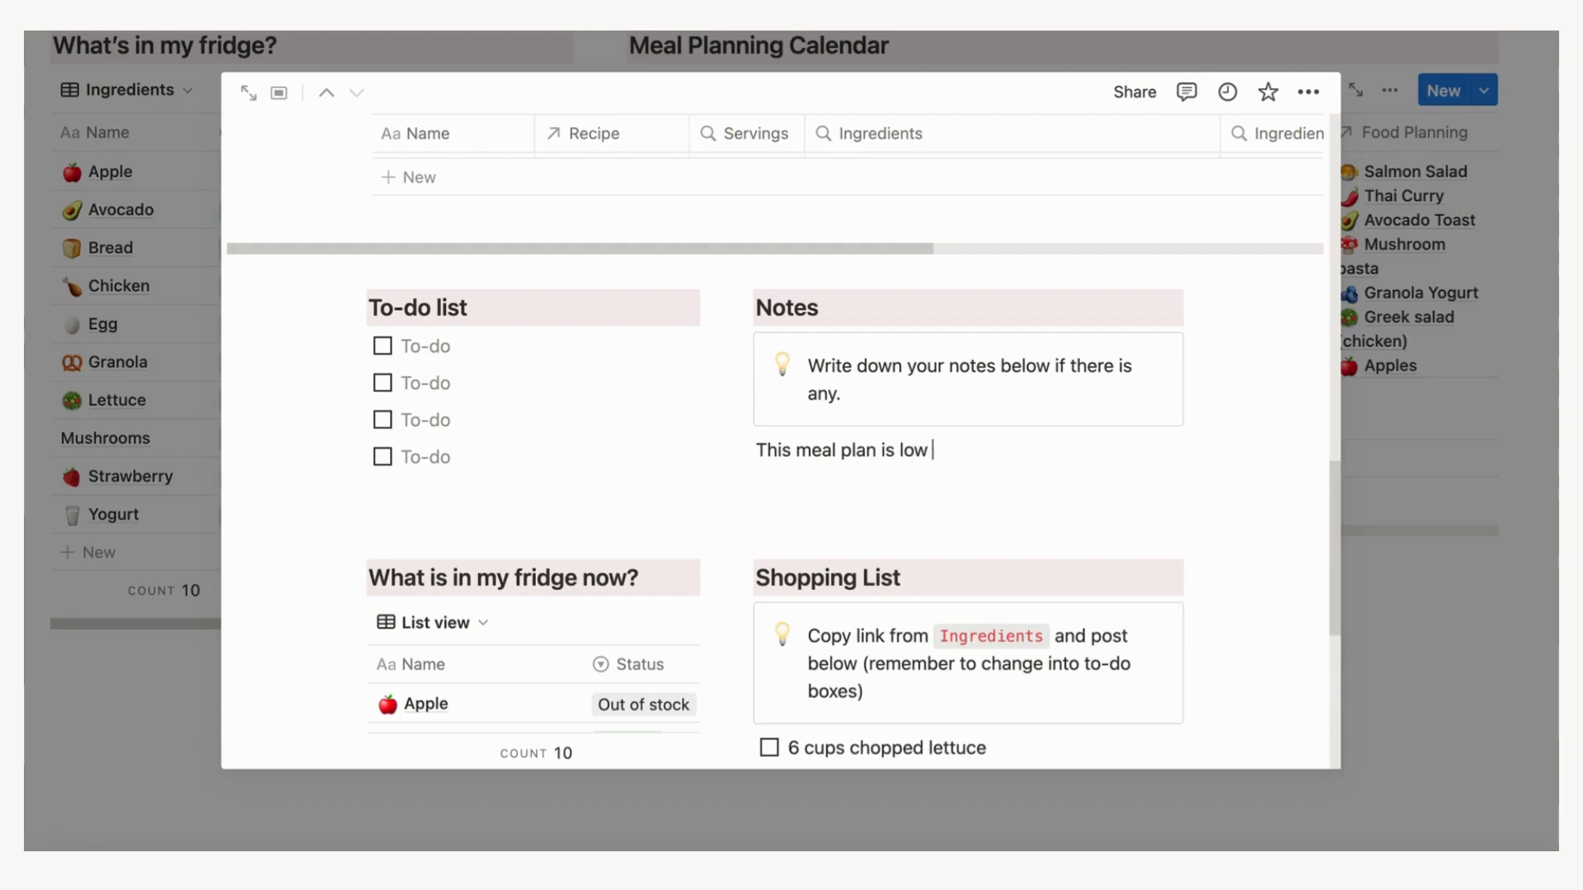
pyautogui.write('calorie!')
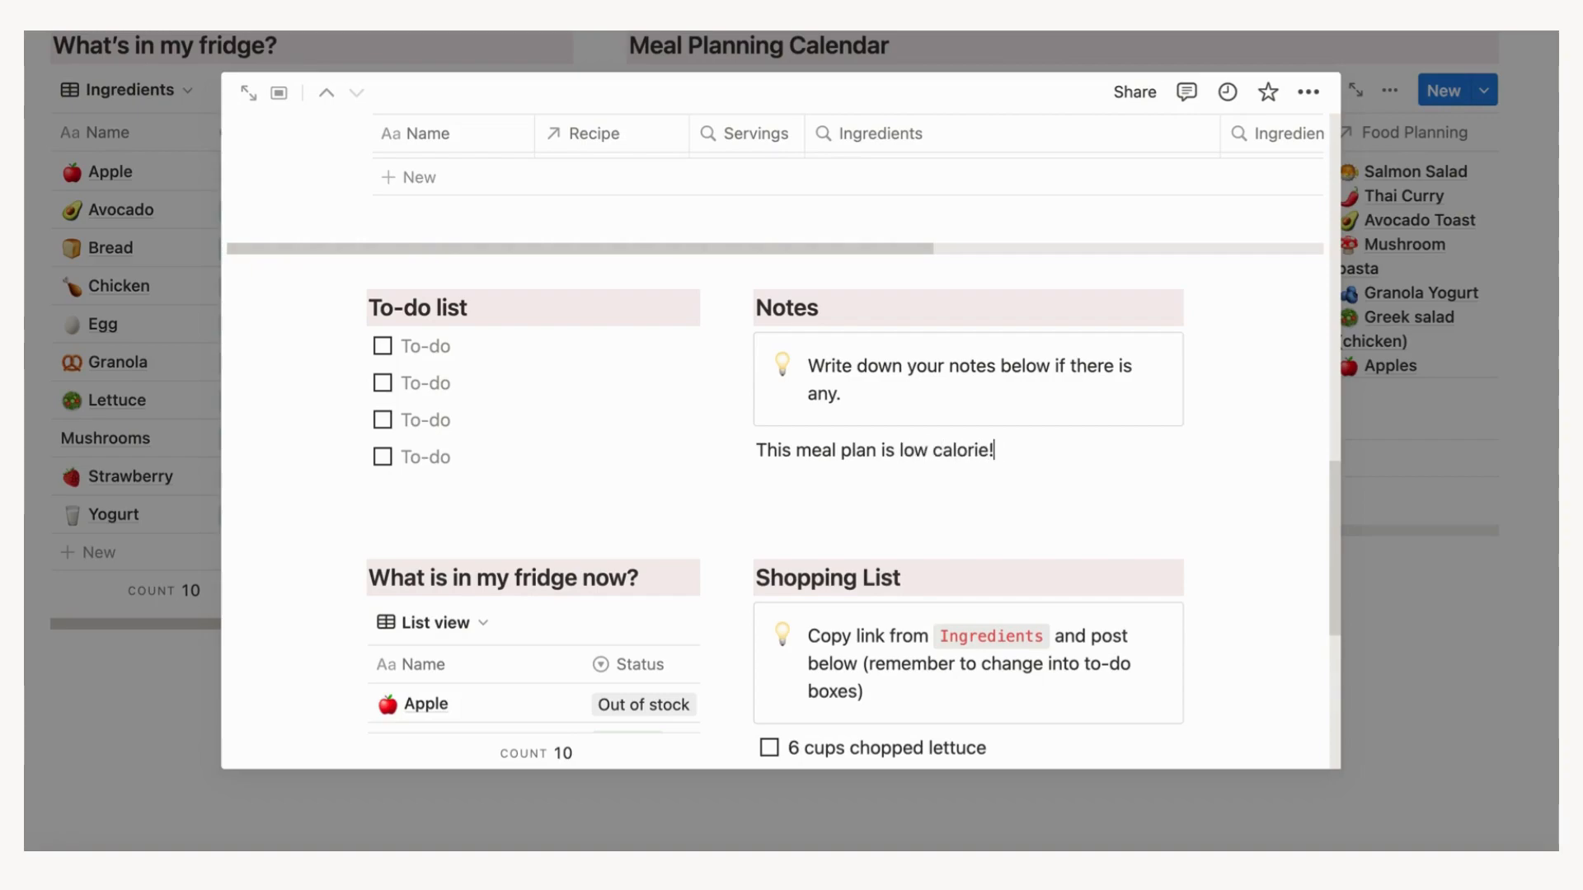
pyautogui.write('It was also quite cheap')
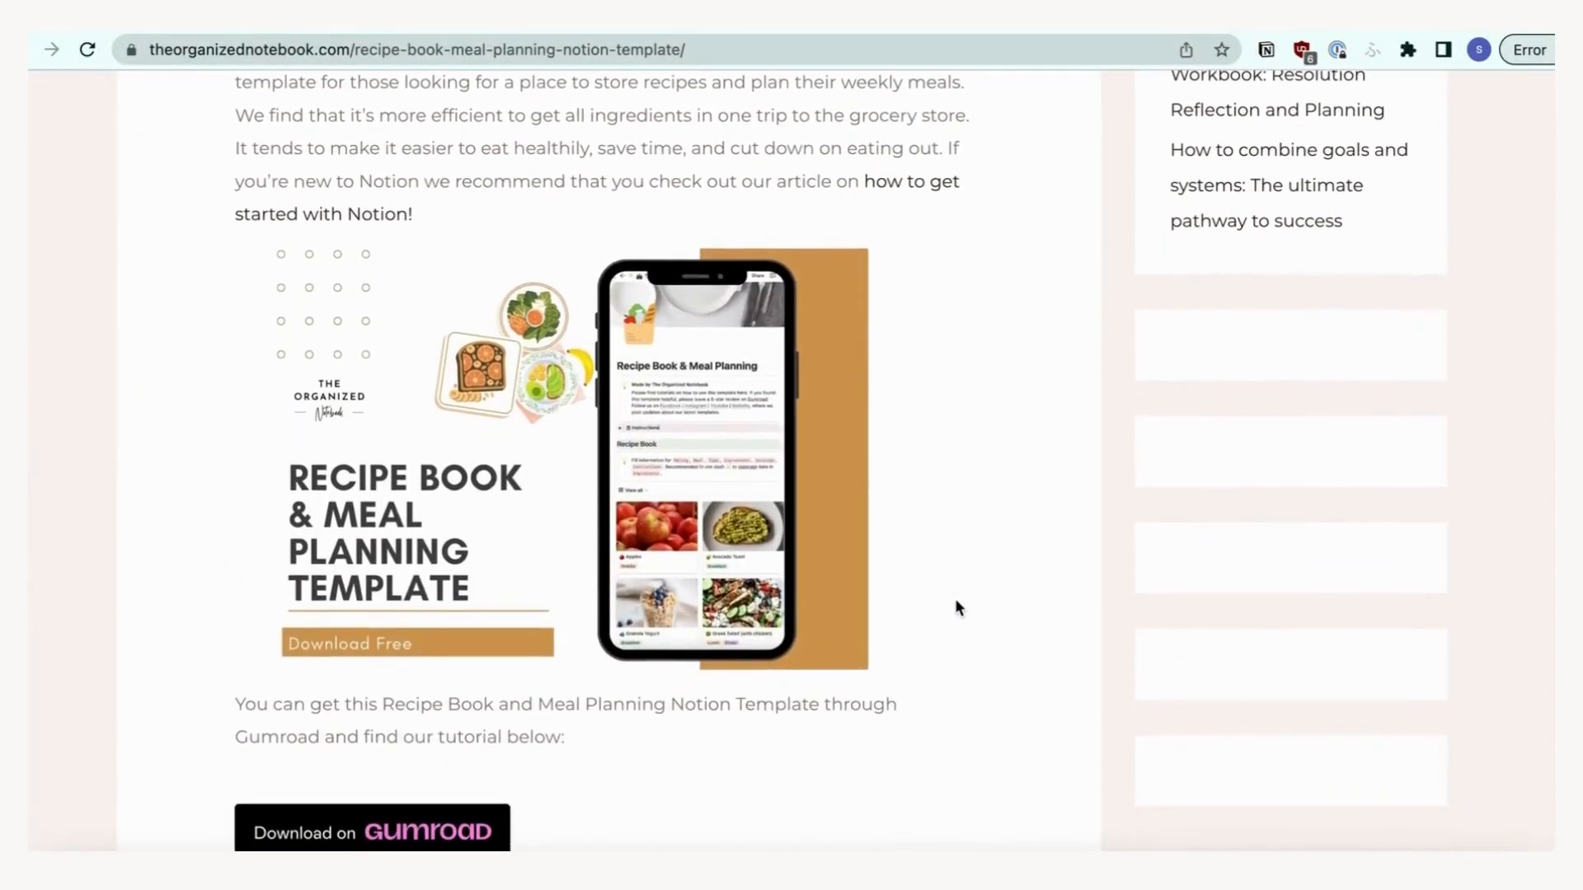
# - Get the template free on Gumroad through a $0 checkout
pyautogui.scroll(-3)
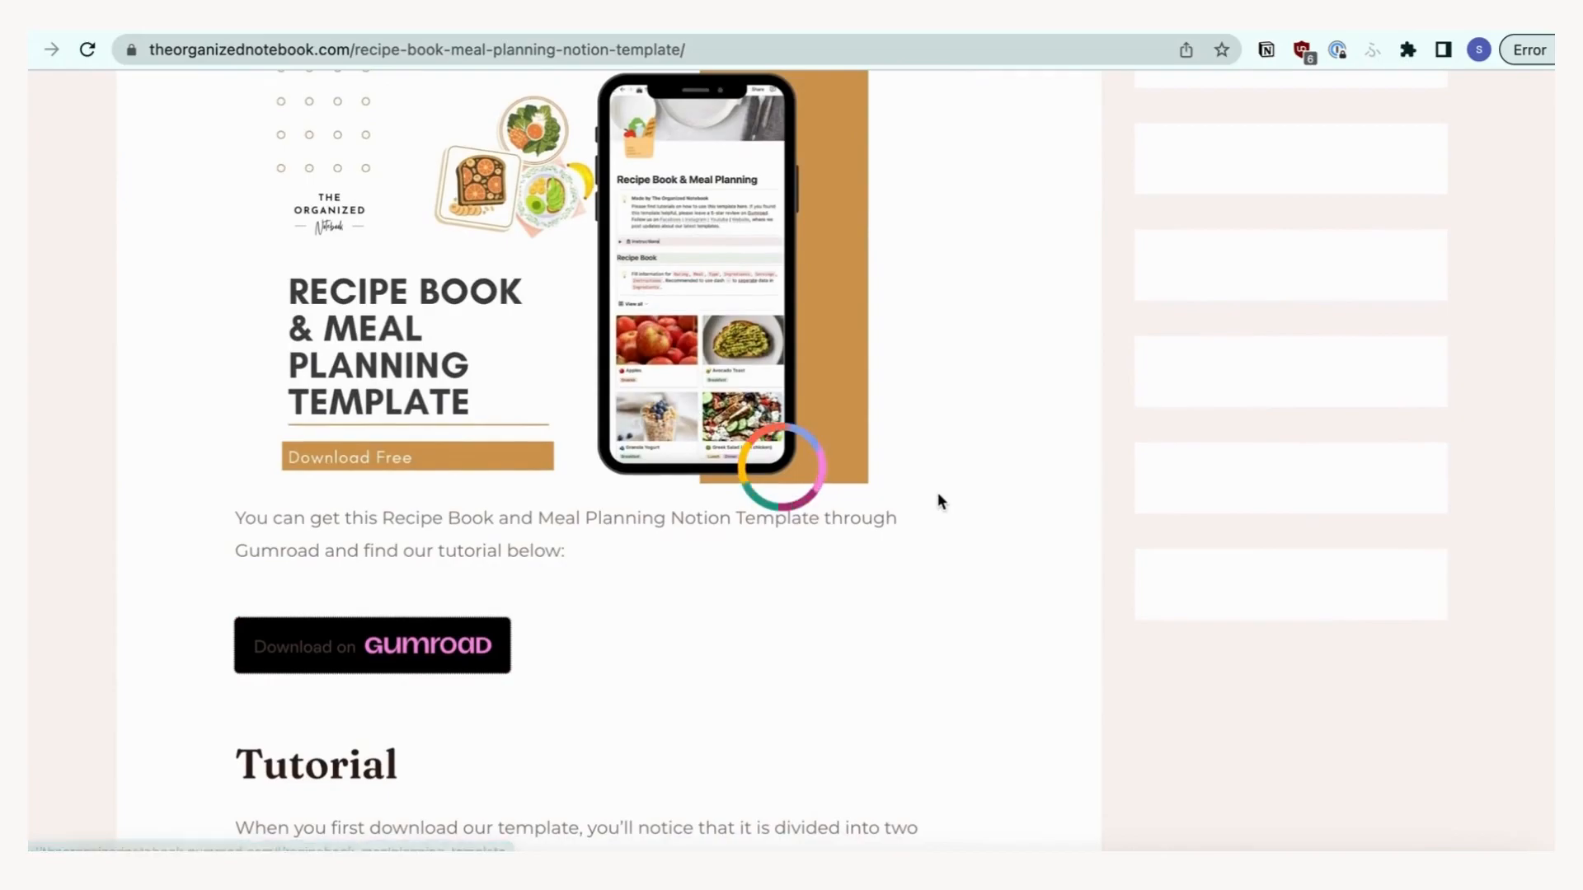
pyautogui.click(372, 646)
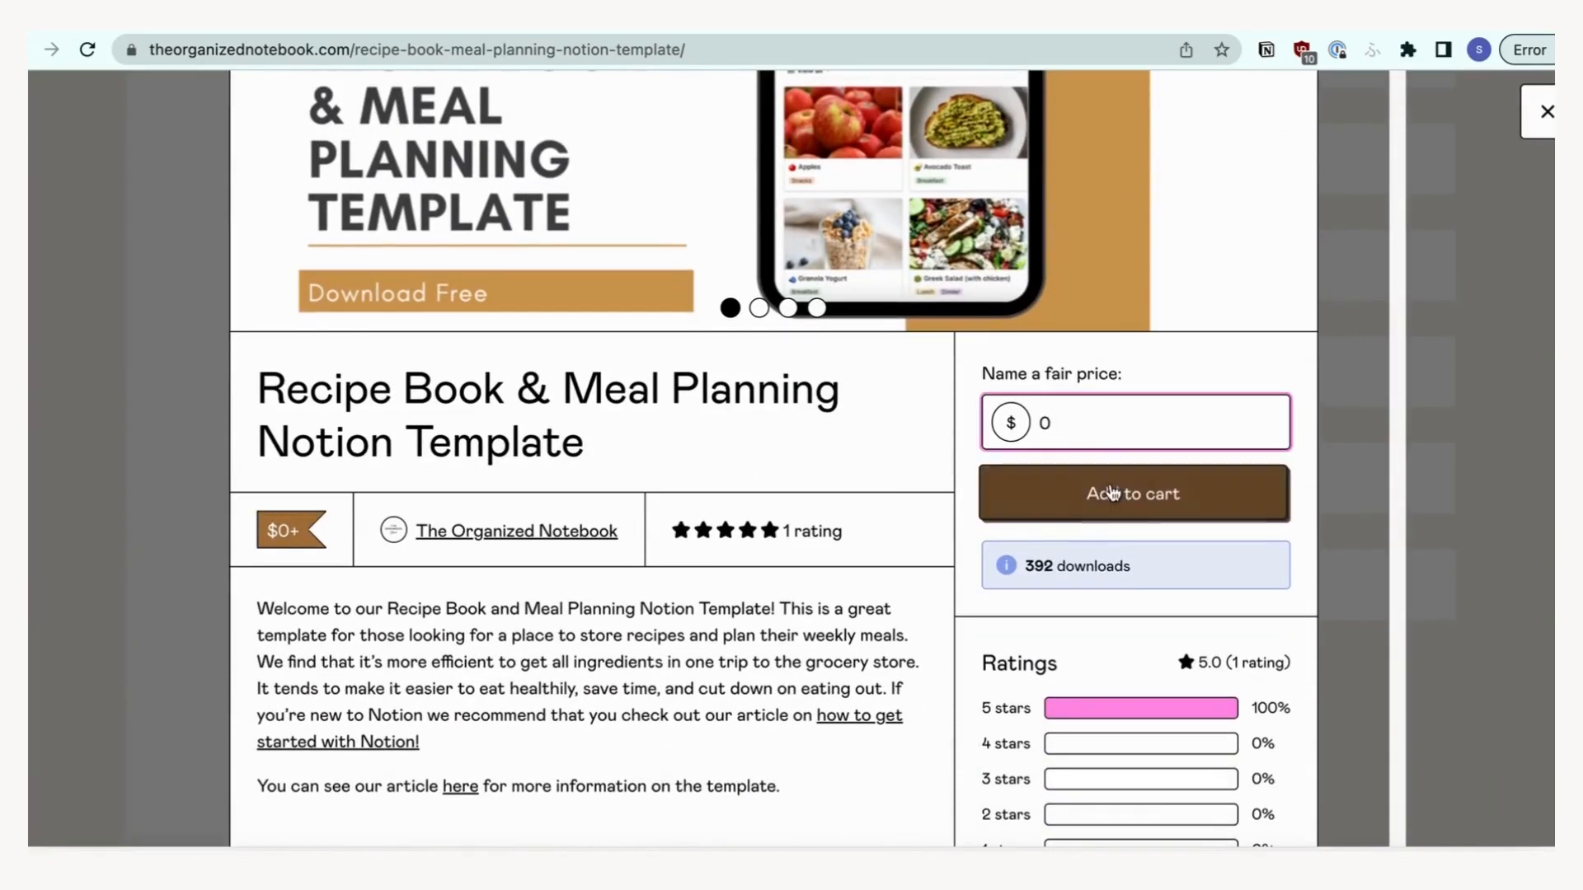
pyautogui.click(1133, 494)
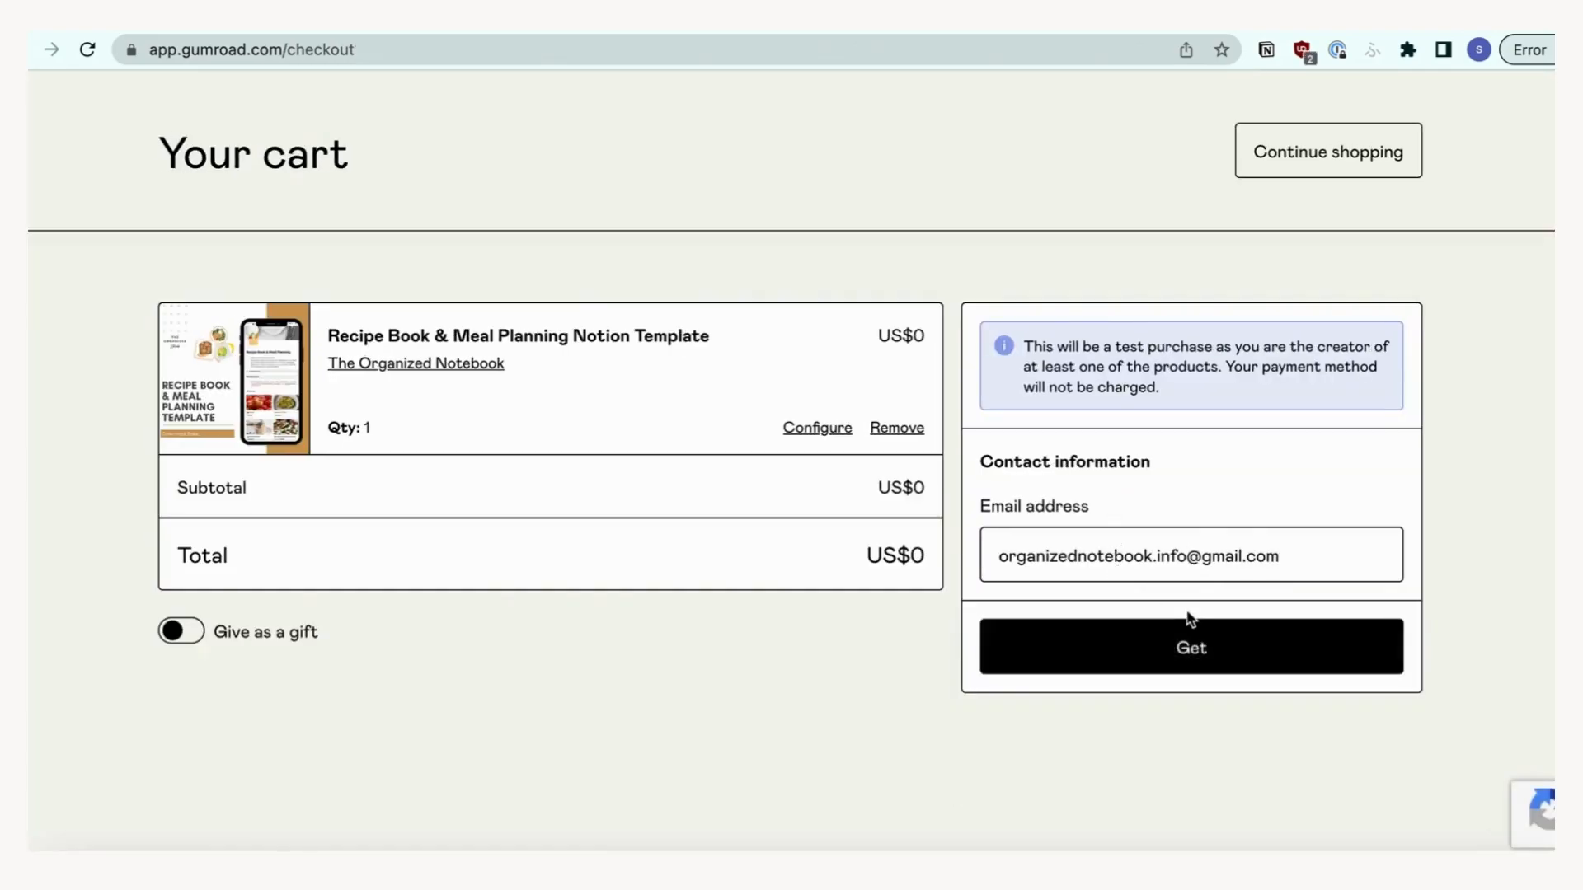
pyautogui.click(1191, 647)
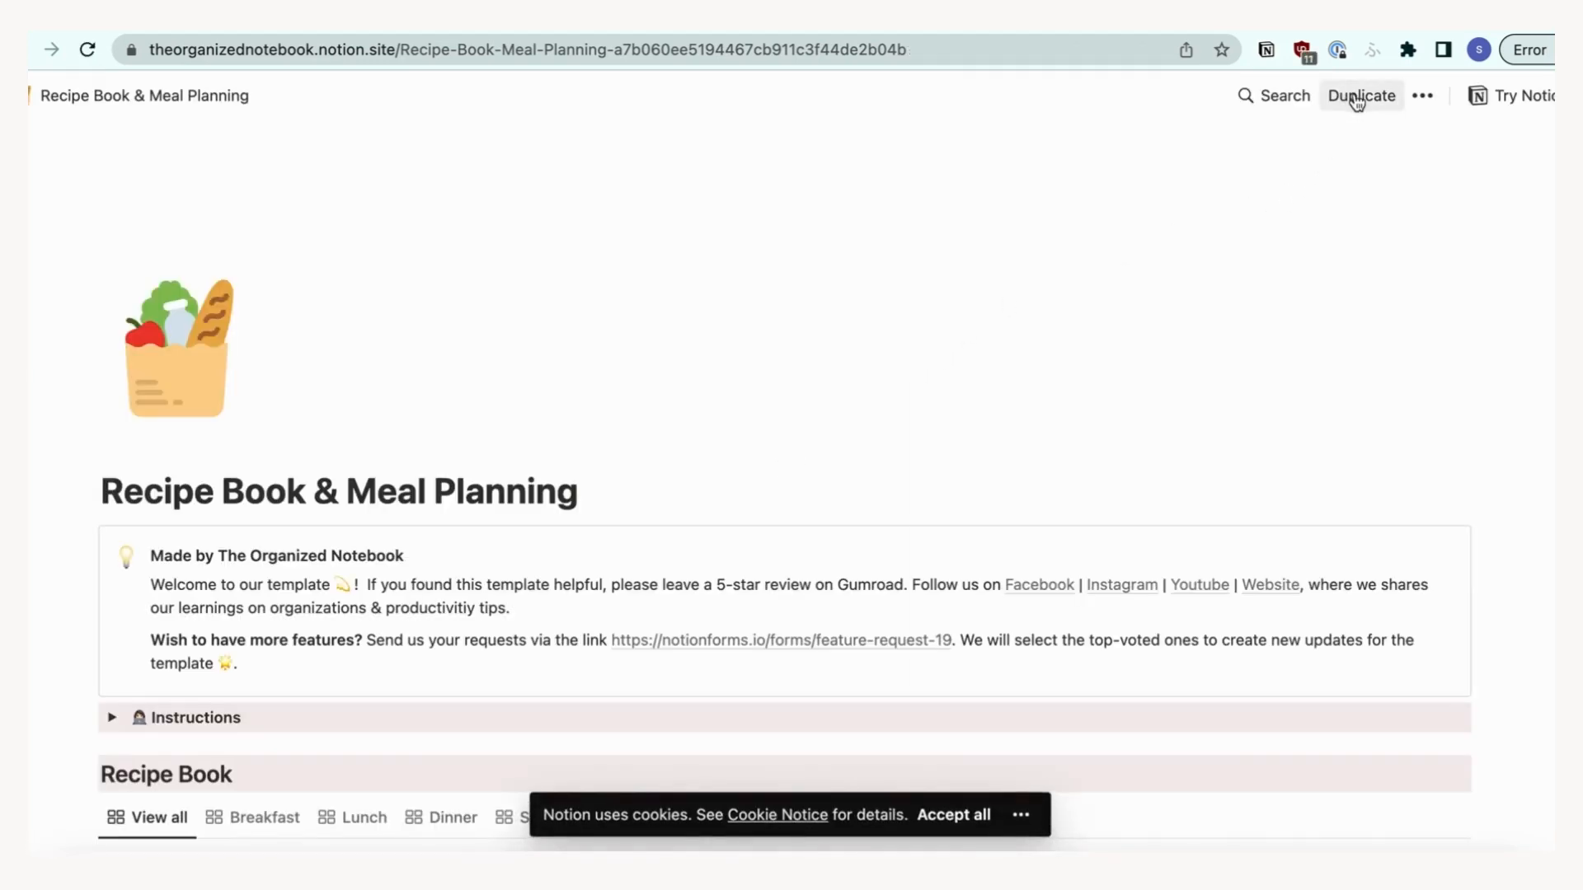
# - Duplicate the Recipe Book & Meal Planning page into the chosen workspace
pyautogui.click(1361, 95)
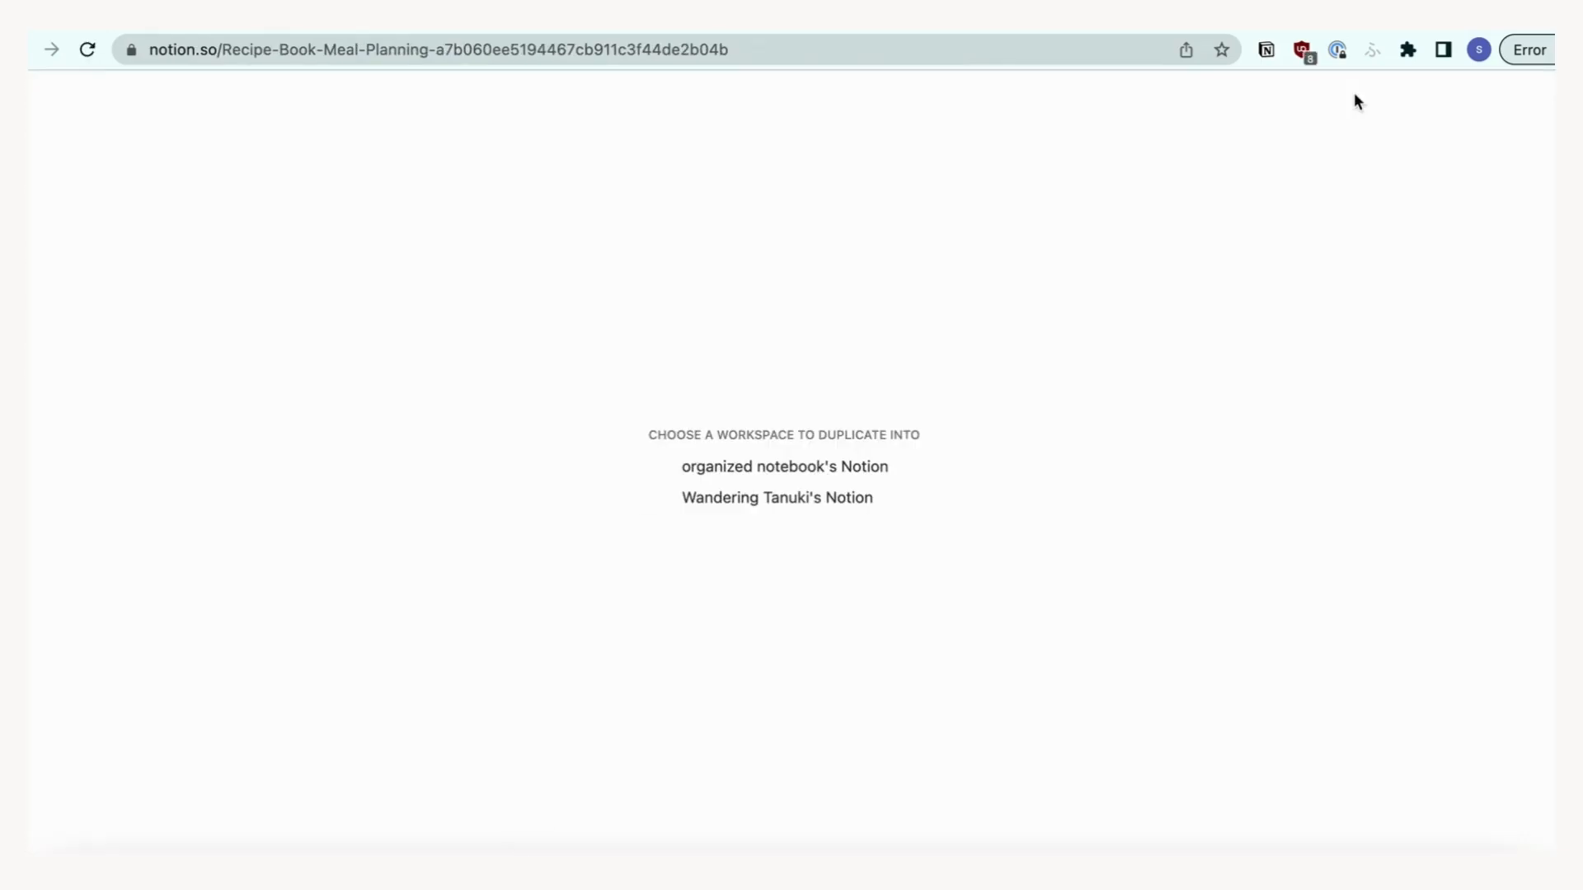
pyautogui.click(783, 467)
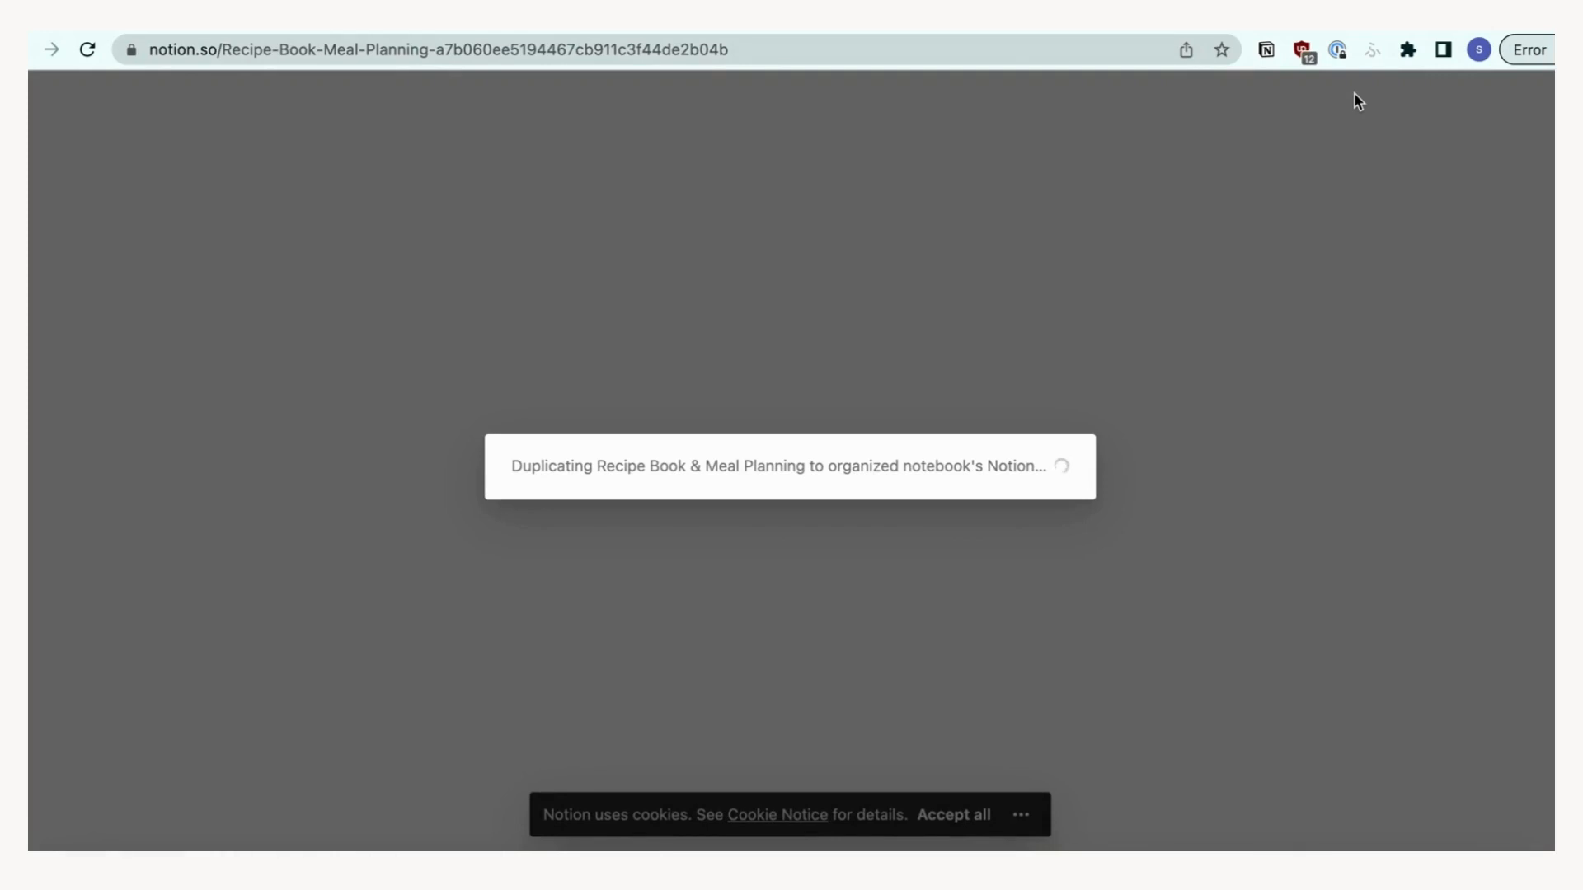